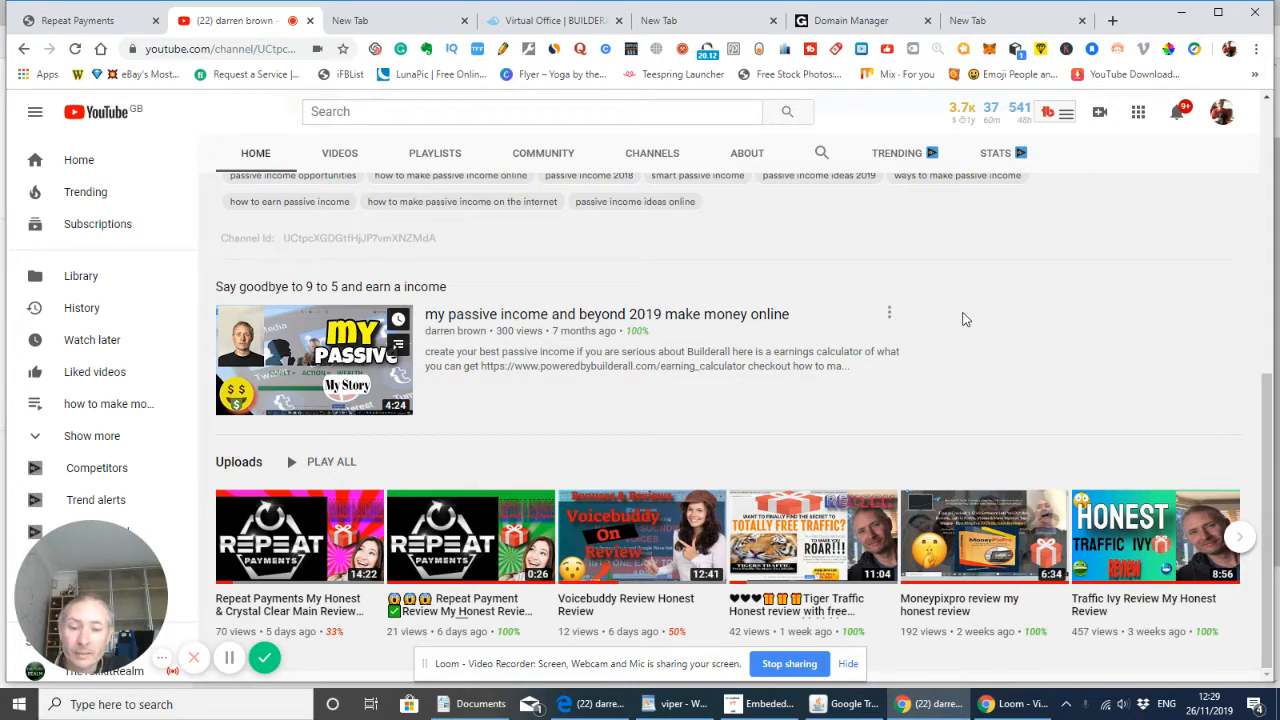
mouse_move(1059, 318)
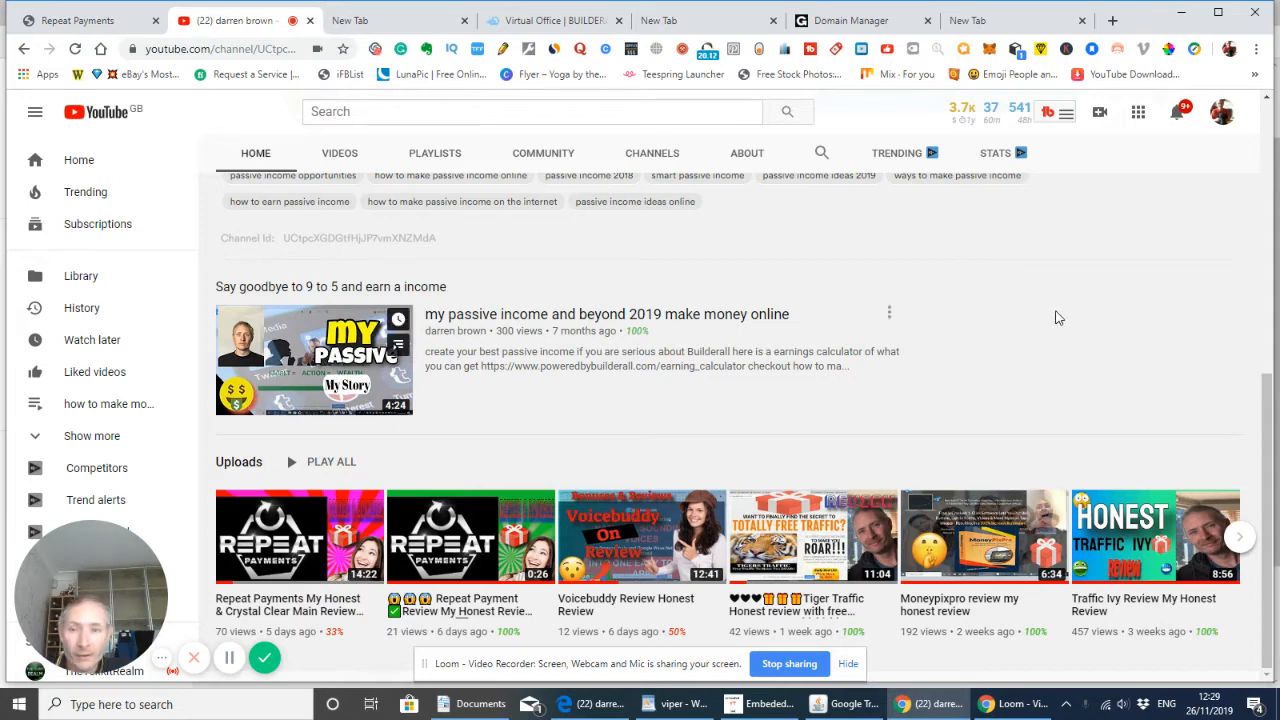
mouse_move(1089, 316)
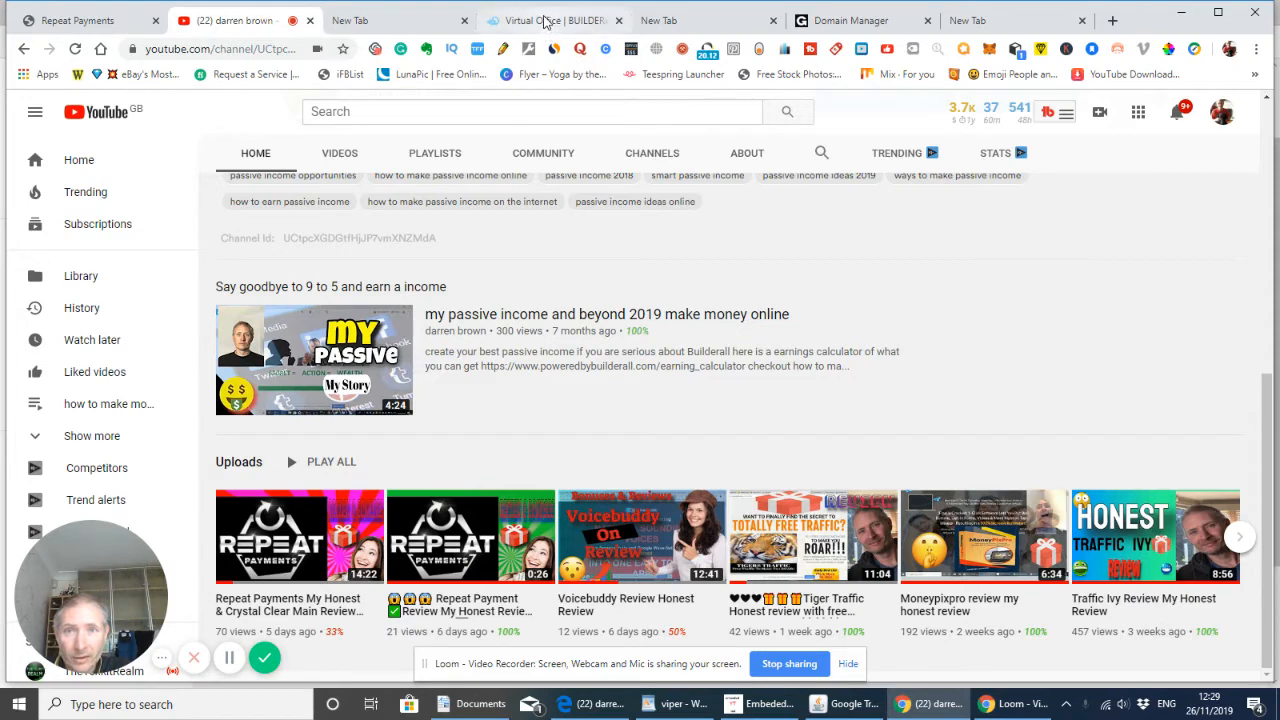
Switch to the Virtual Office | Builderall tab to view the back office app list
click(553, 20)
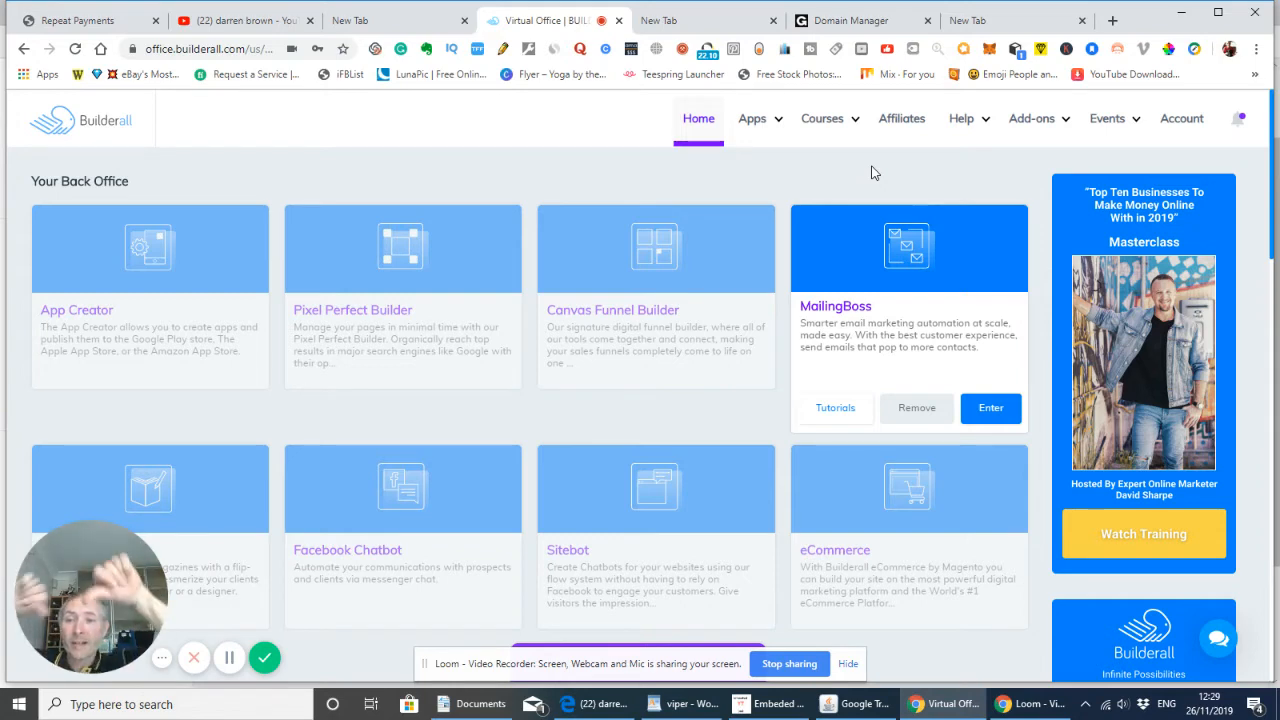
mouse_move(879, 156)
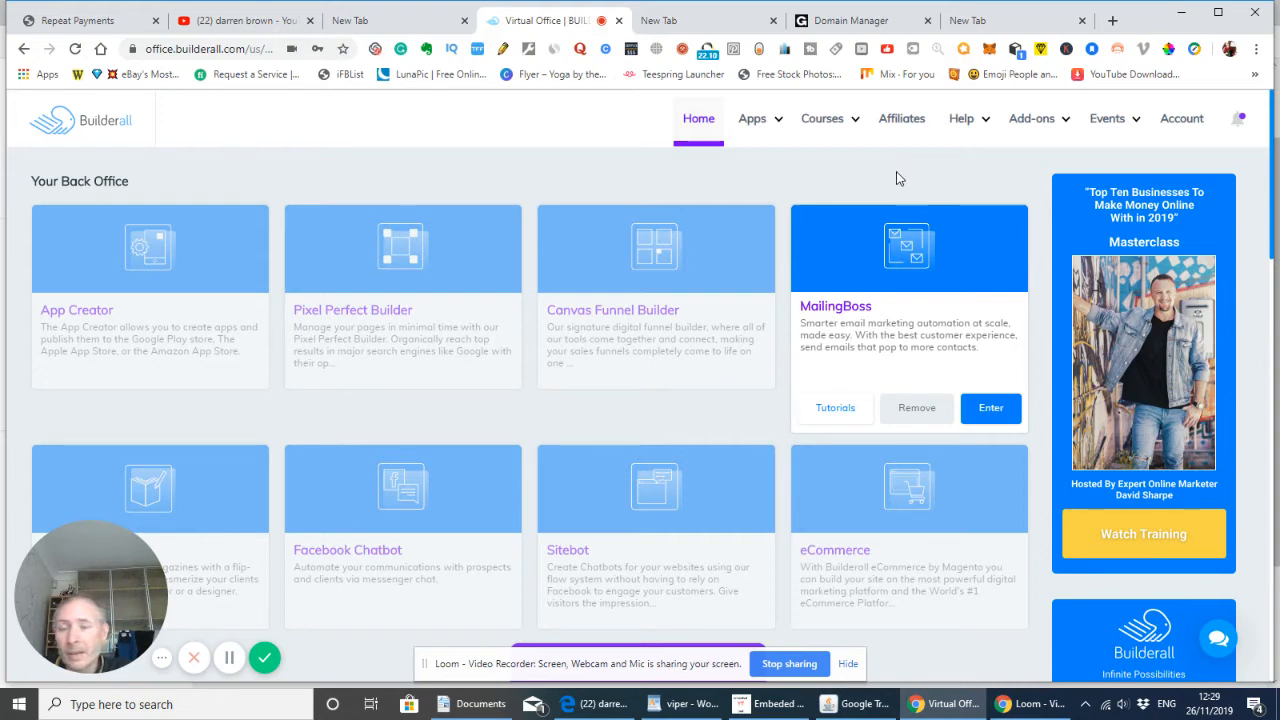
mouse_move(240, 20)
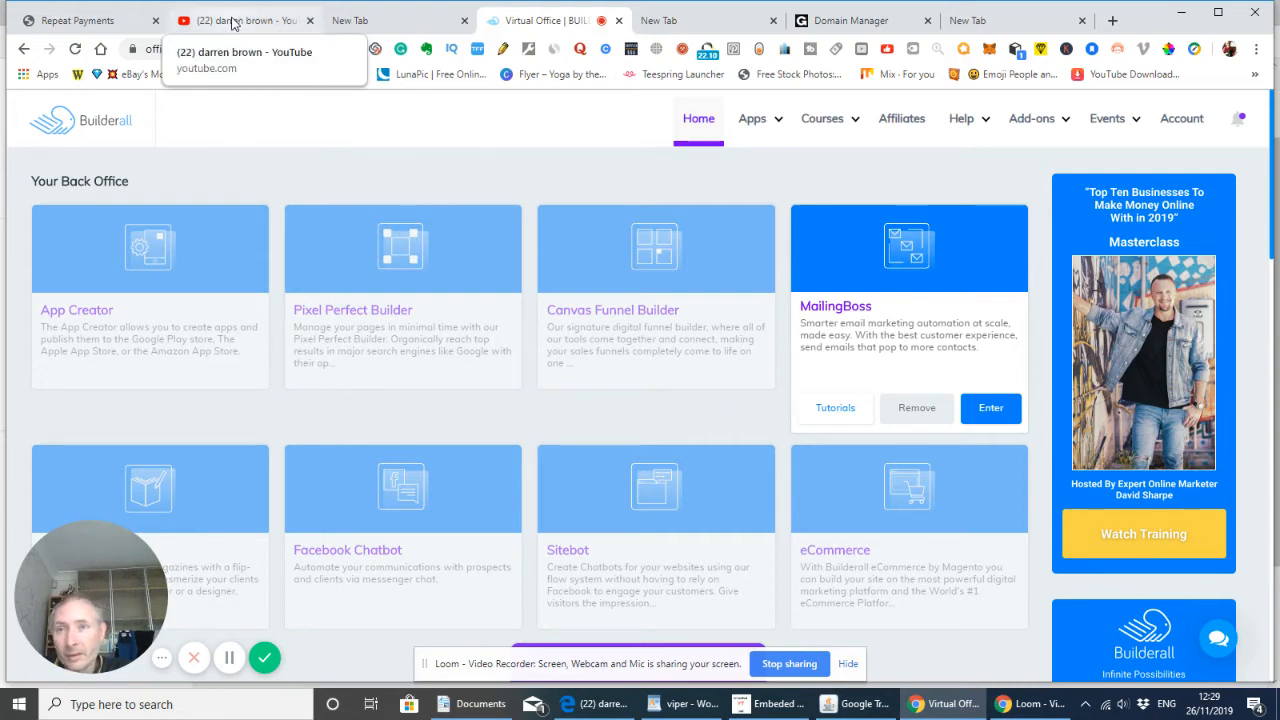
Return to the YouTube channel tab showing the featured passive income video and uploads
click(240, 20)
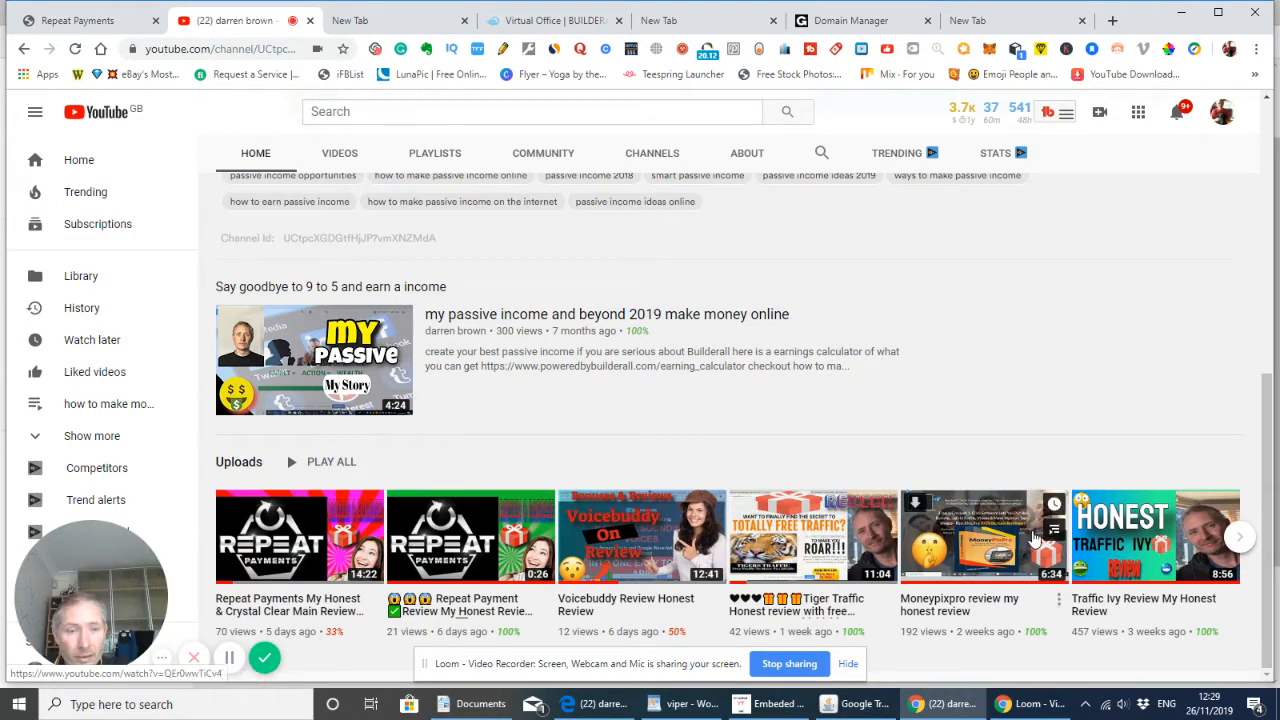
mouse_move(1059, 296)
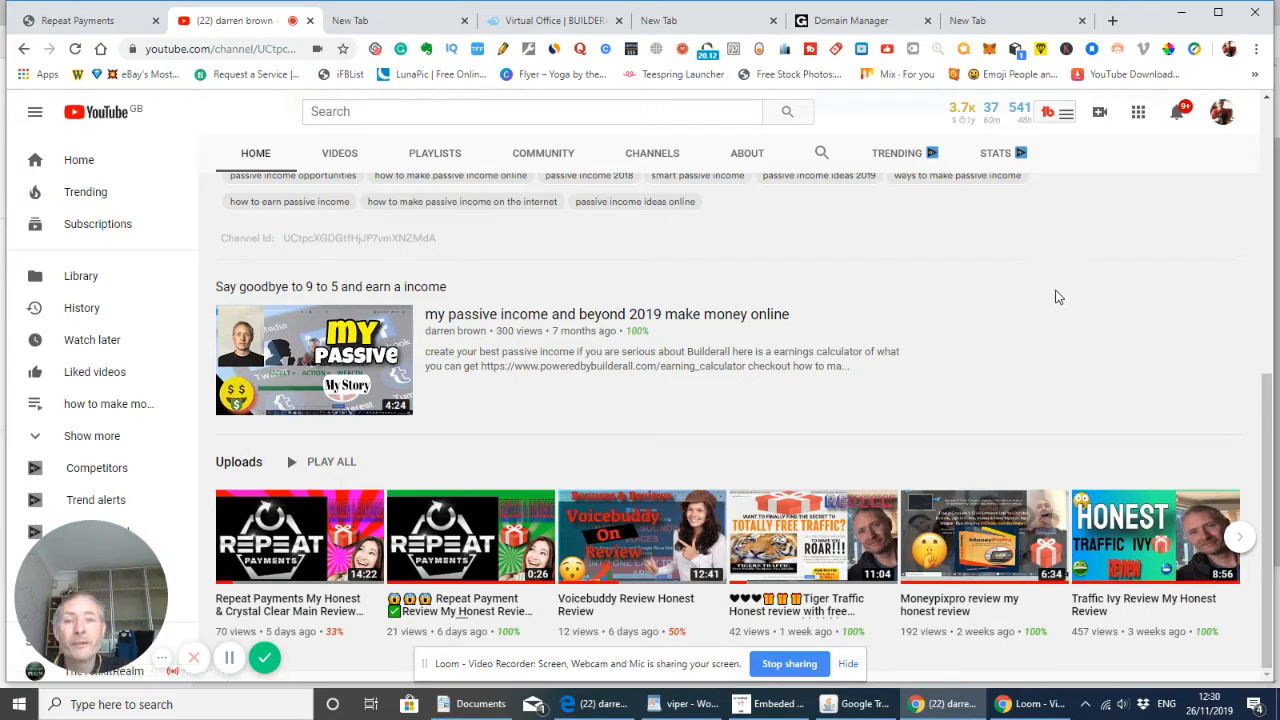
mouse_move(1051, 314)
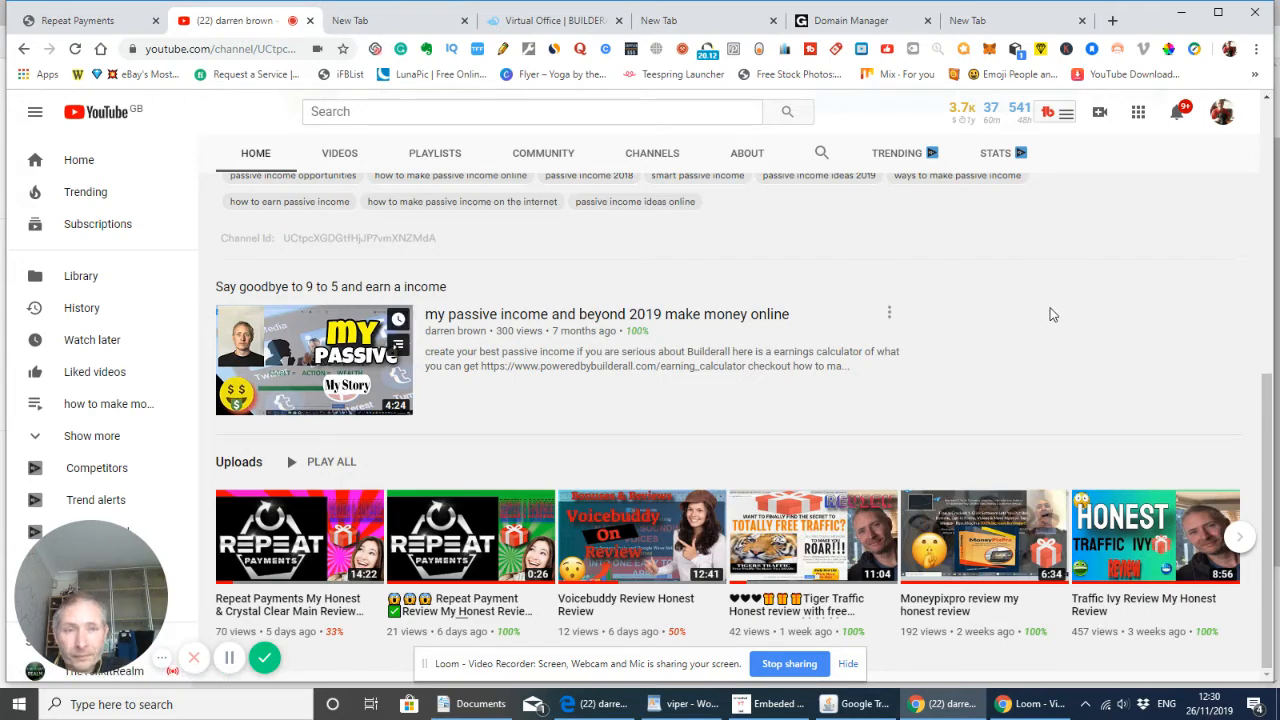
mouse_move(1091, 315)
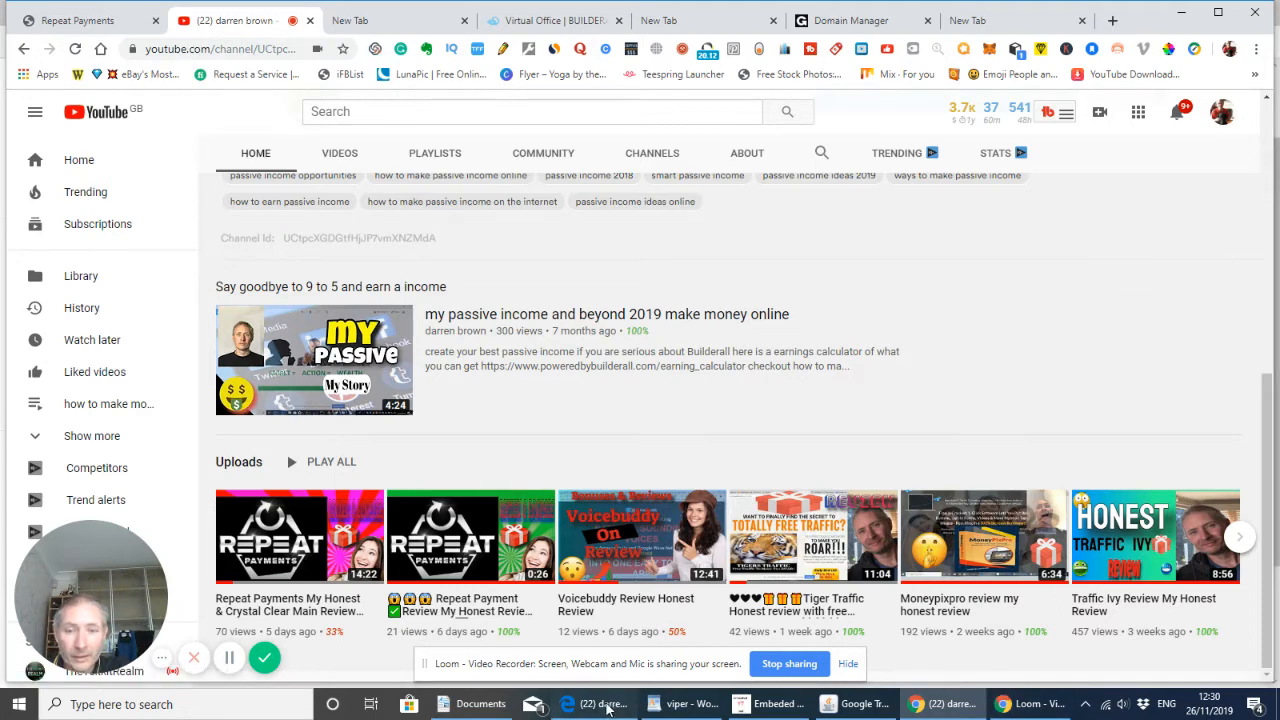
Bring the Edge window forward and view the Funny Dog Money sales page tab
click(1181, 81)
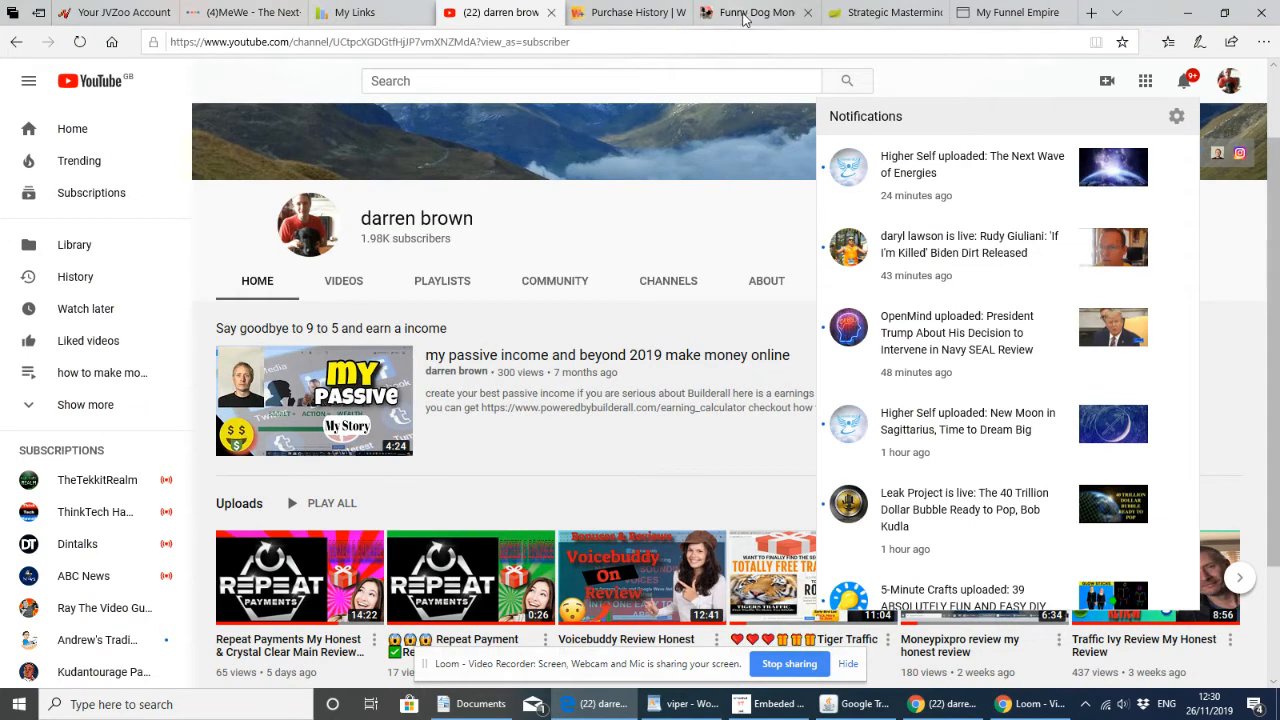
click(755, 12)
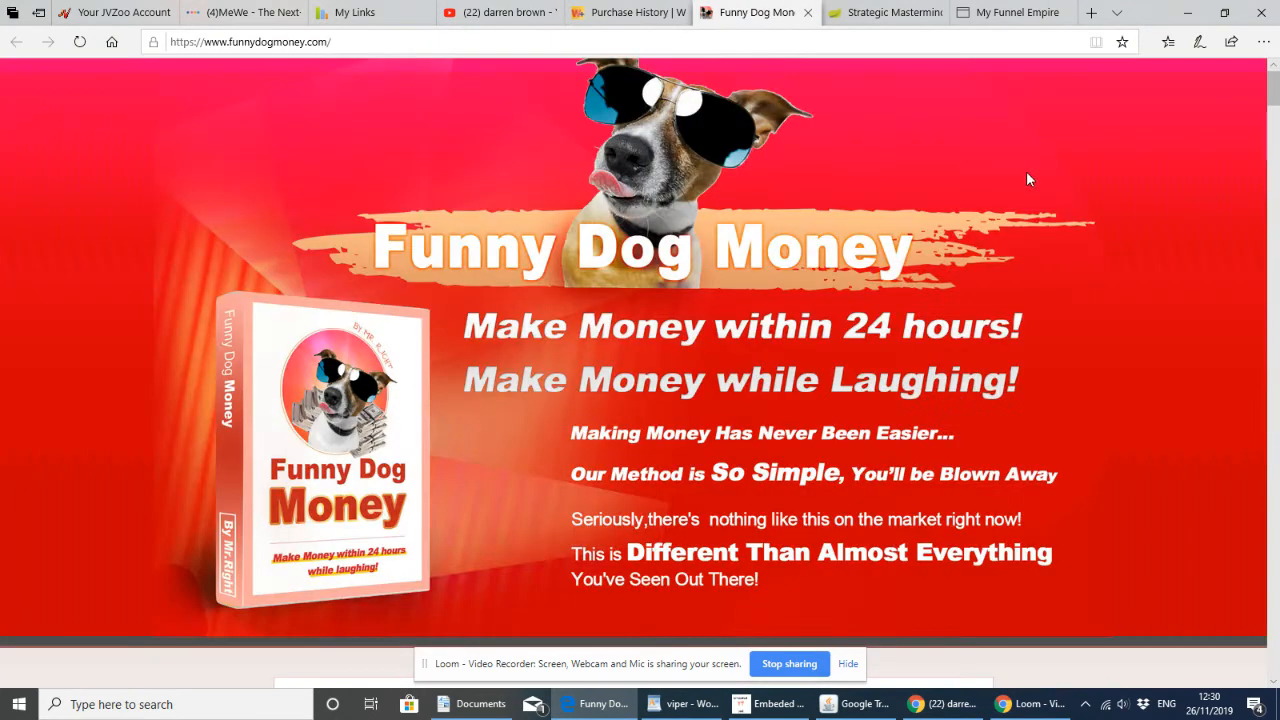
mouse_move(1100, 226)
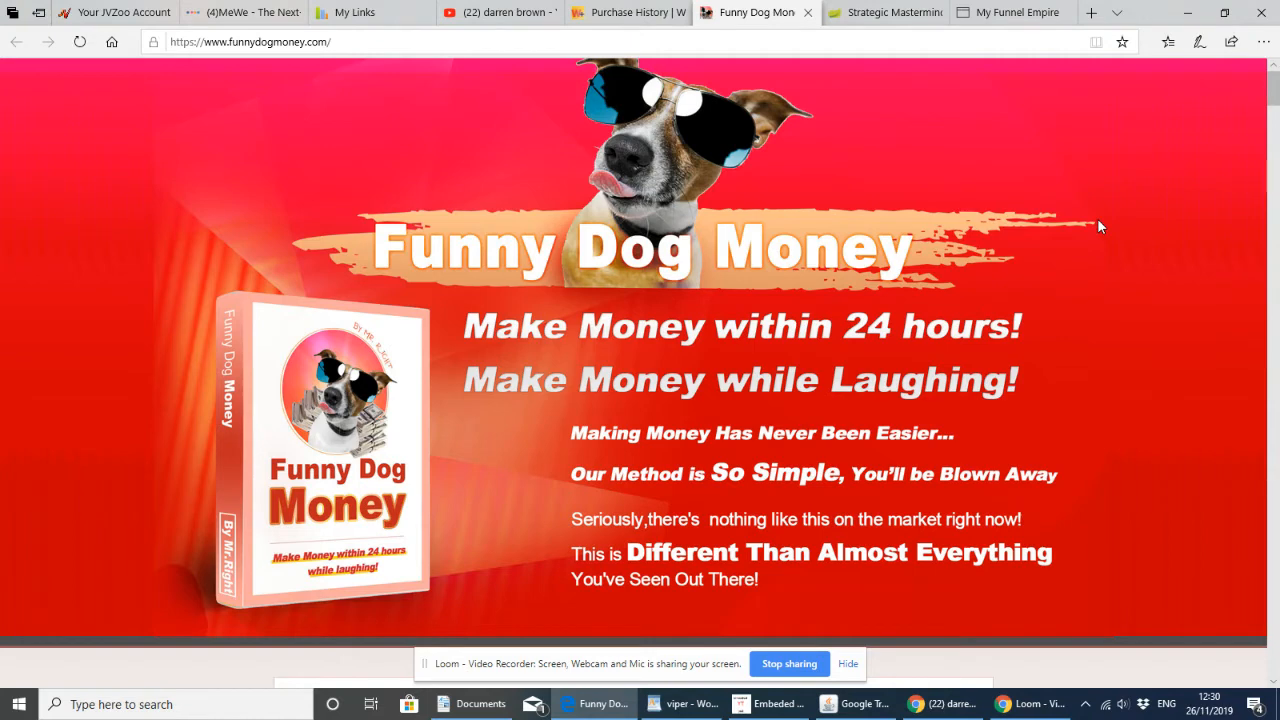
mouse_move(1112, 313)
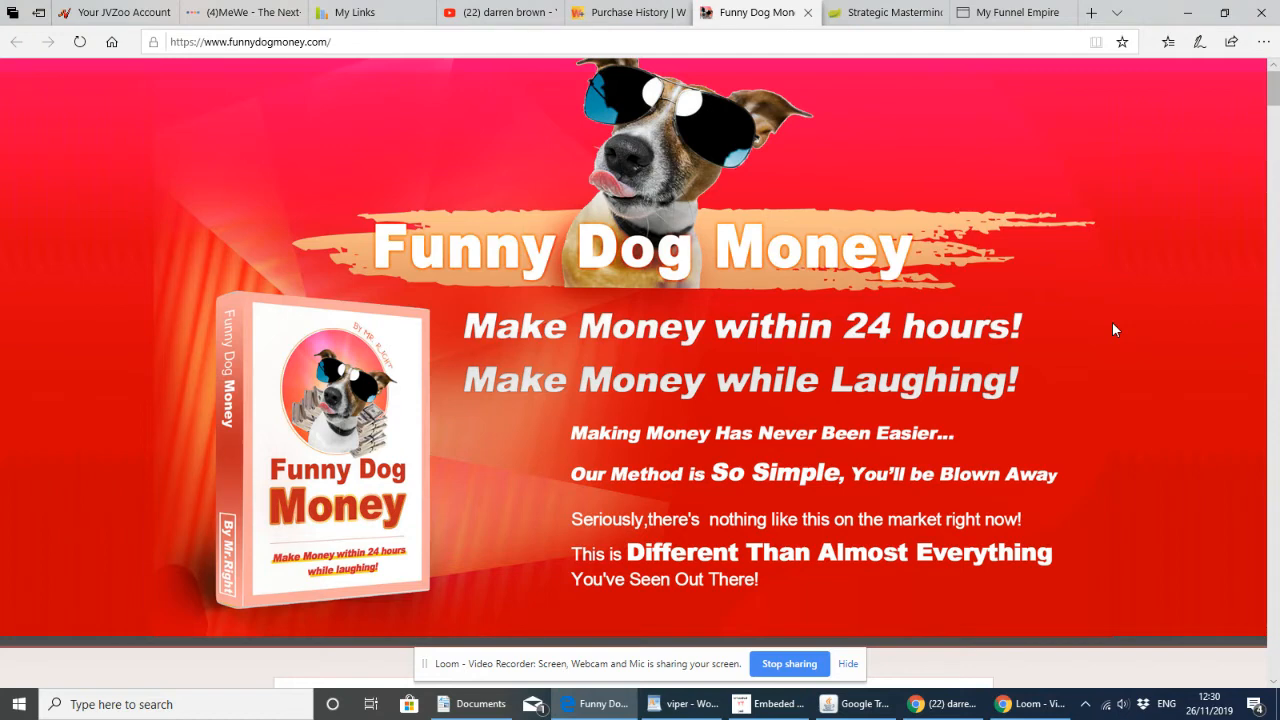
mouse_move(1227, 171)
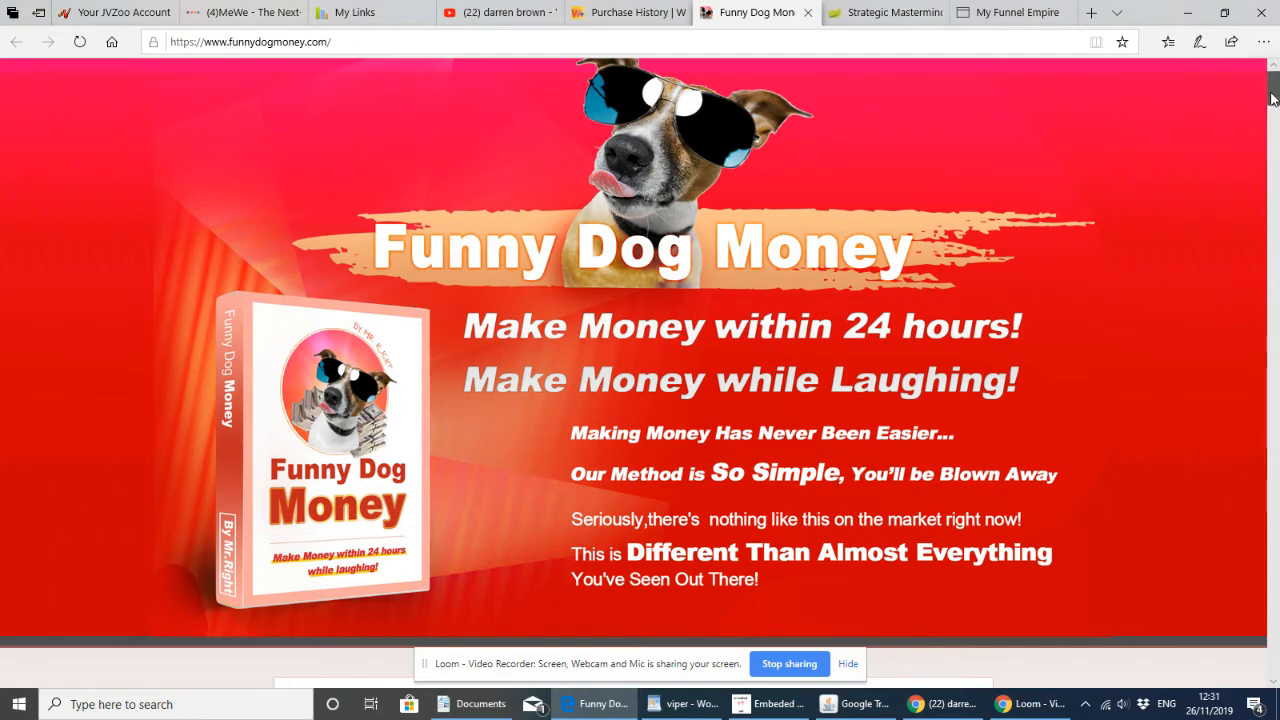
scroll(down, 3)
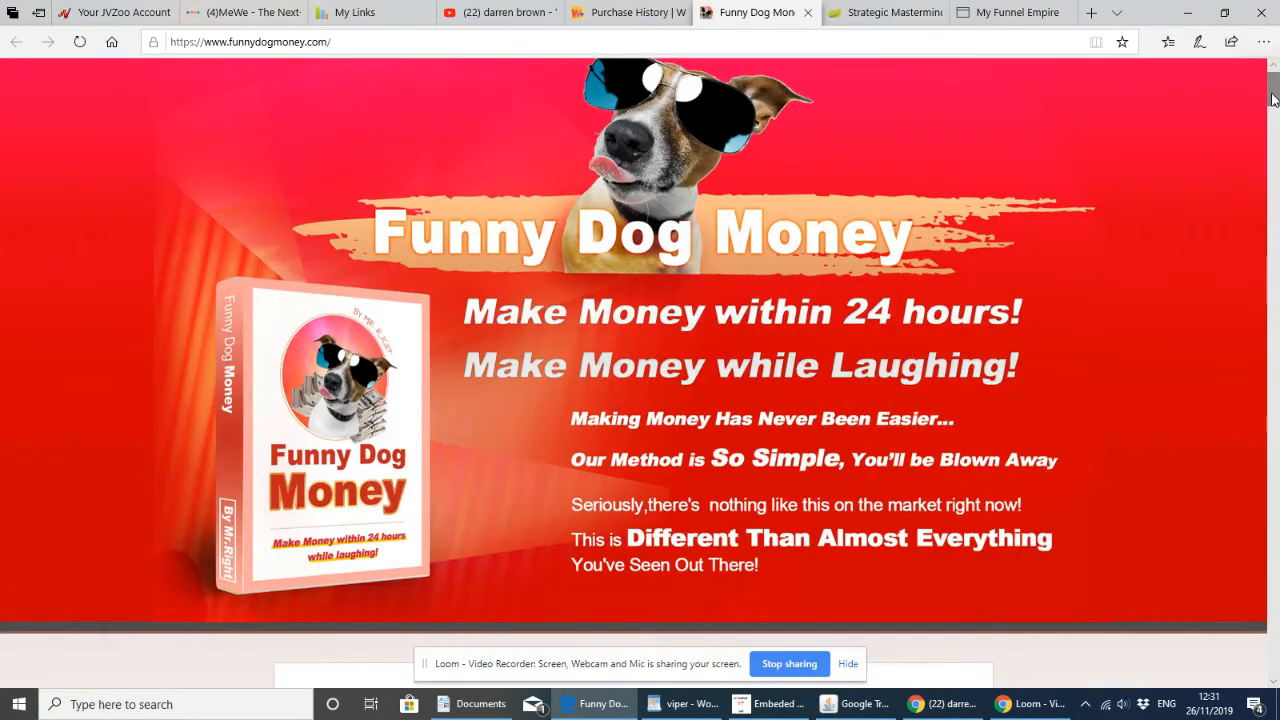
mouse_move(988, 145)
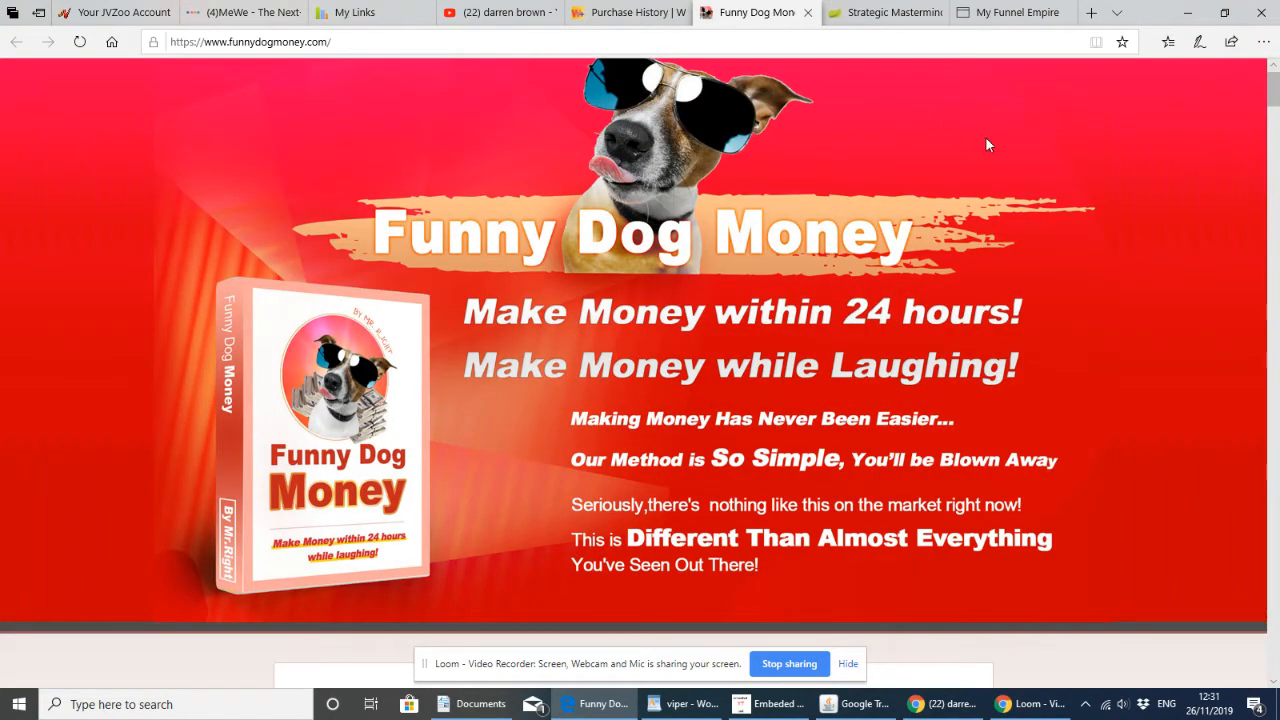
mouse_move(952, 141)
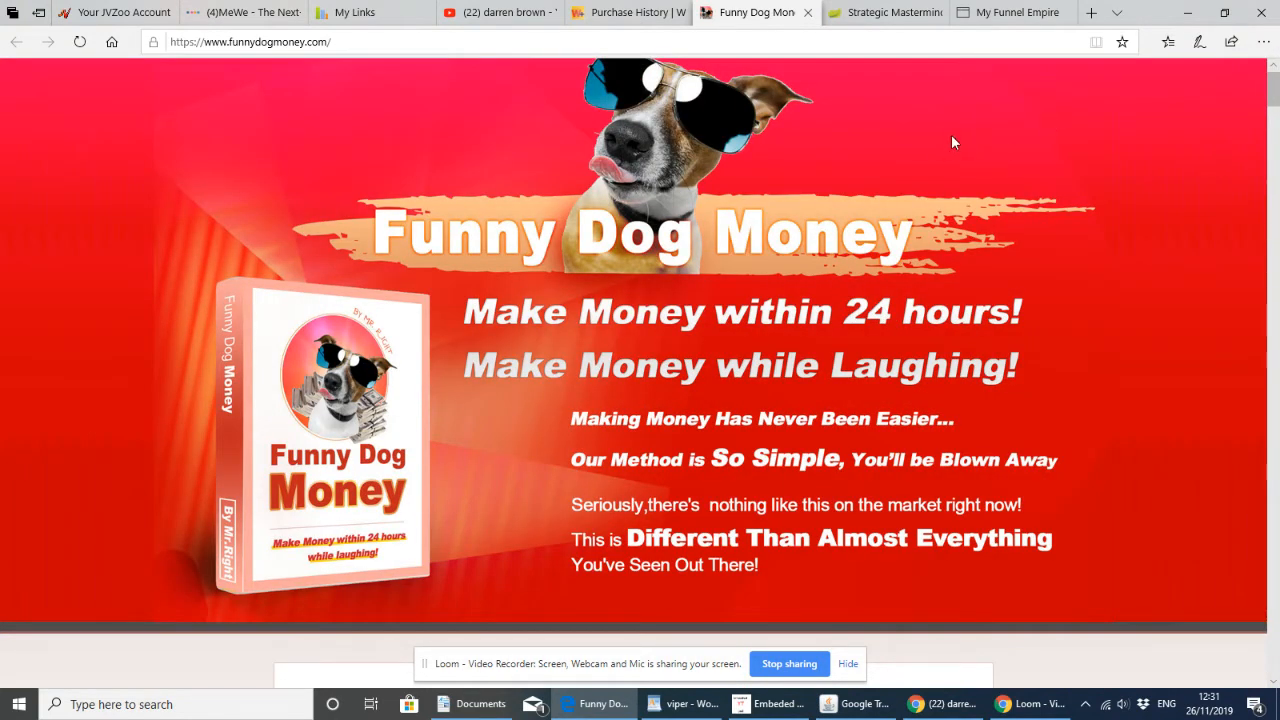
mouse_move(937, 144)
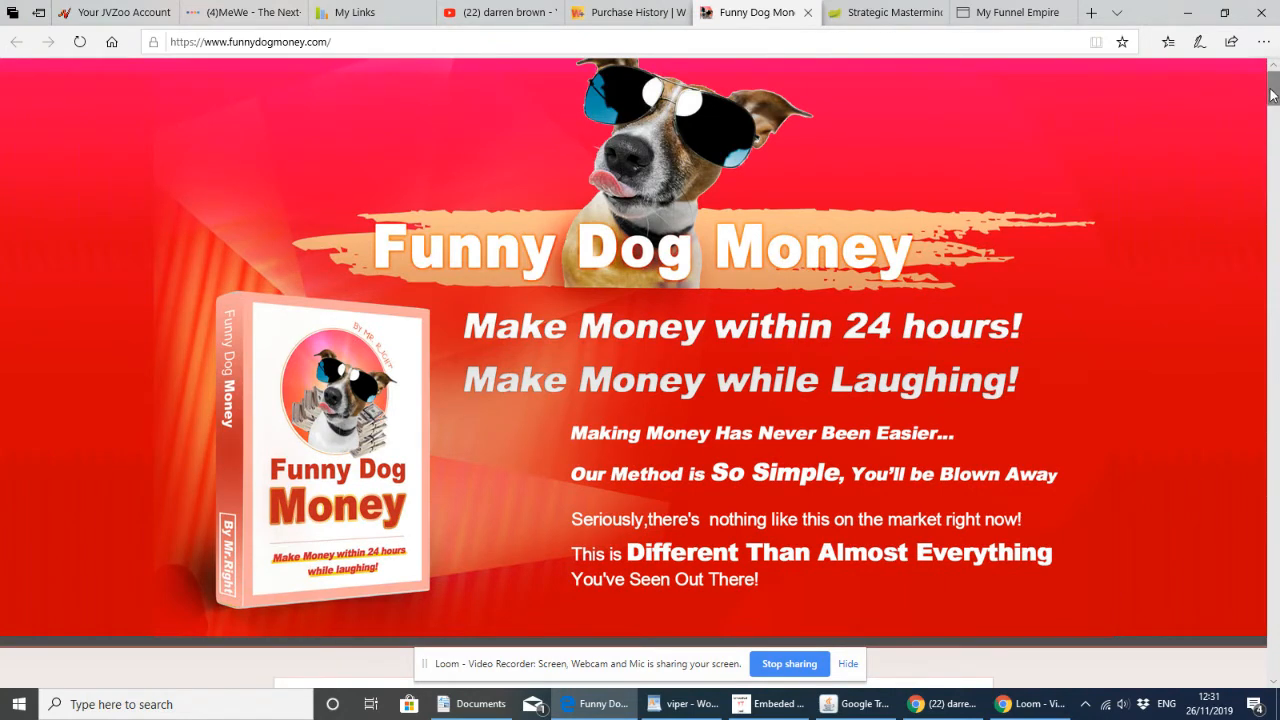
Scroll past the 'You Don't need' icons to the benefit bullets and Coming Soon email form
scroll(down, 3)
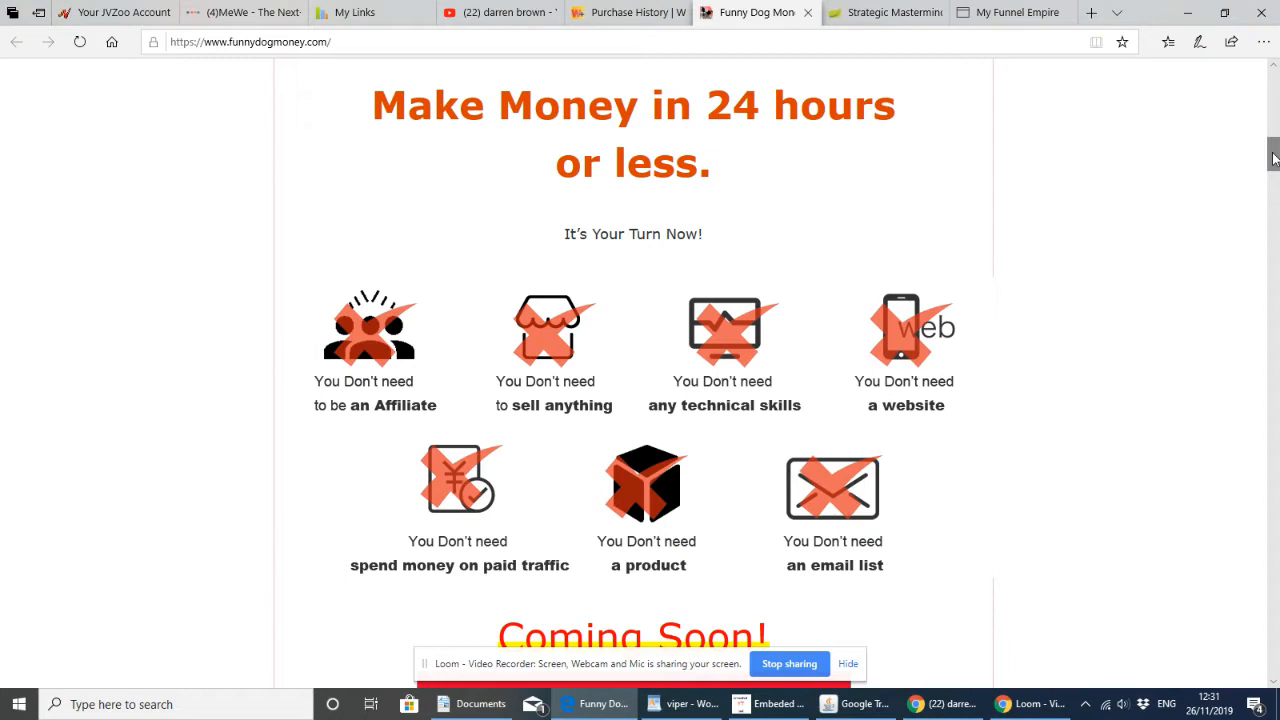
mouse_move(1254, 203)
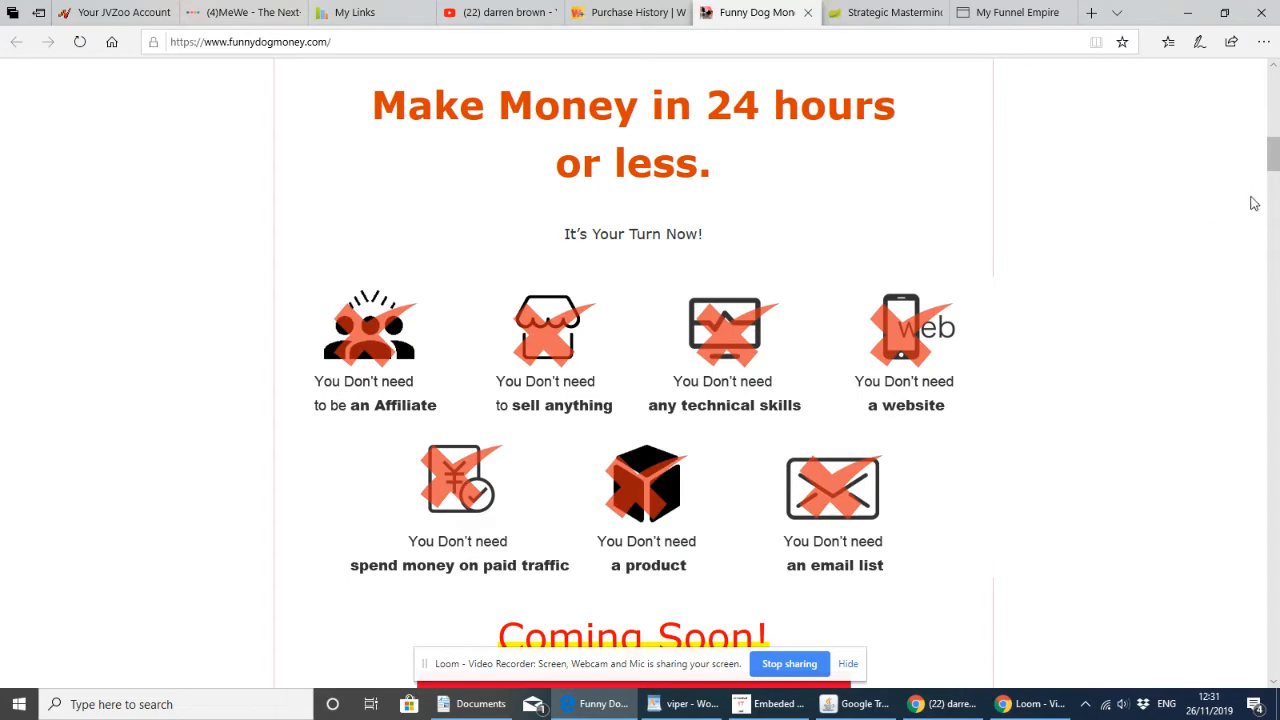
scroll(down, 3)
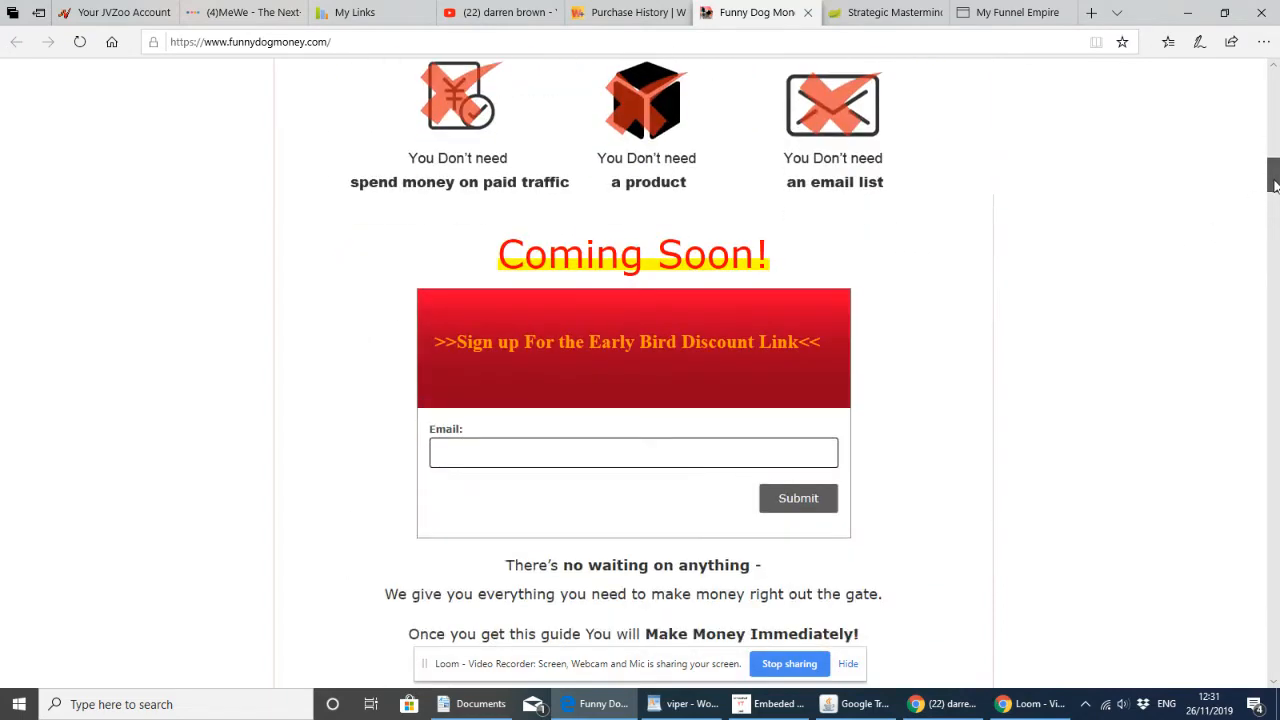
scroll(down, 3)
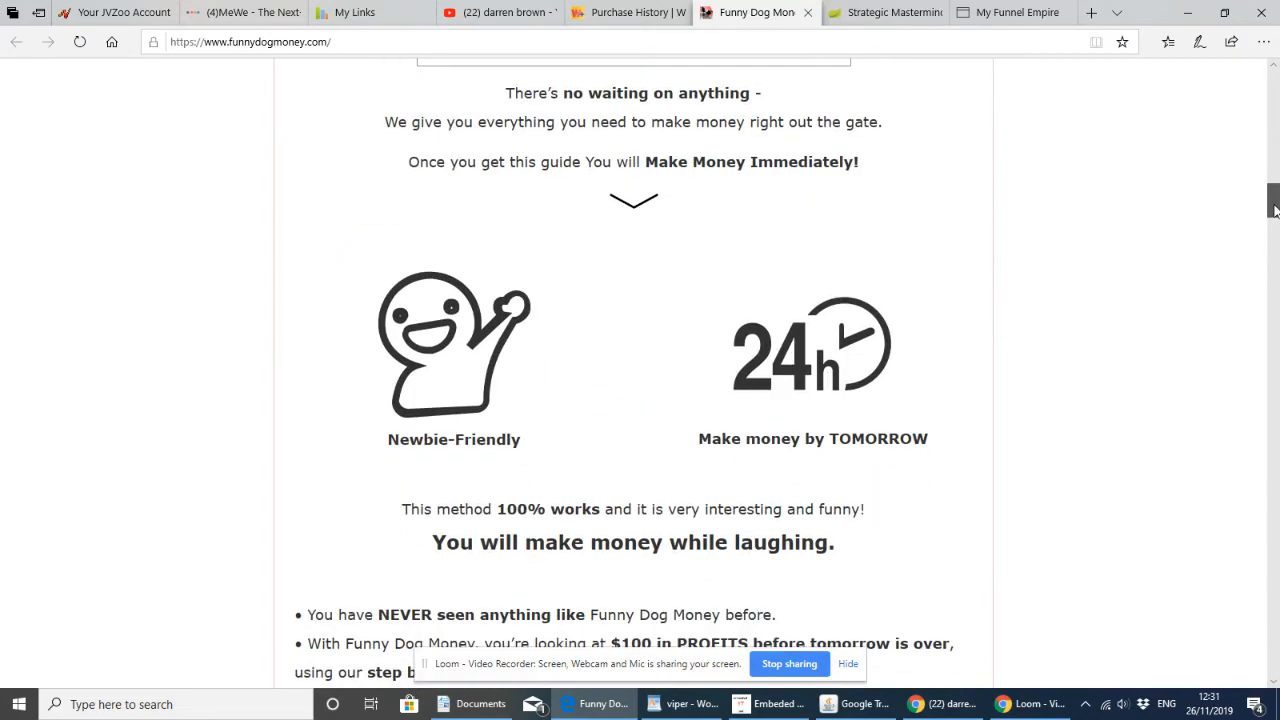
scroll(down, 3)
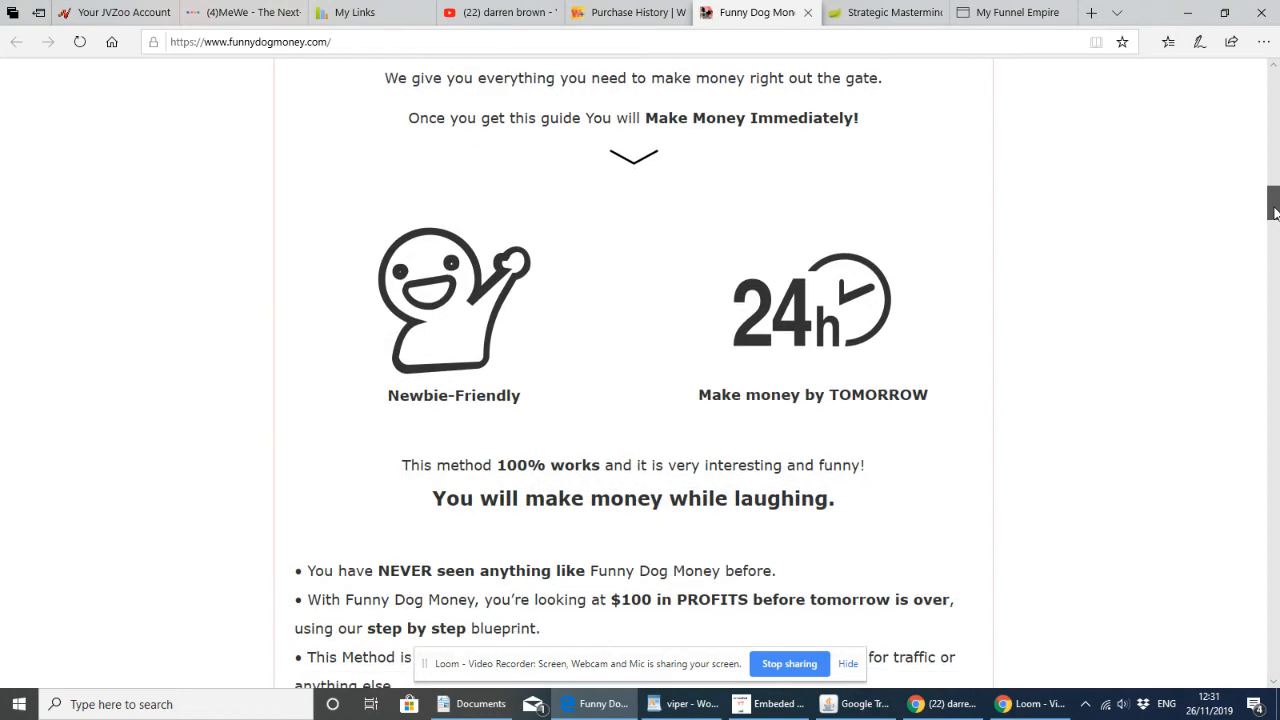
scroll(down, 3)
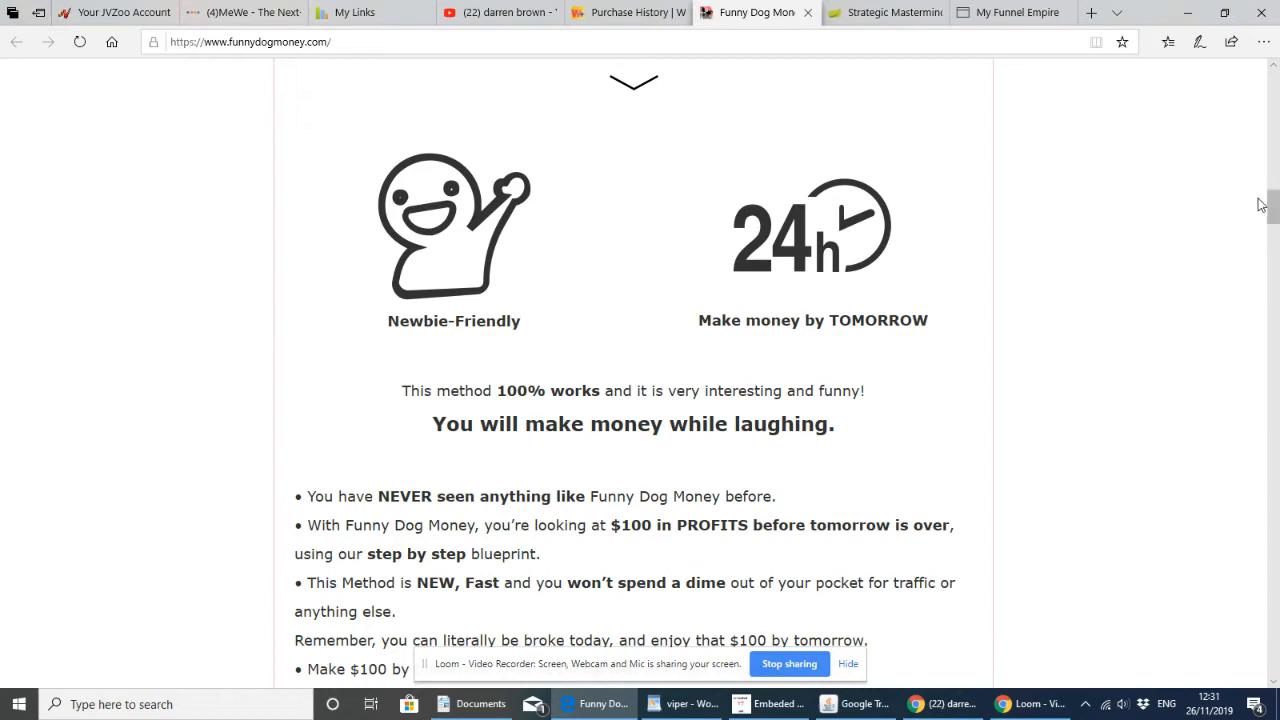
scroll(down, 3)
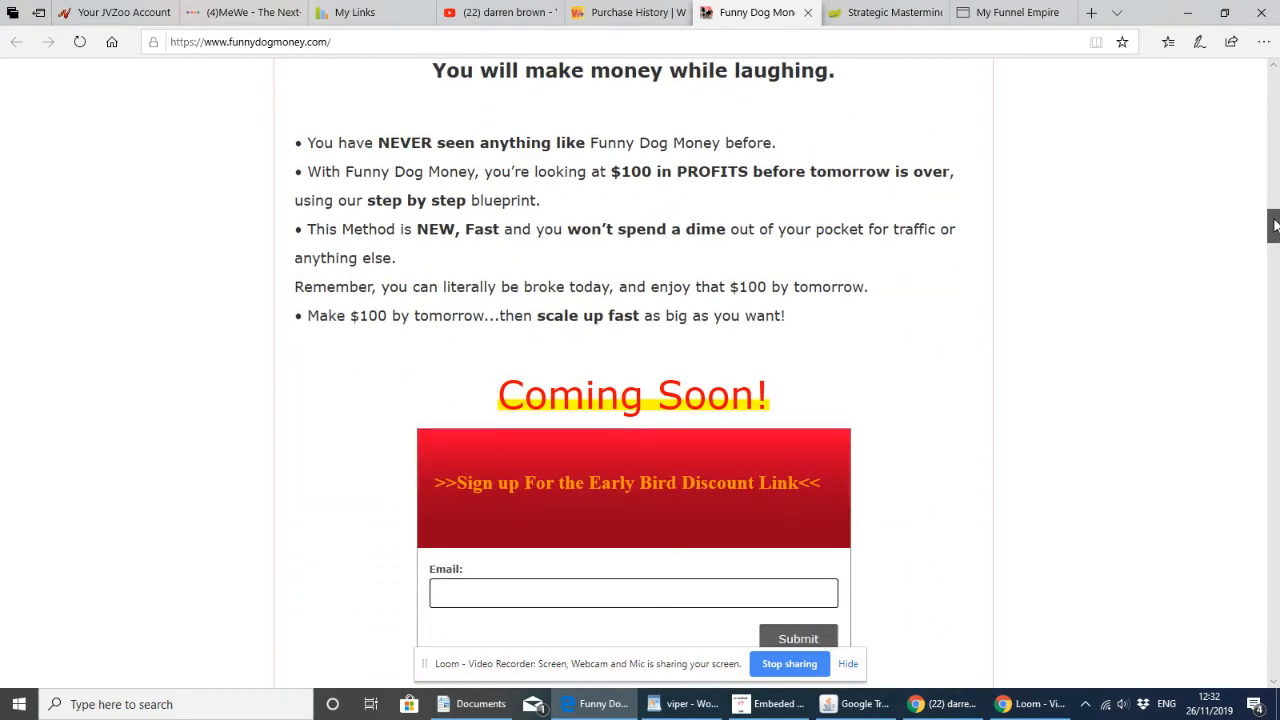
scroll(down, 3)
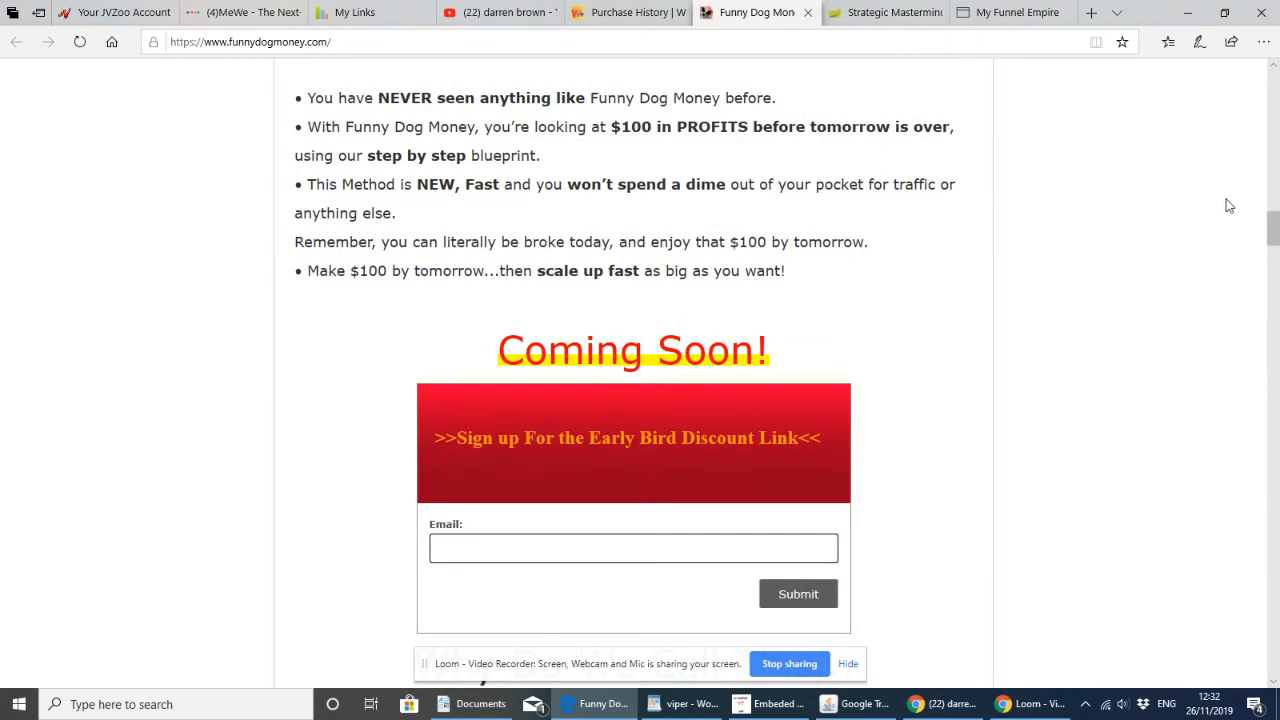
mouse_move(1170, 176)
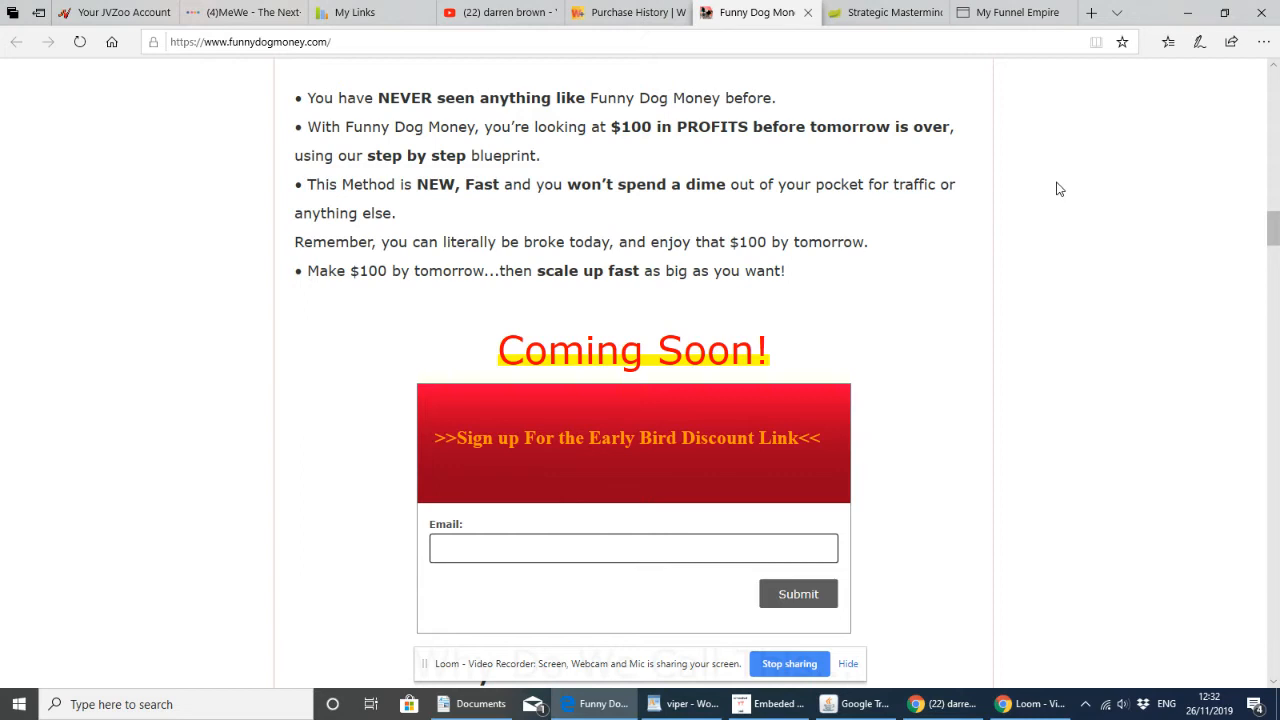
mouse_move(1079, 231)
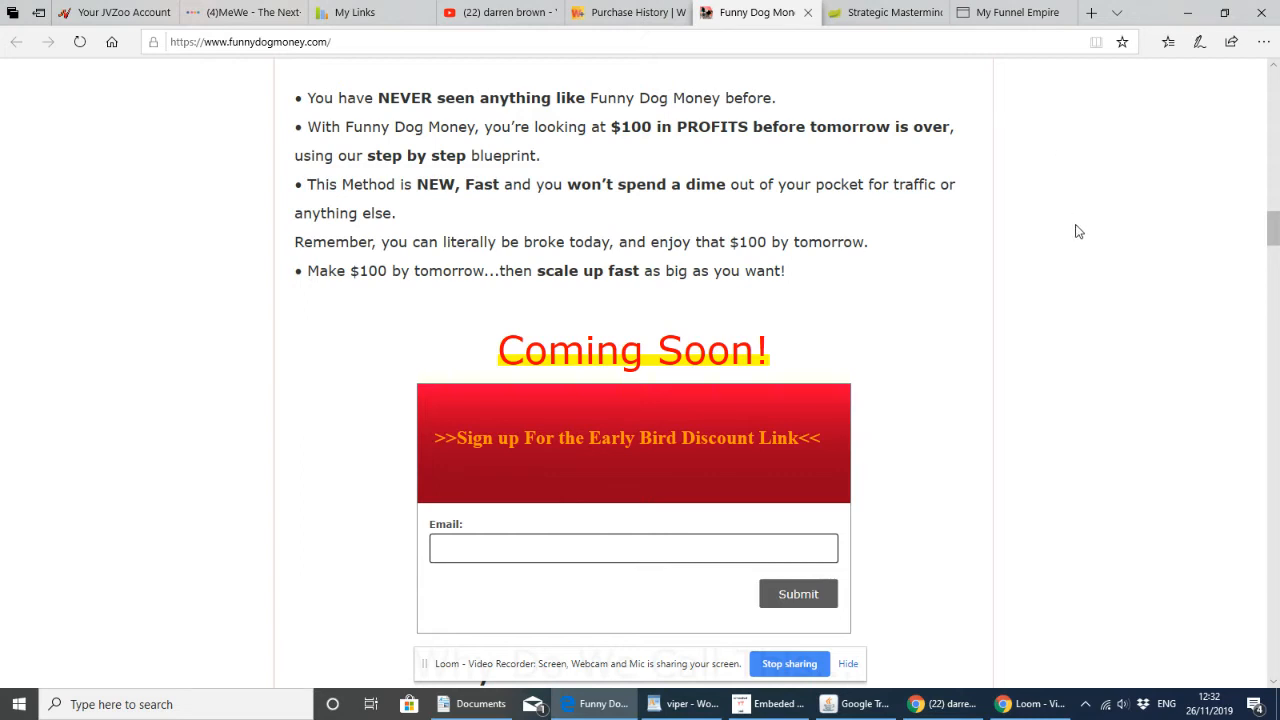
mouse_move(1218, 193)
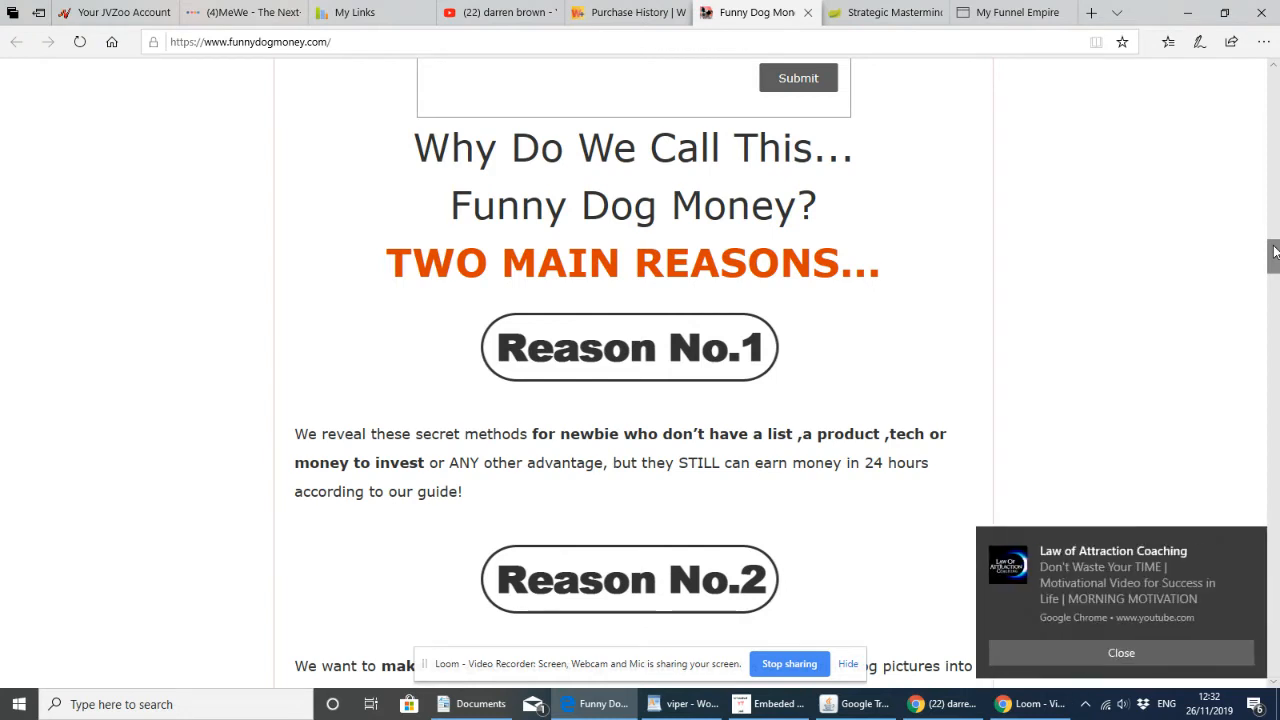
mouse_move(1246, 478)
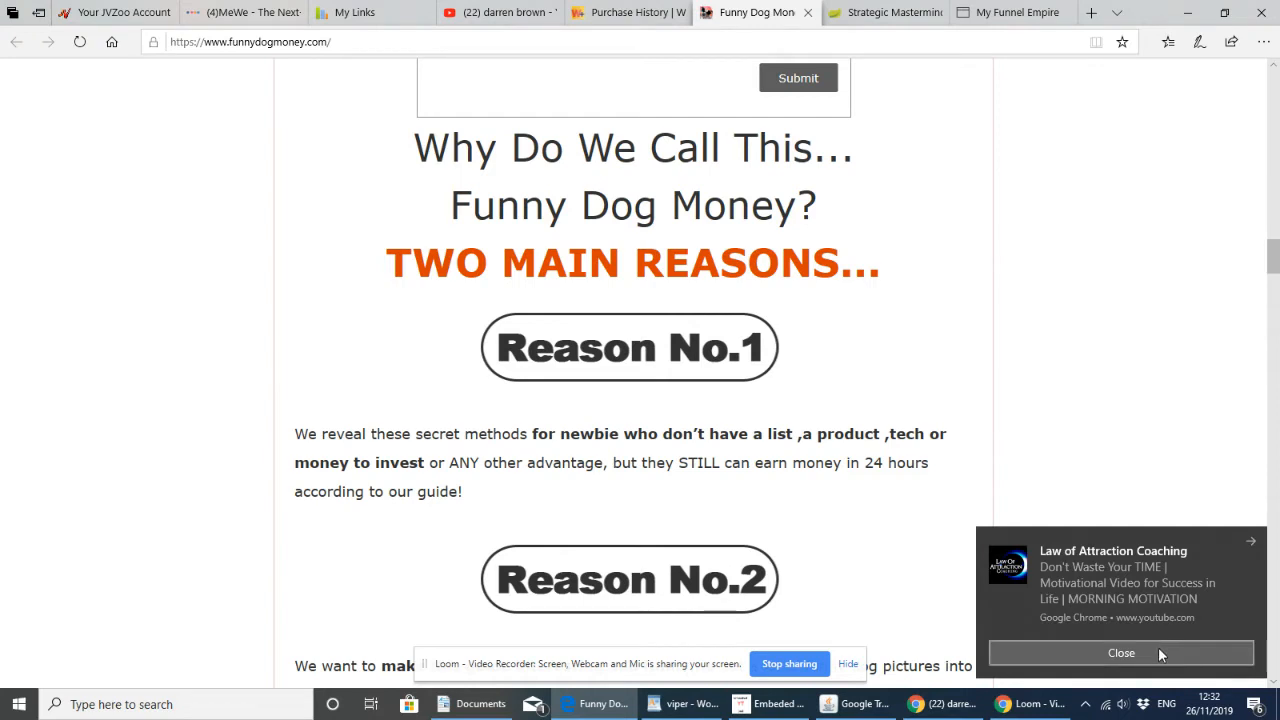
Dismiss the new video notification and scroll to Reason No.2 and the umbrella dog image
click(1120, 653)
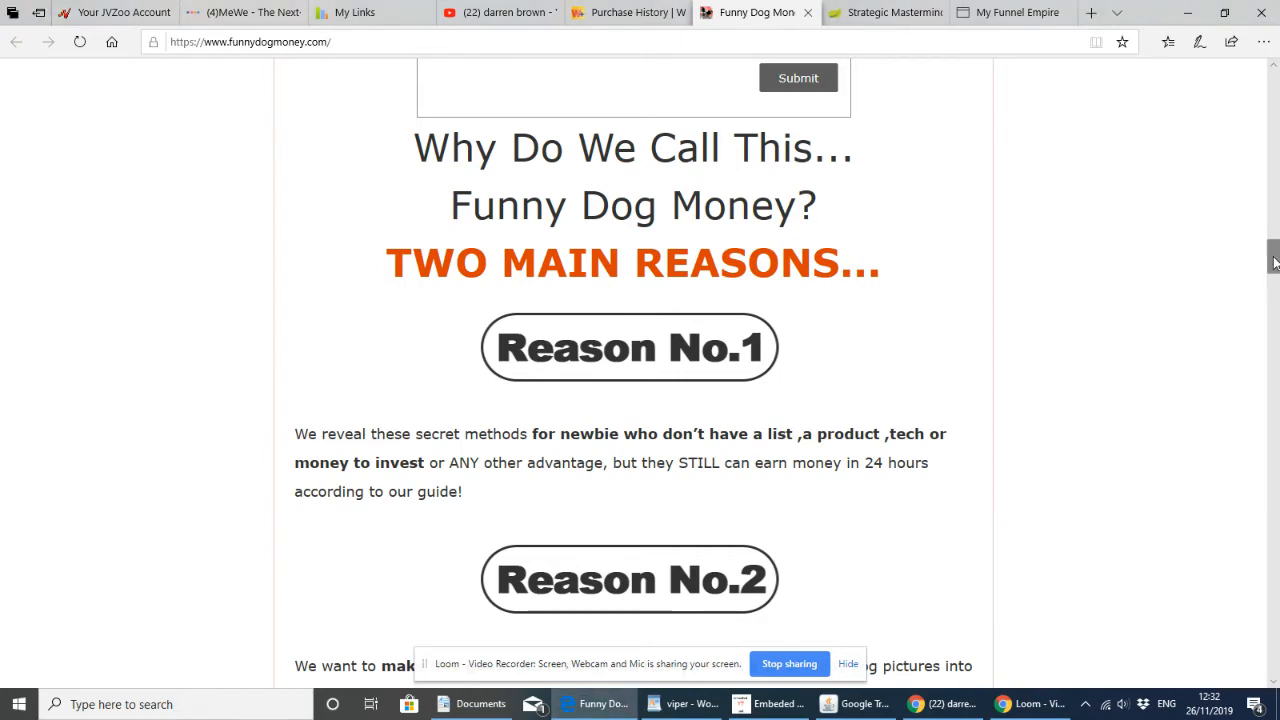
scroll(down, 3)
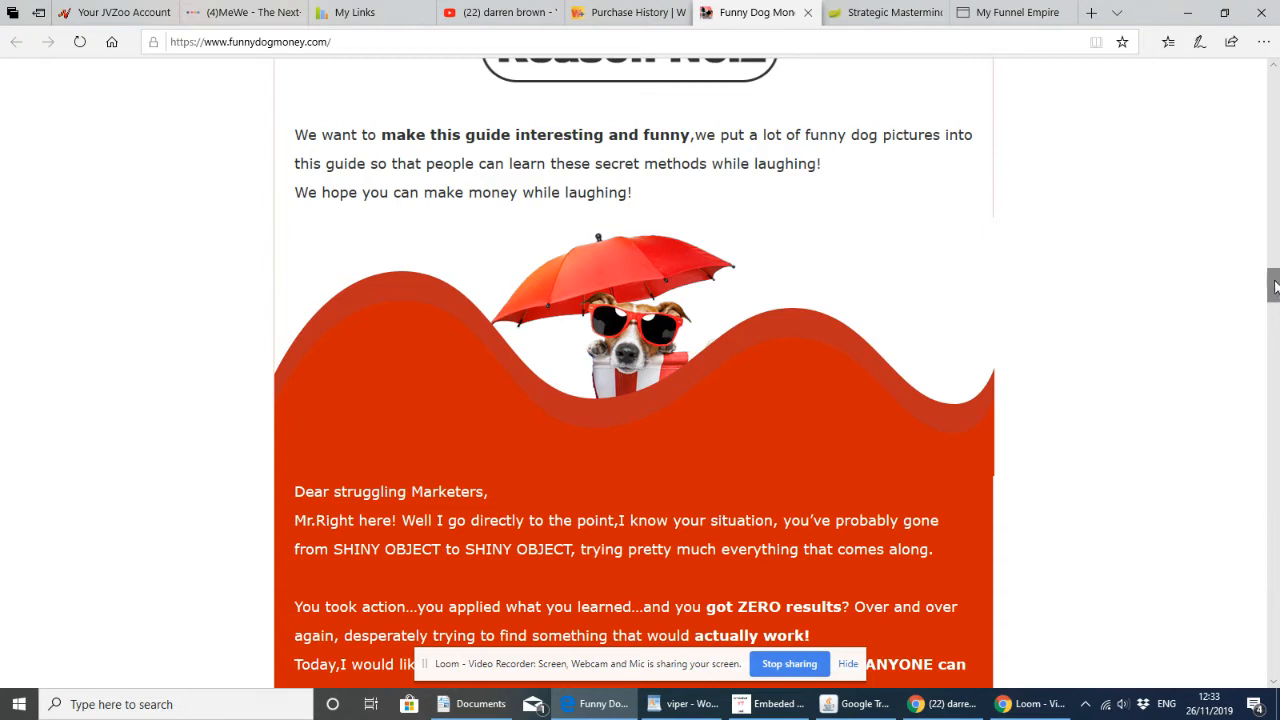
Scroll so the red 'Dear struggling Marketers' letter fills the view for reading
scroll(down, 3)
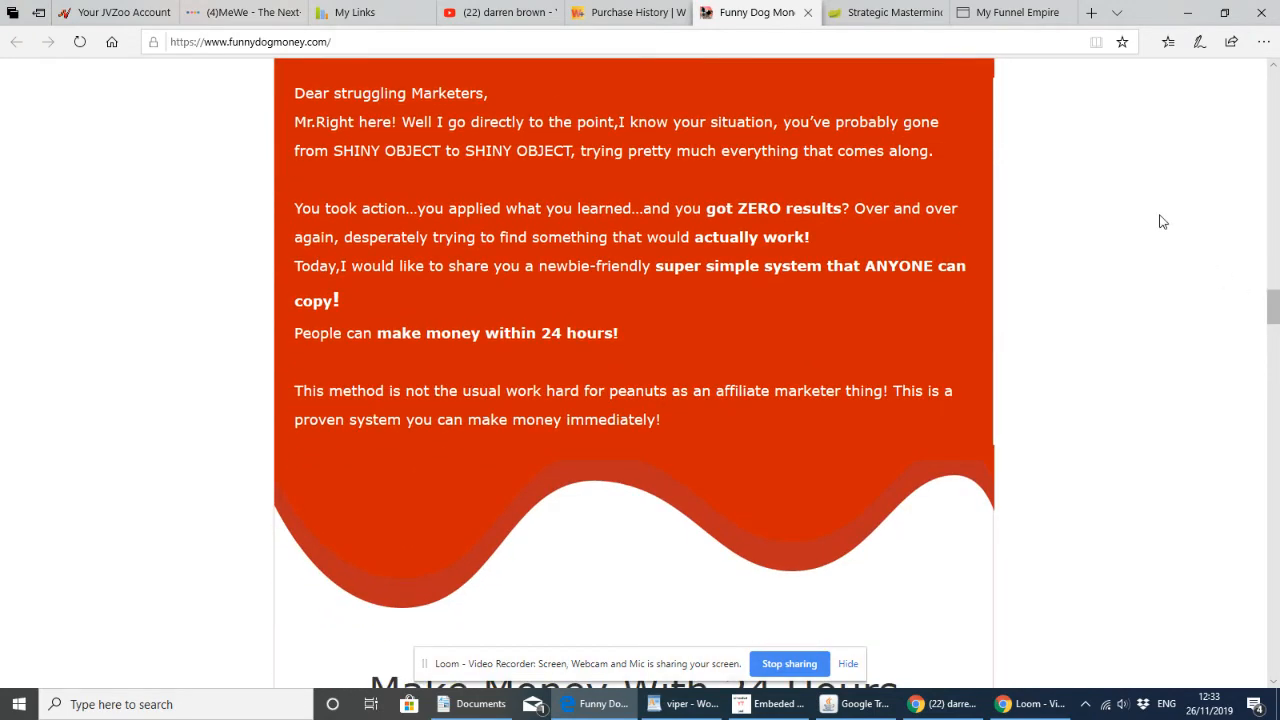
mouse_move(1144, 202)
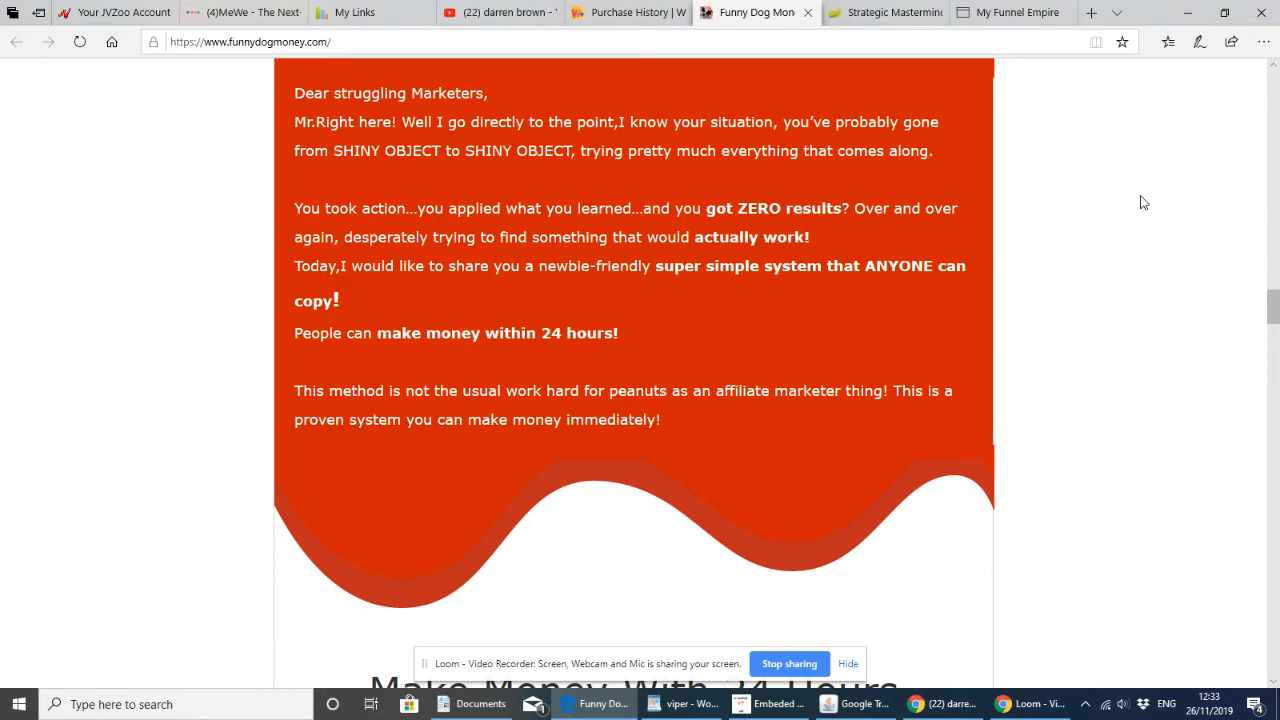
mouse_move(1090, 187)
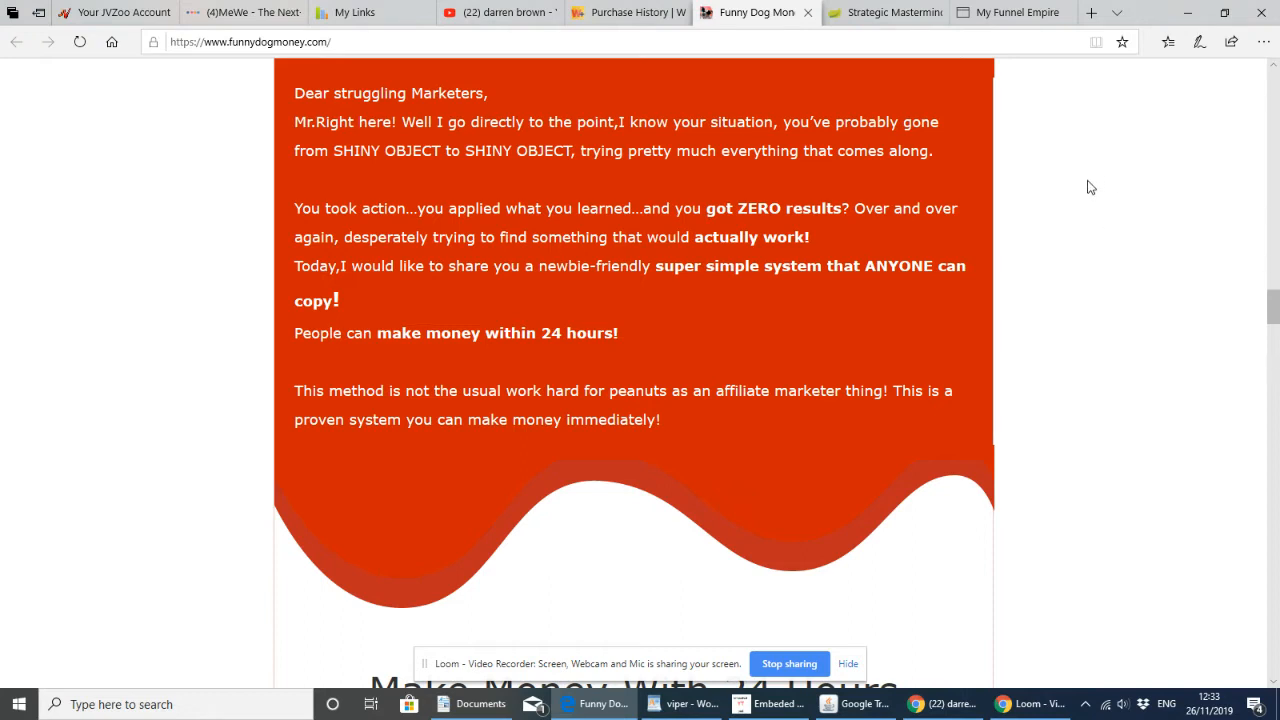
mouse_move(1085, 211)
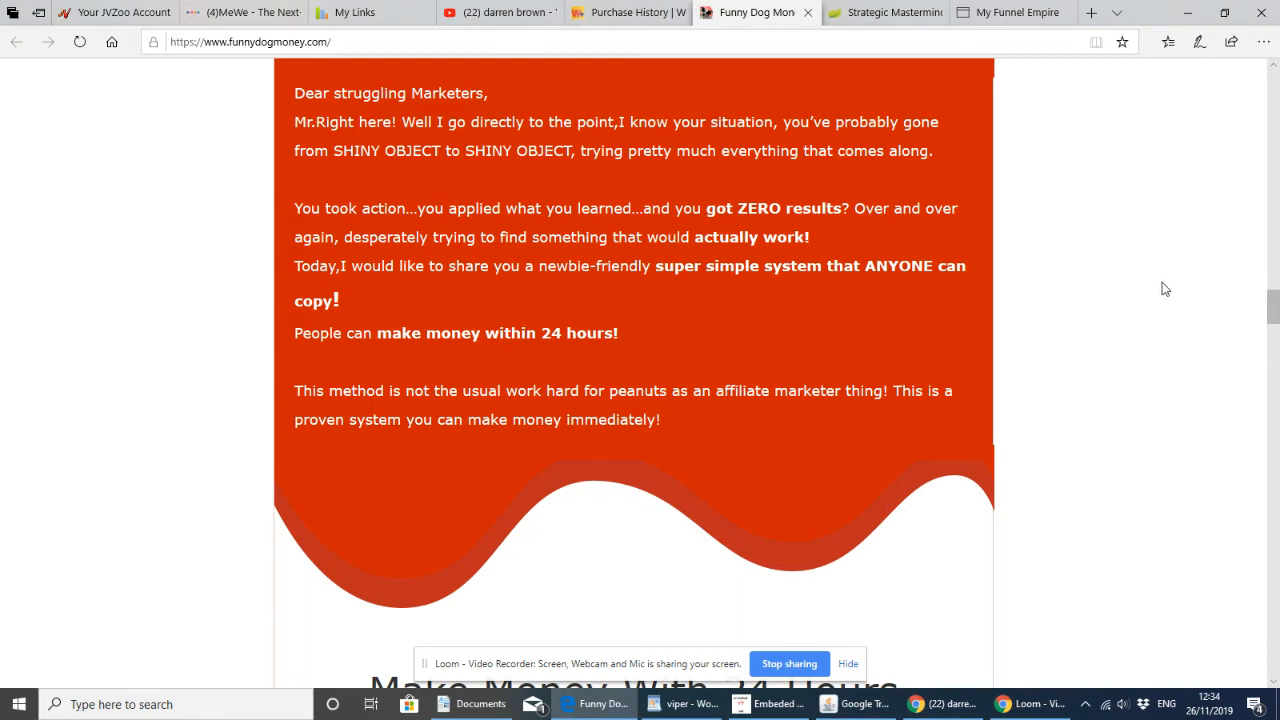
mouse_move(1153, 330)
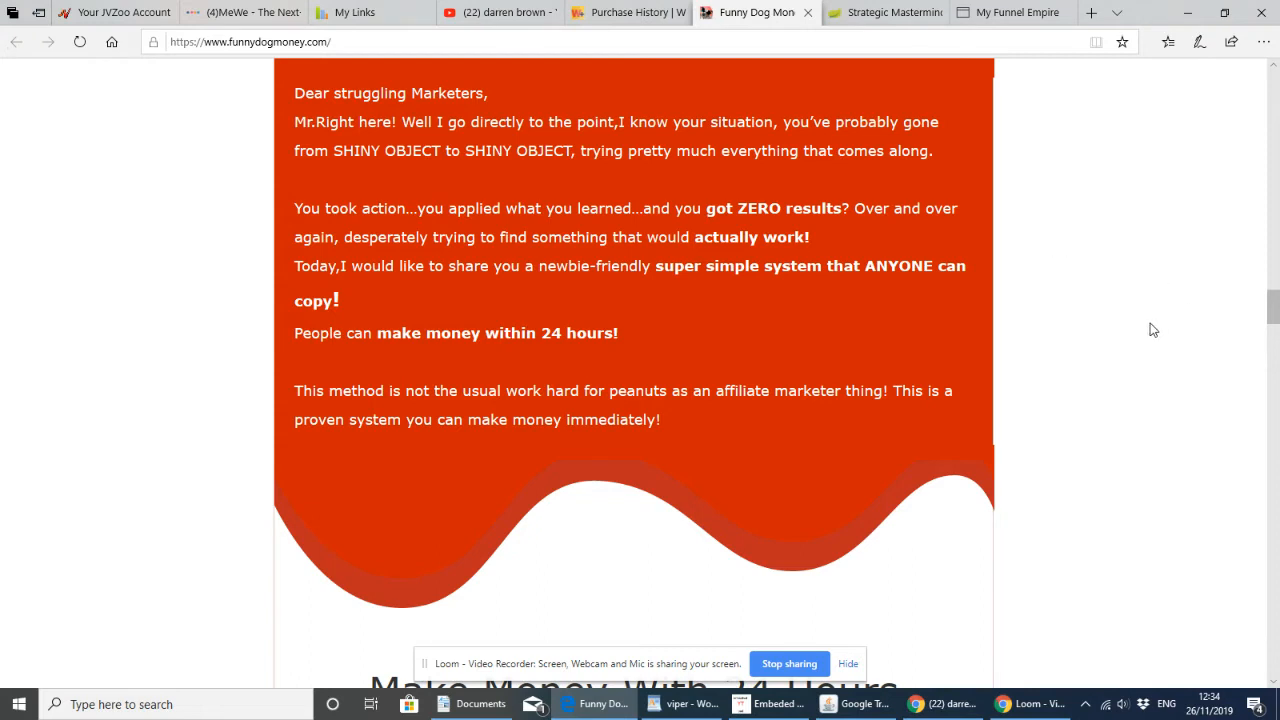
mouse_move(1104, 306)
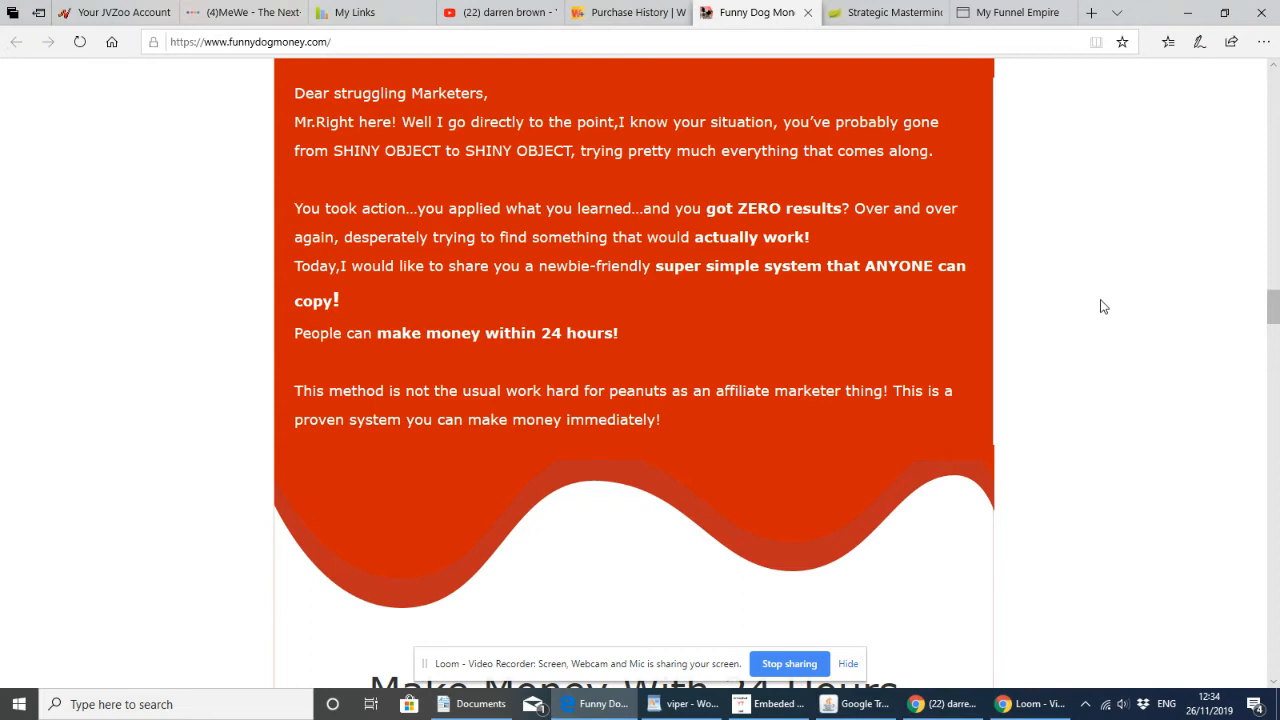
mouse_move(1224, 322)
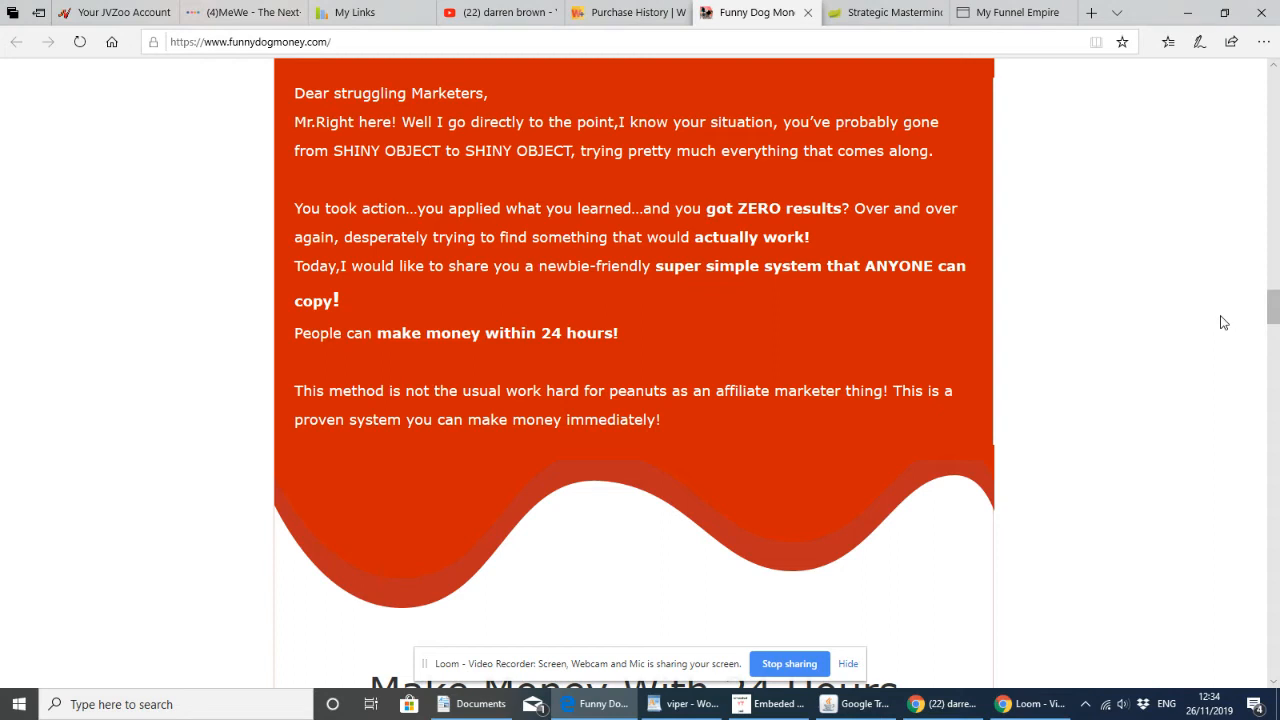
mouse_move(1209, 321)
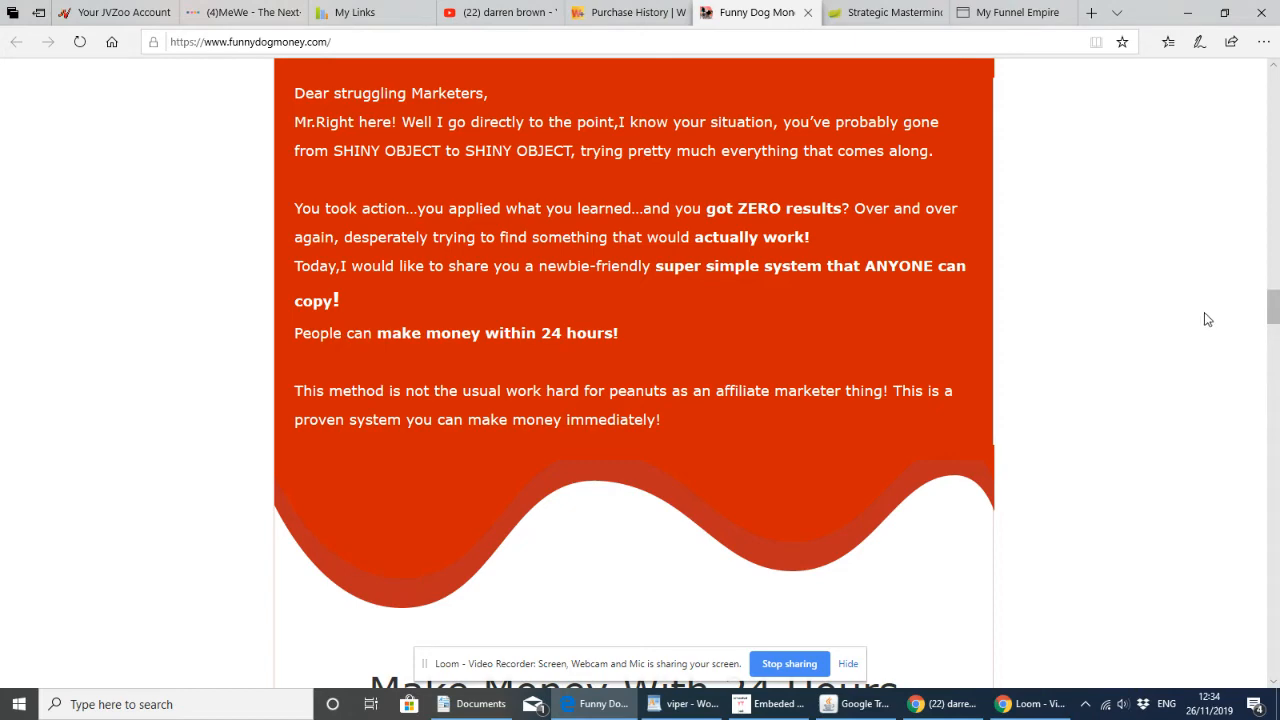
Scroll through the '3 Simple Steps' graphic to 'Scale Up The sky is the limit!'
scroll(down, 3)
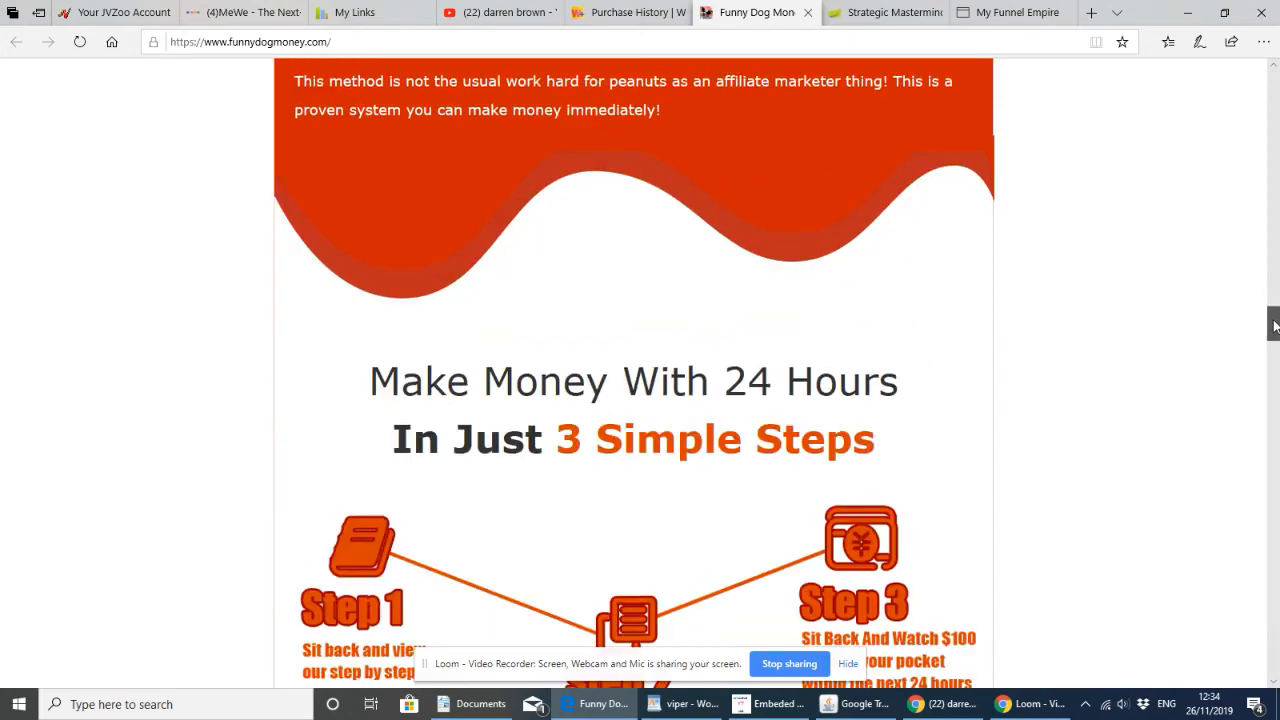
scroll(down, 3)
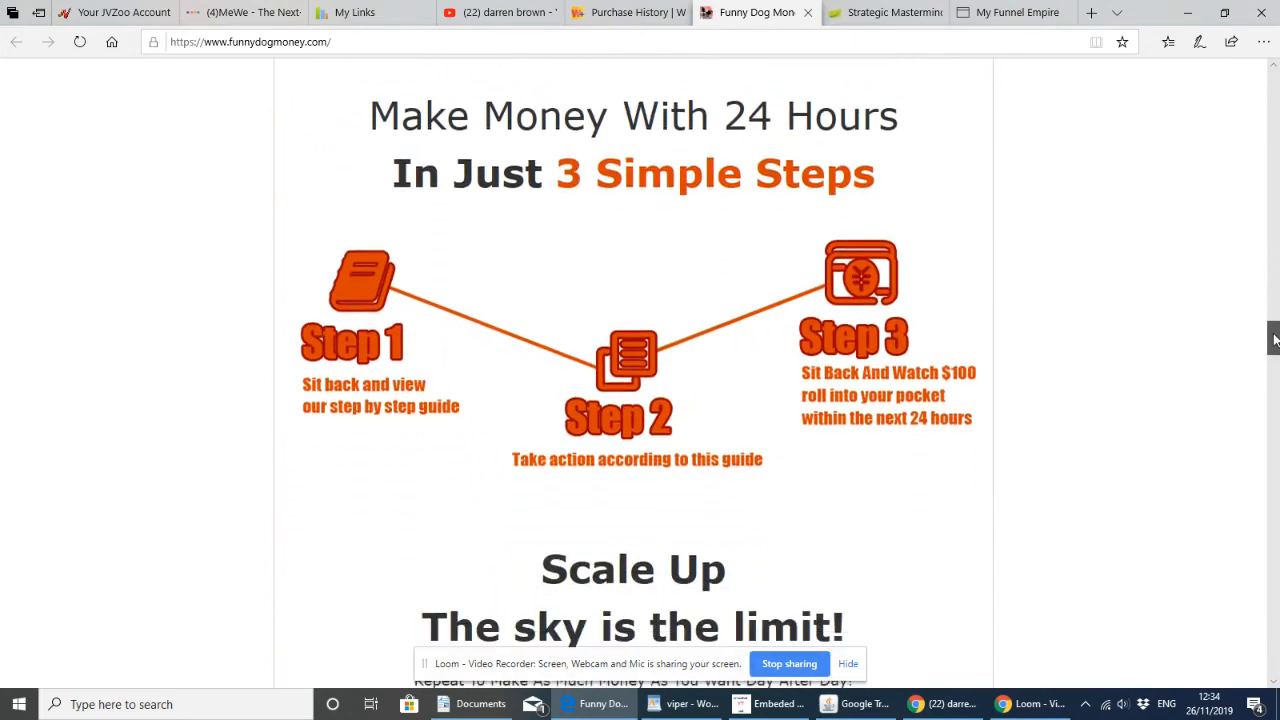
scroll(down, 3)
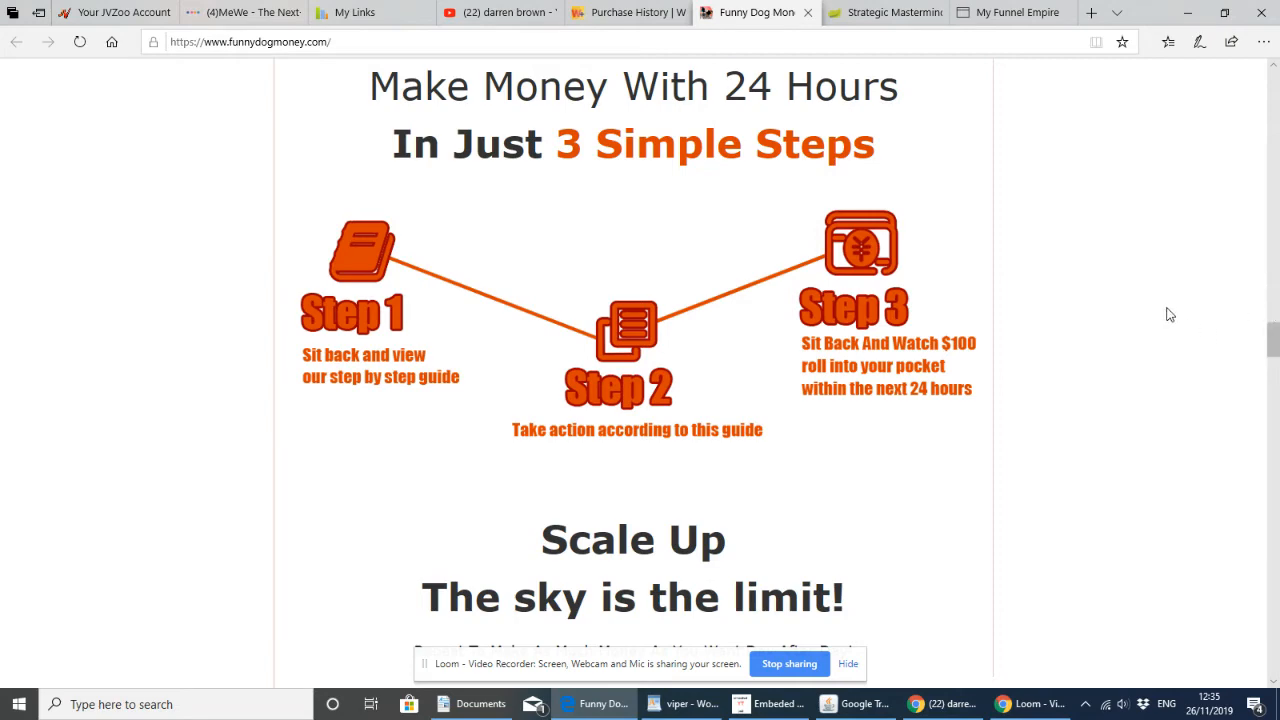
mouse_move(1153, 371)
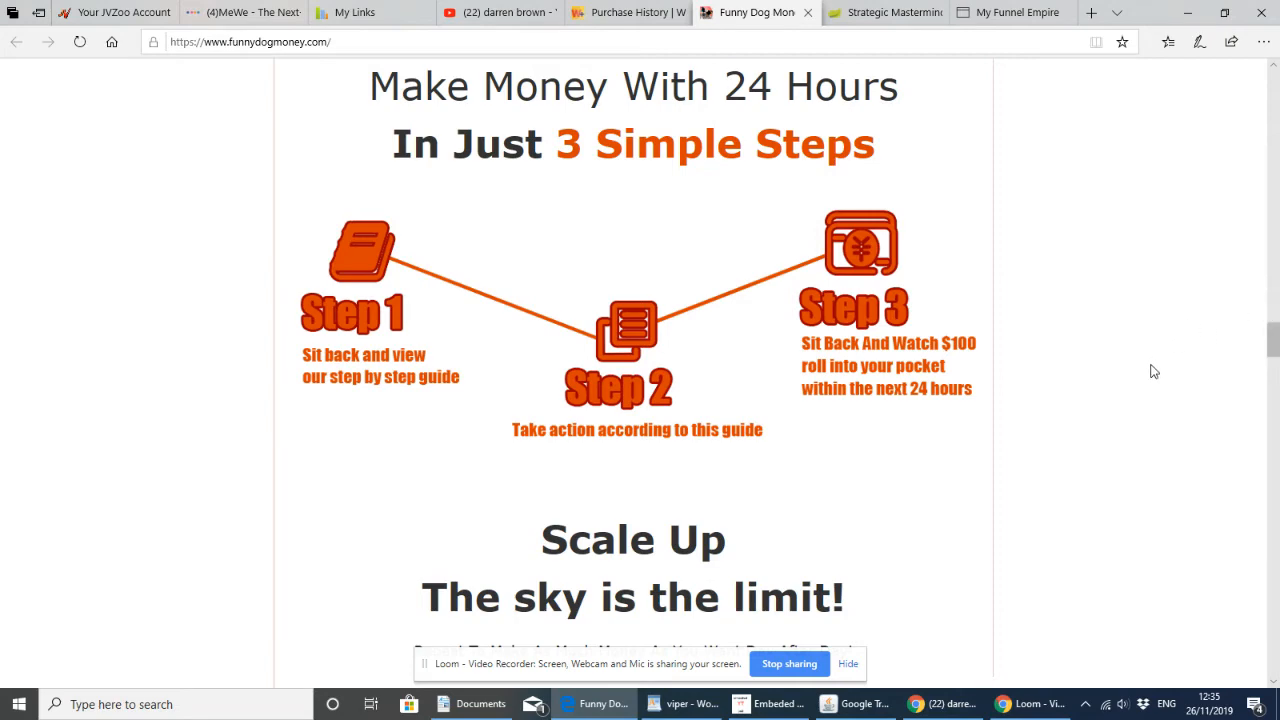
scroll(down, 3)
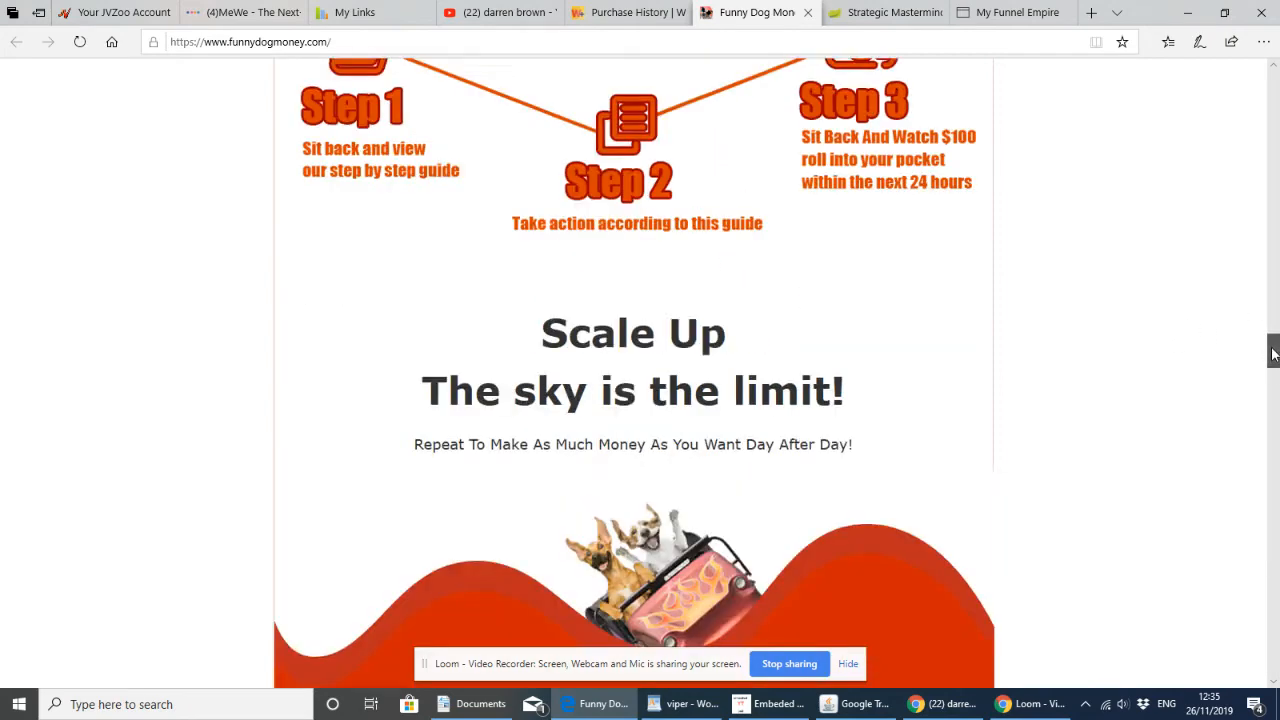
scroll(down, 3)
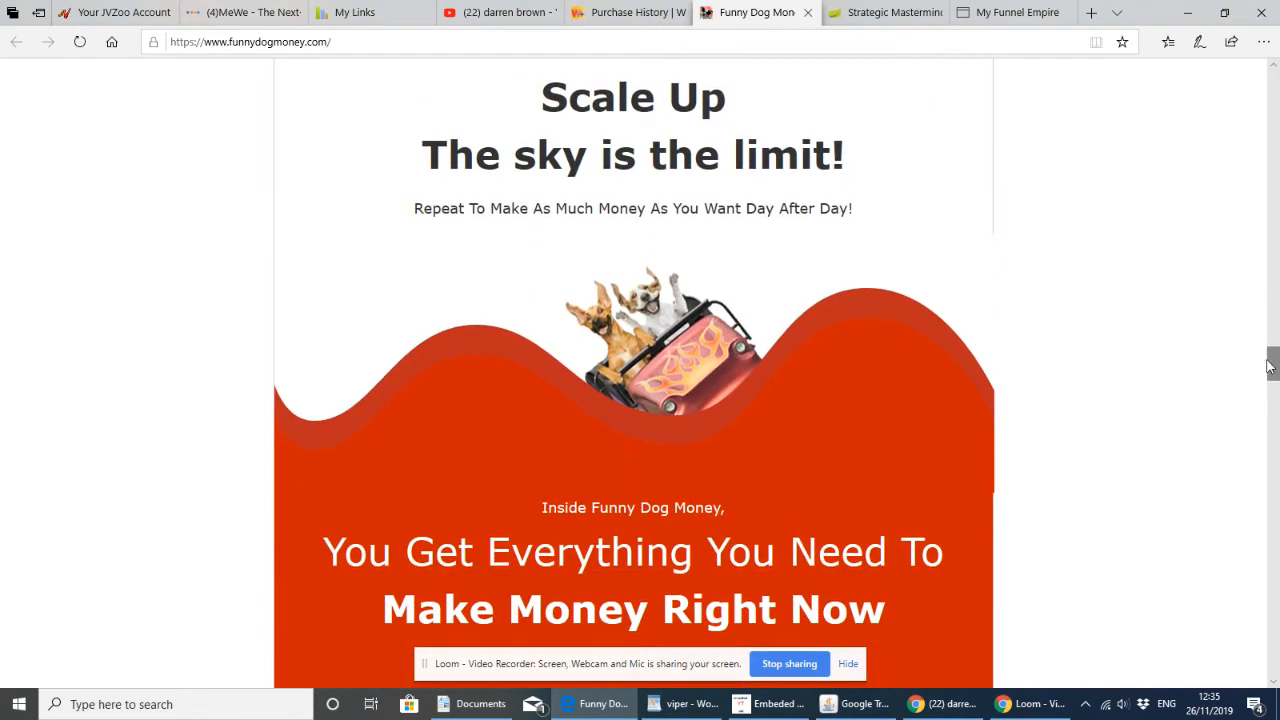
mouse_move(1160, 256)
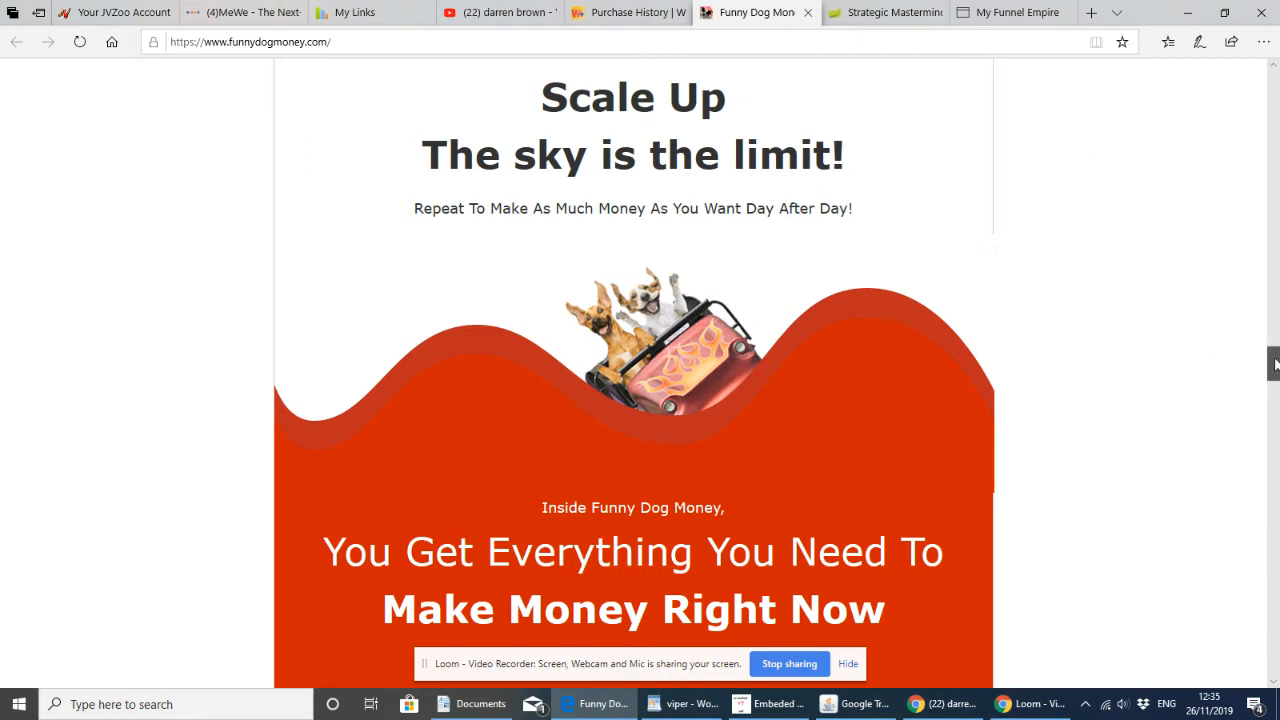
Scroll past the laptop image to the Step-By-Step text and Coming Soon sign-up box
scroll(down, 3)
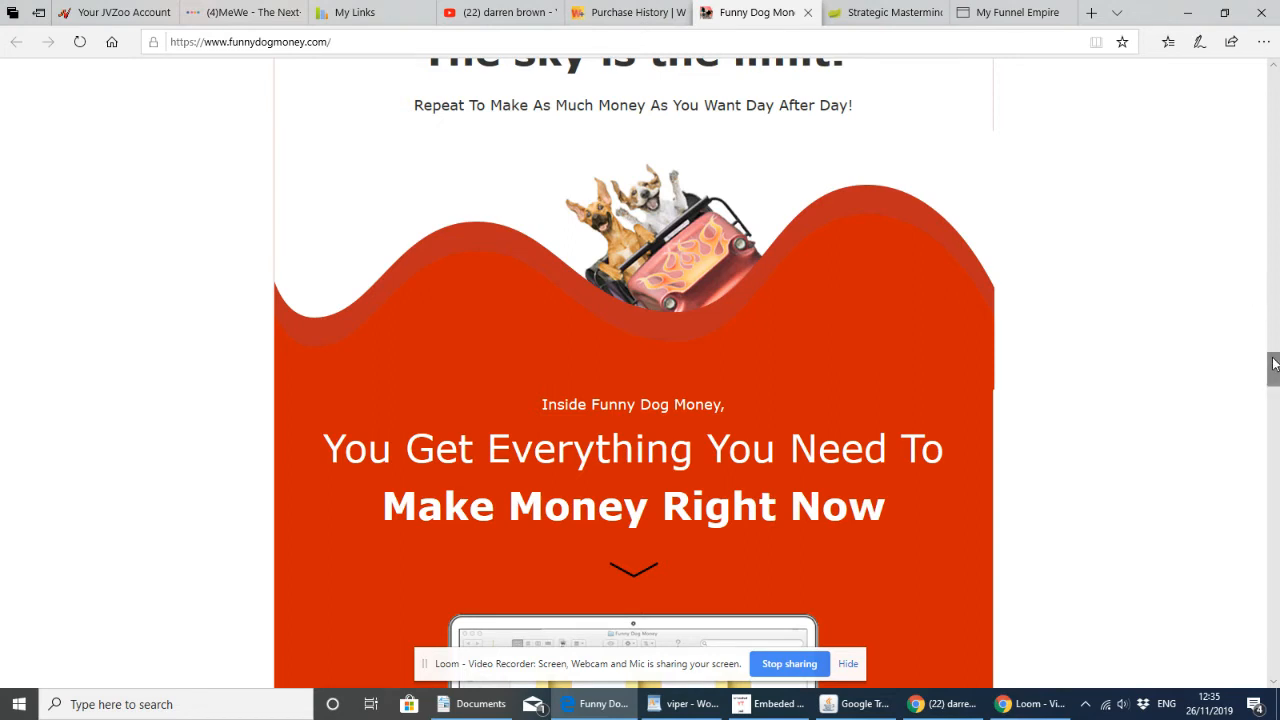
scroll(down, 3)
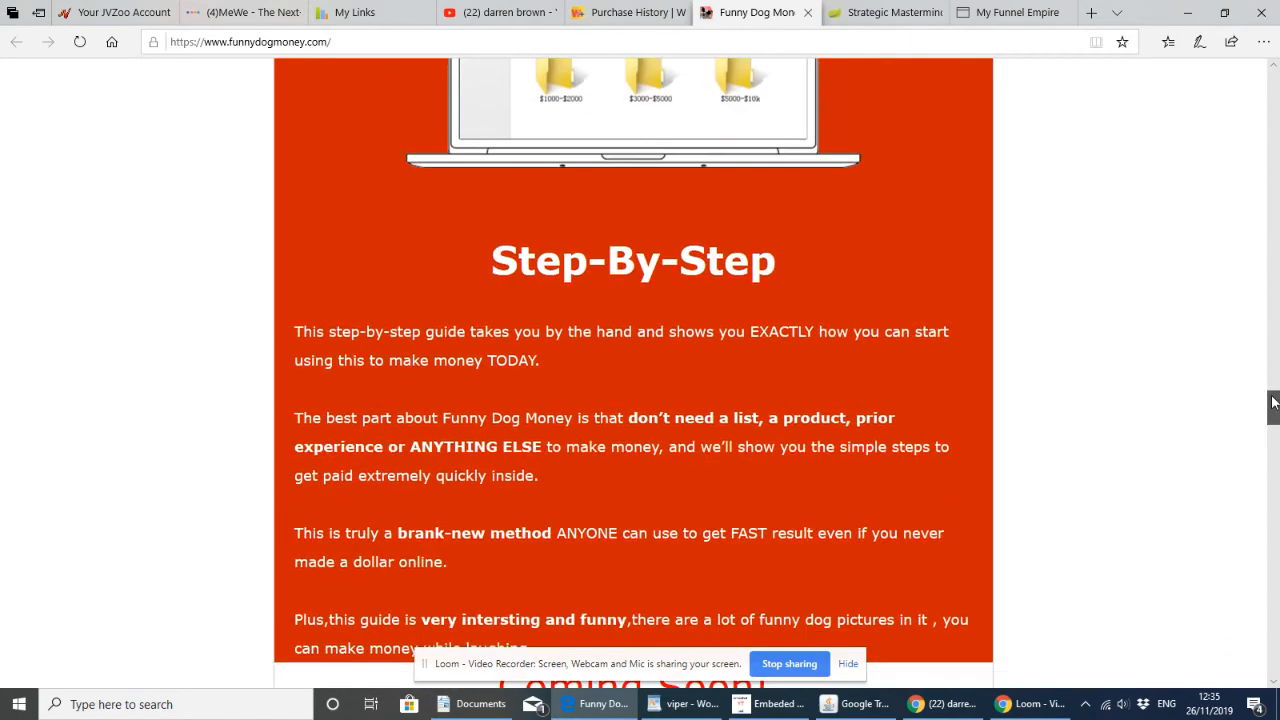
scroll(down, 3)
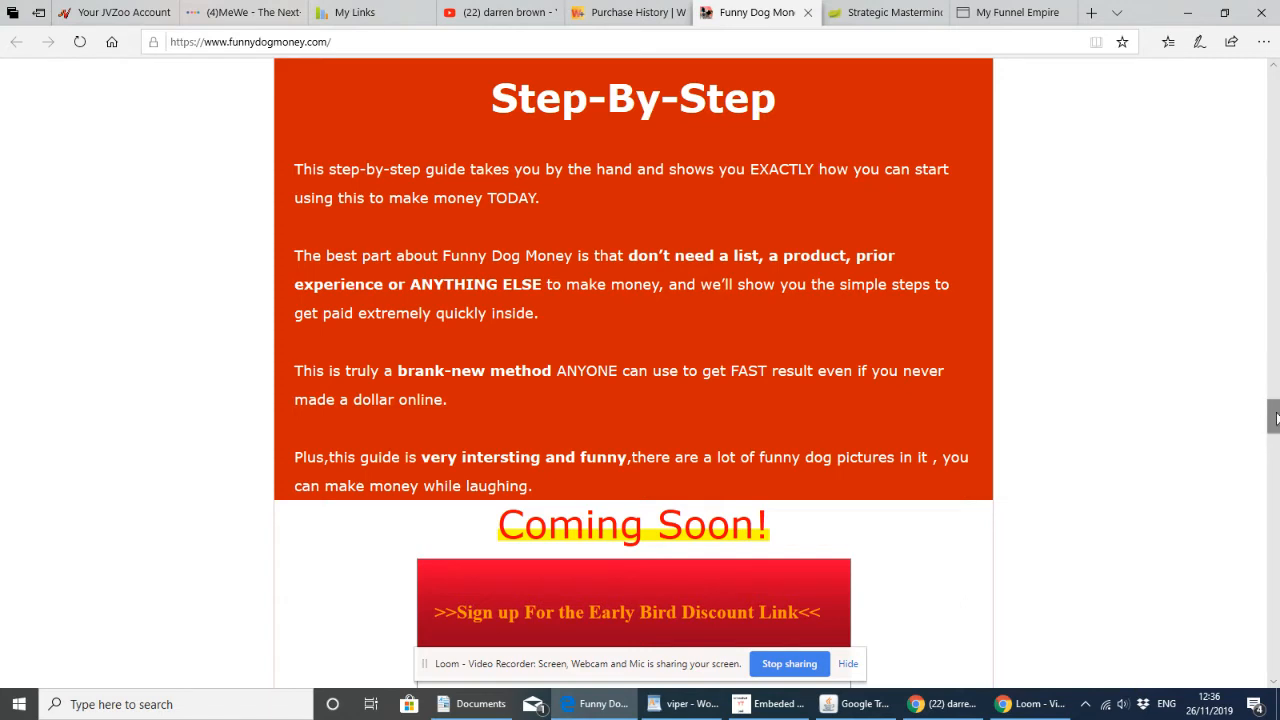
Scroll past the email form to the 'Inside Our guide You'll Discover' bullet list
scroll(down, 3)
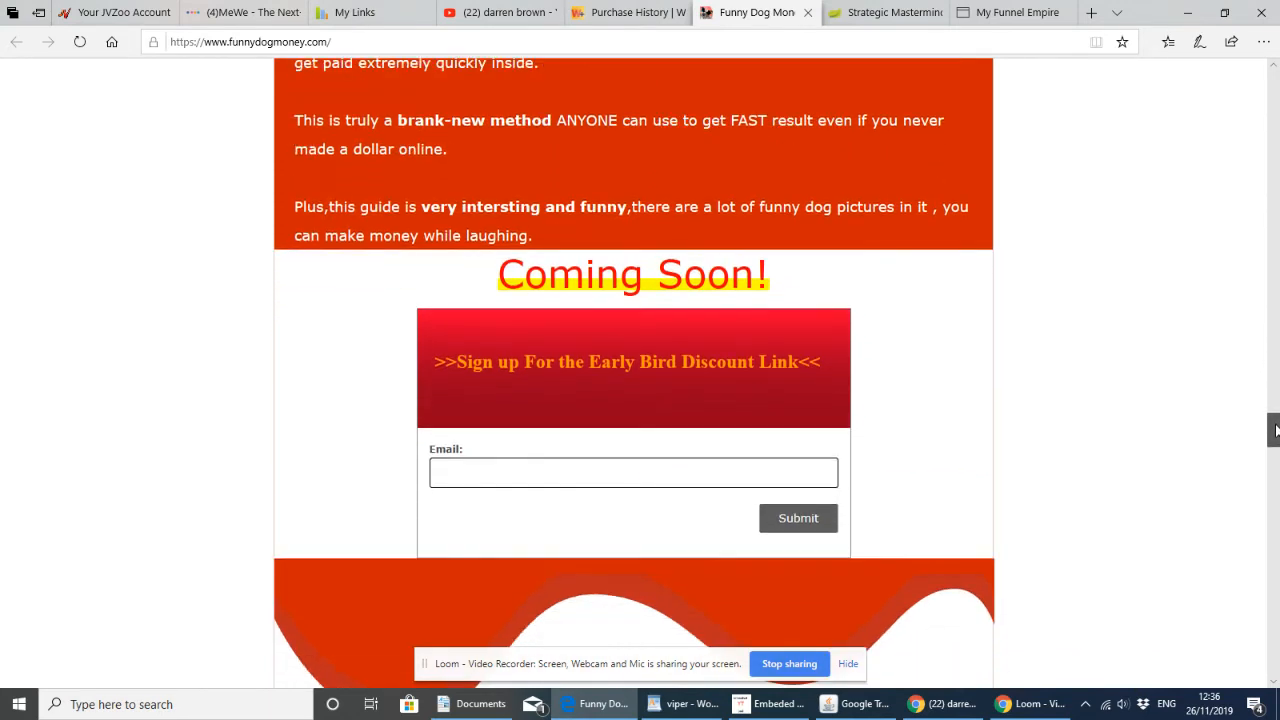
scroll(down, 3)
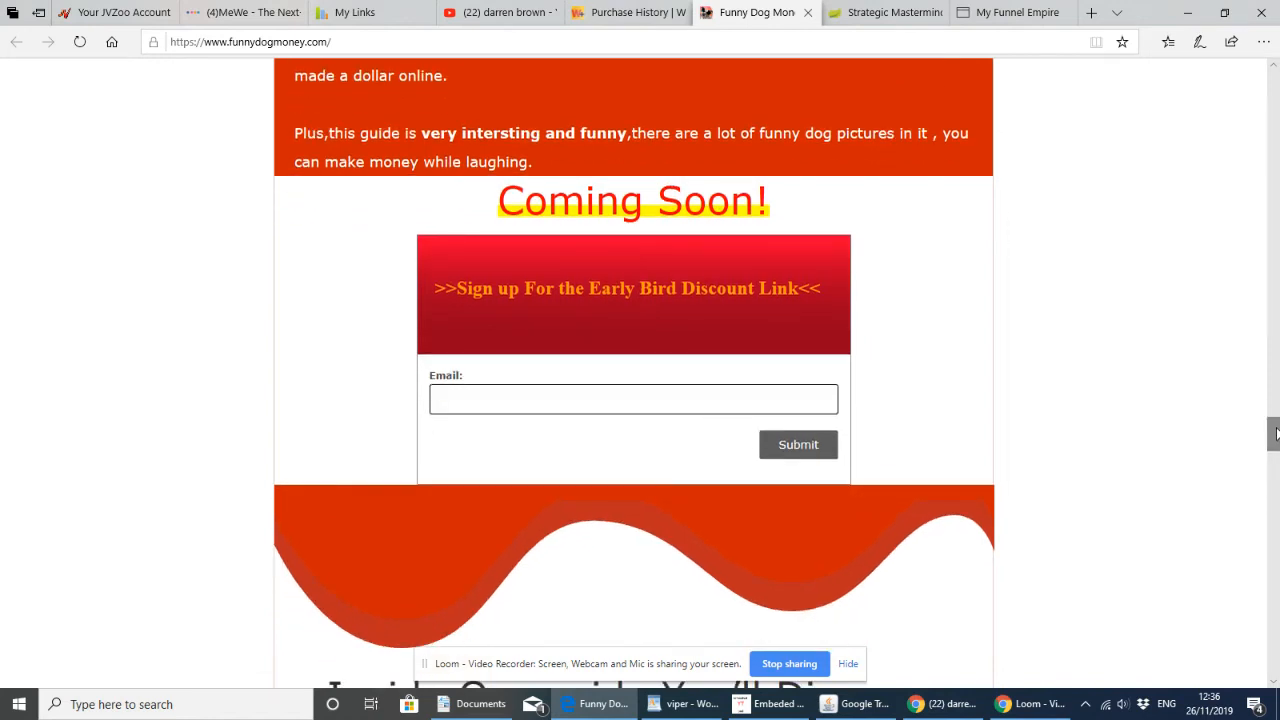
scroll(down, 3)
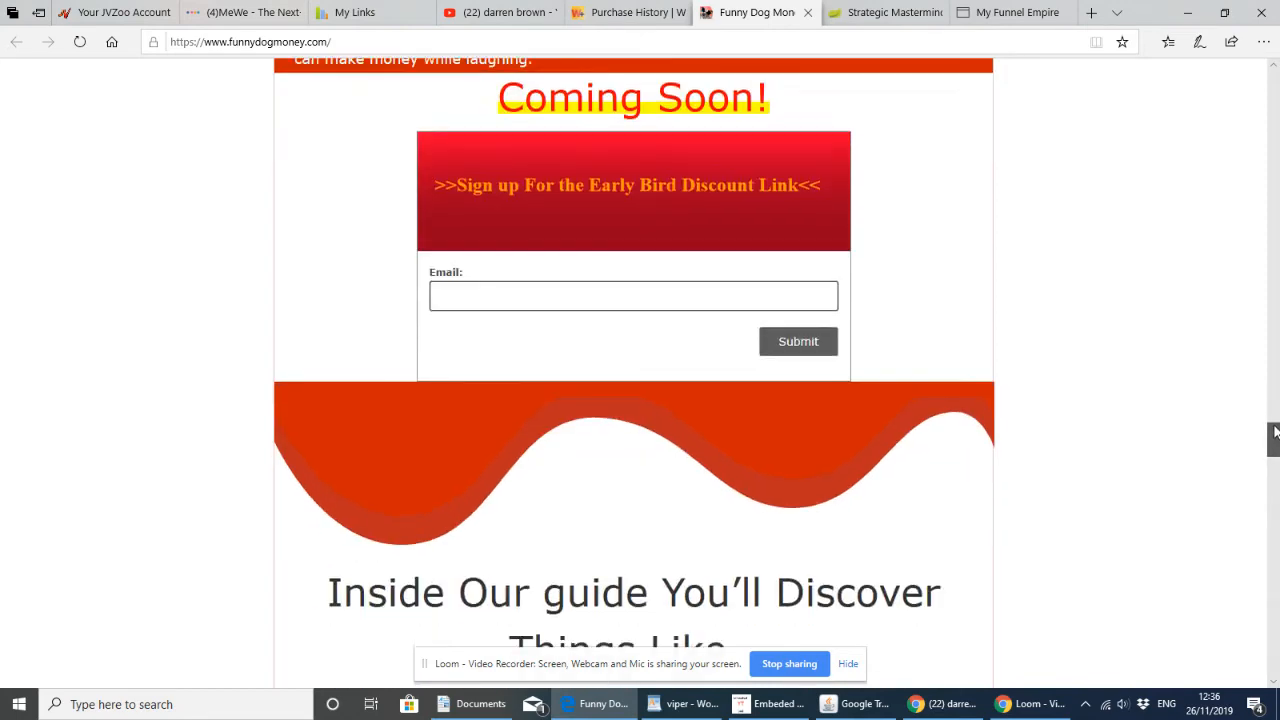
scroll(down, 3)
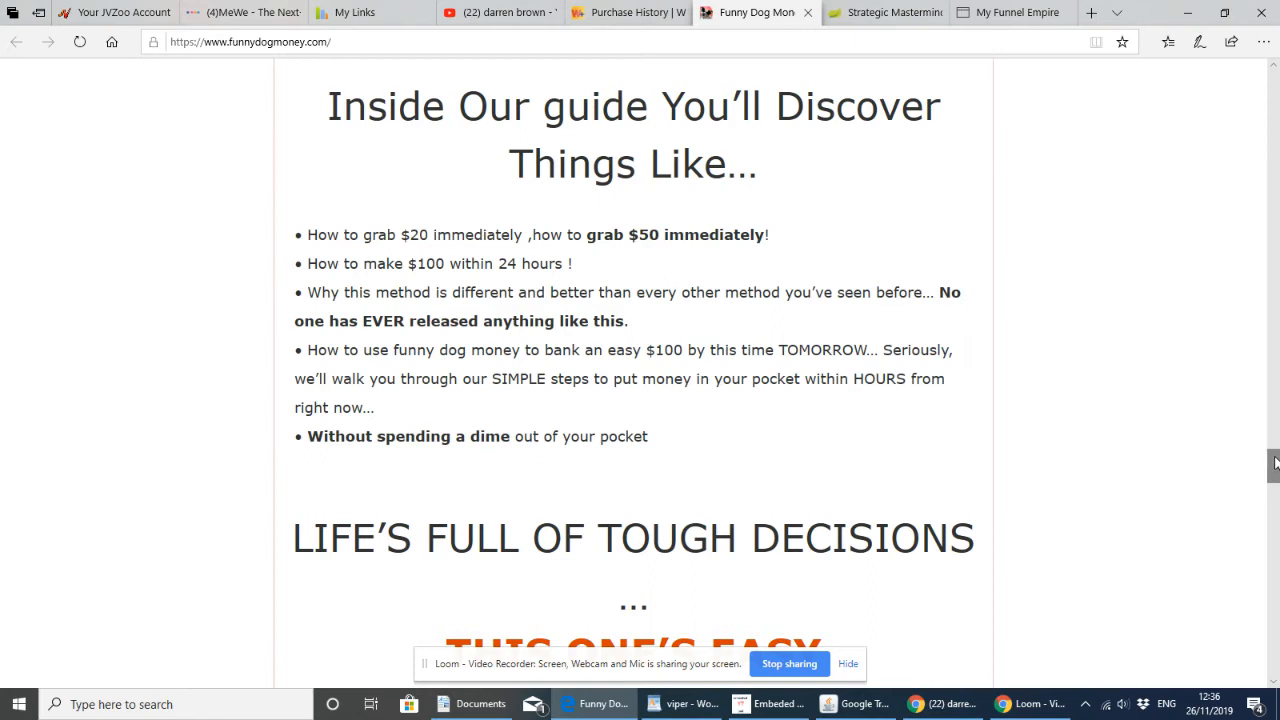
scroll(down, 3)
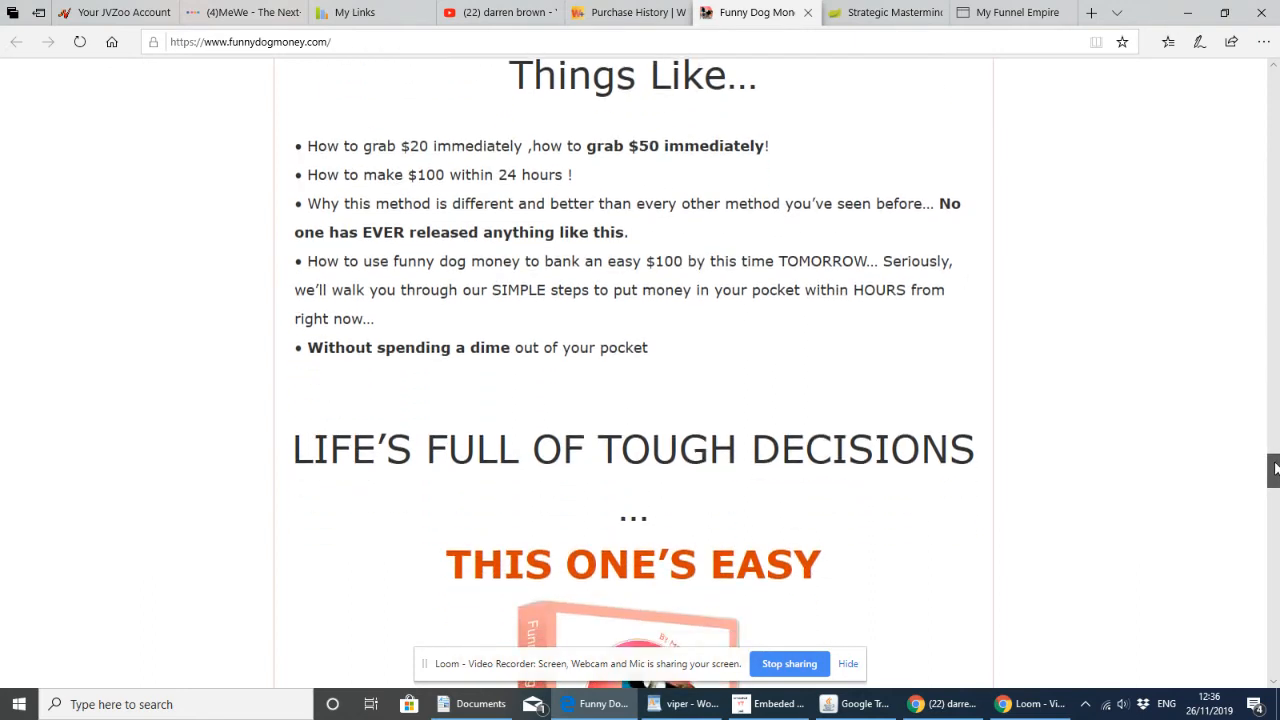
scroll(down, 3)
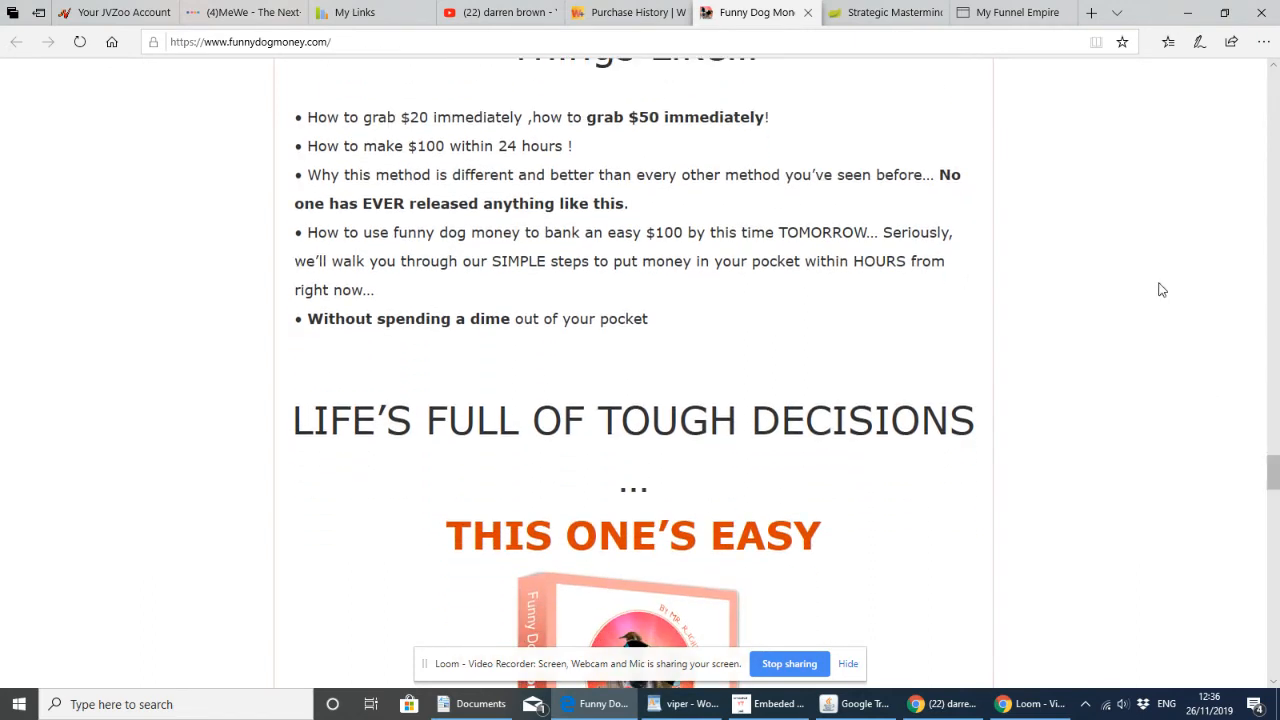
mouse_move(1117, 254)
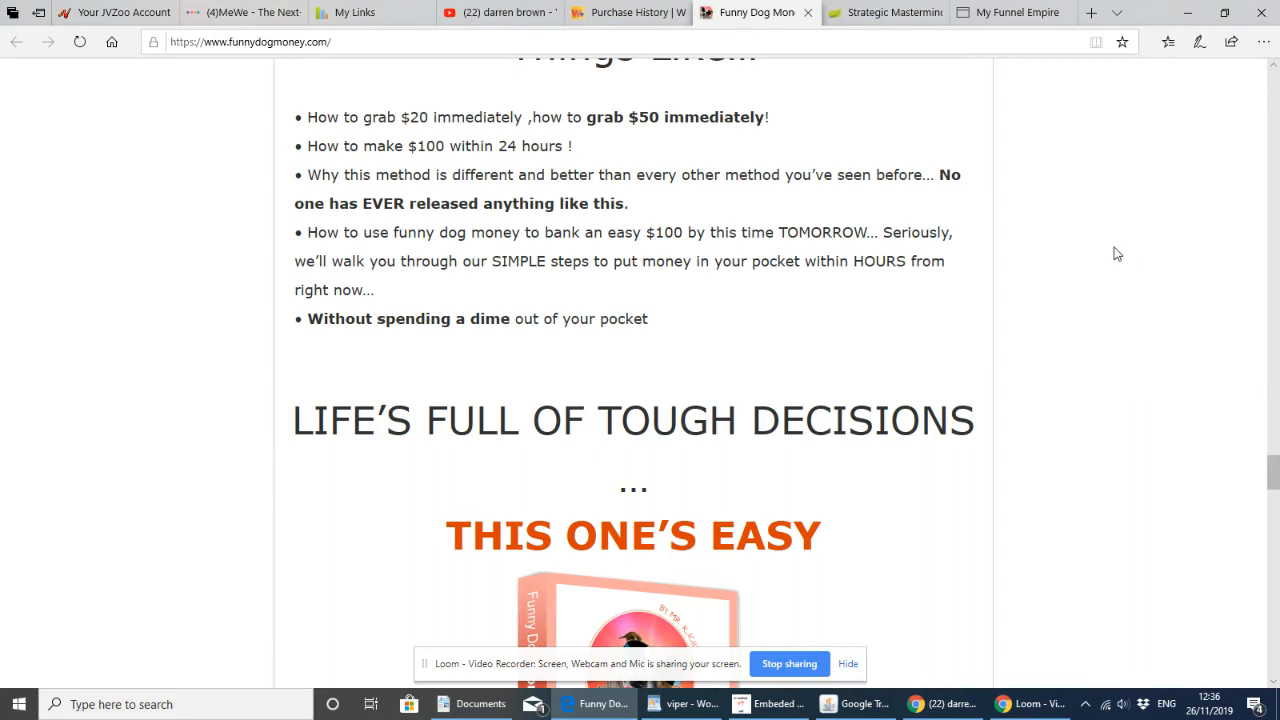
mouse_move(1089, 199)
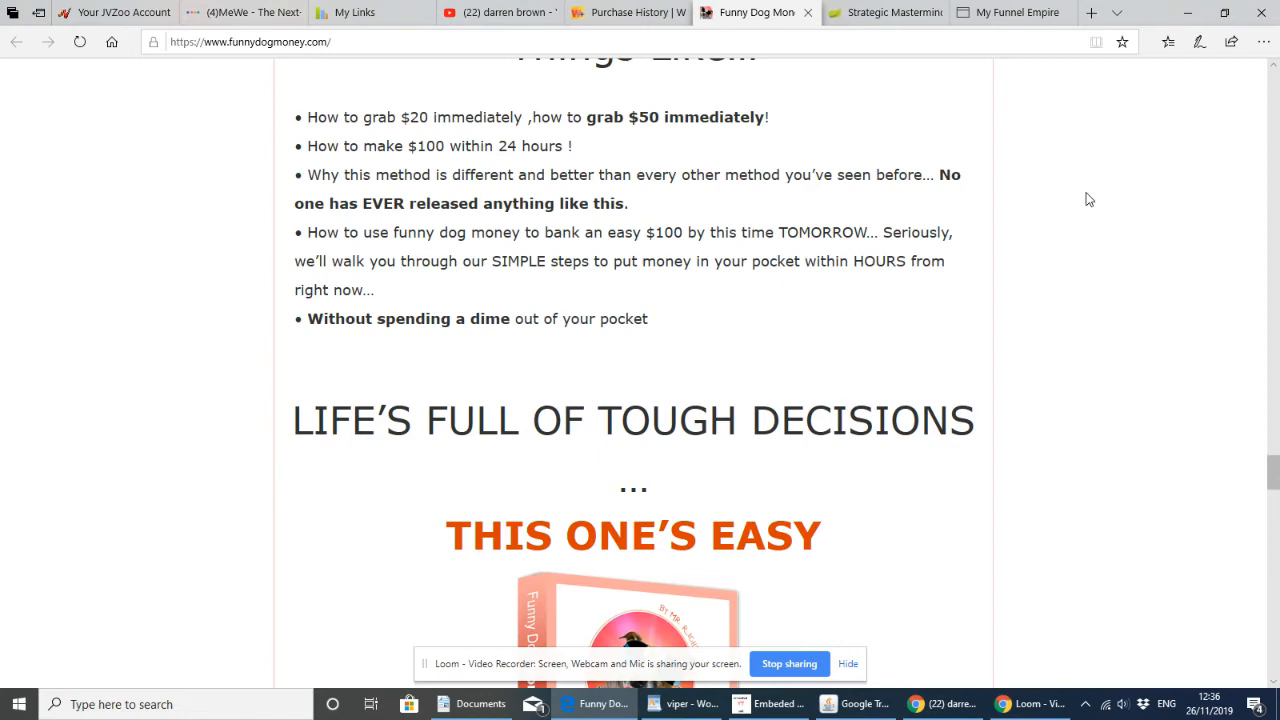
mouse_move(1266, 487)
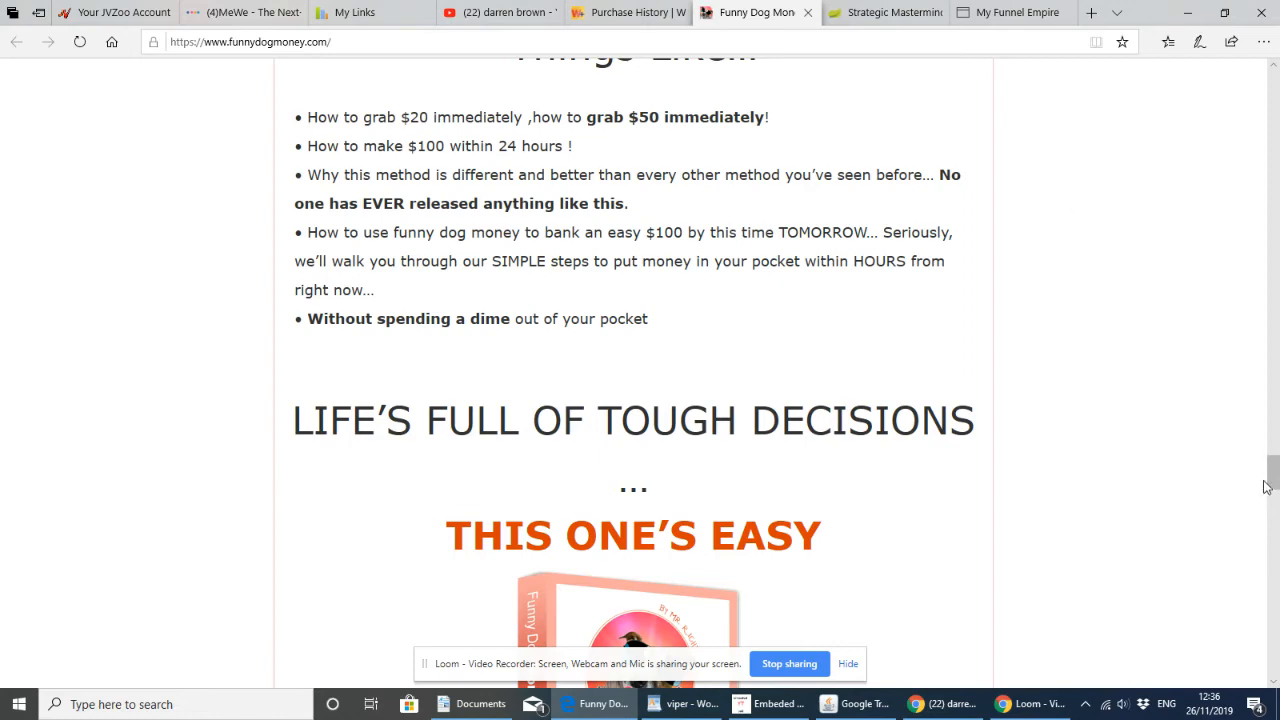
Scroll past the 60 Day Money-Back Guarantee to the Coming Soon form and FAQ heading
scroll(down, 3)
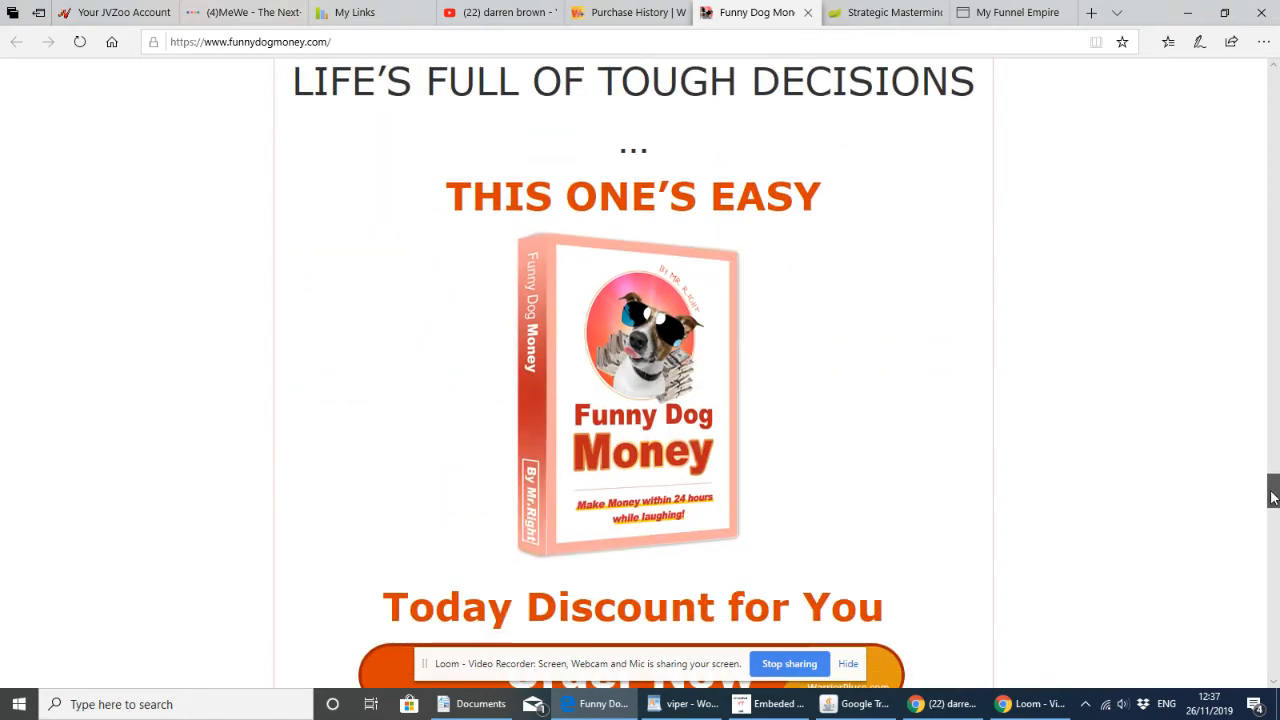
scroll(down, 3)
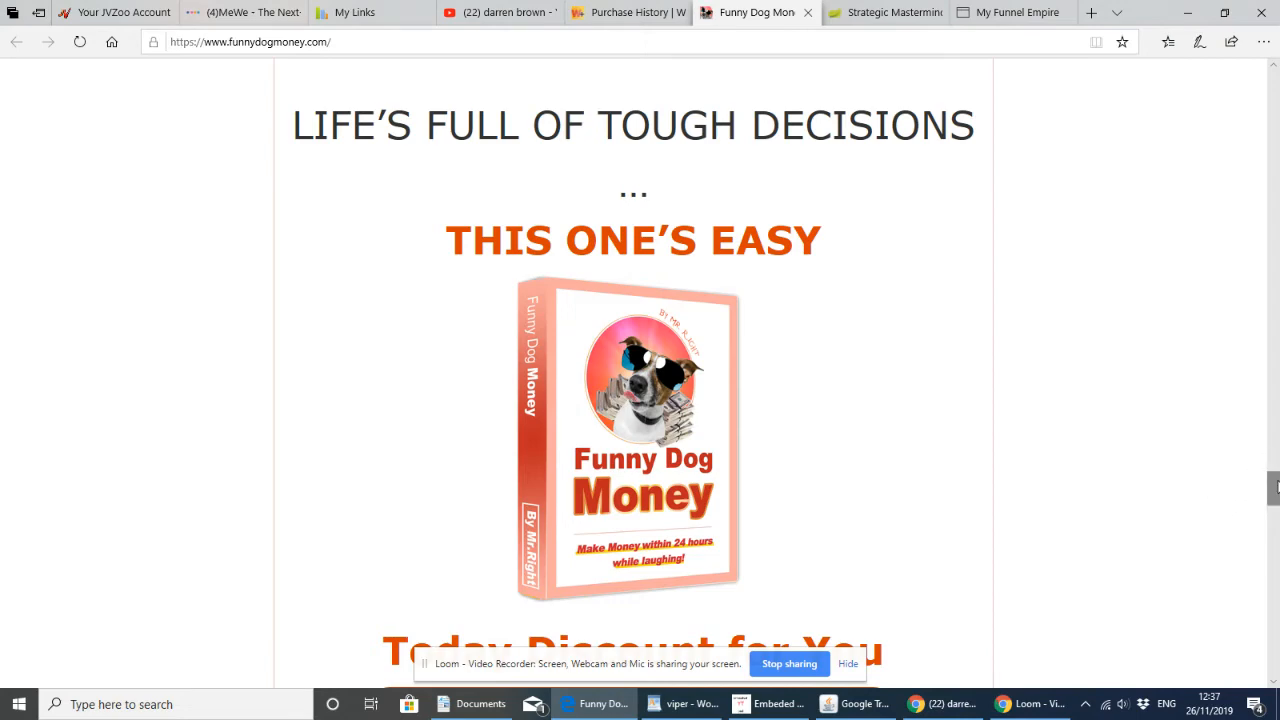
scroll(down, 3)
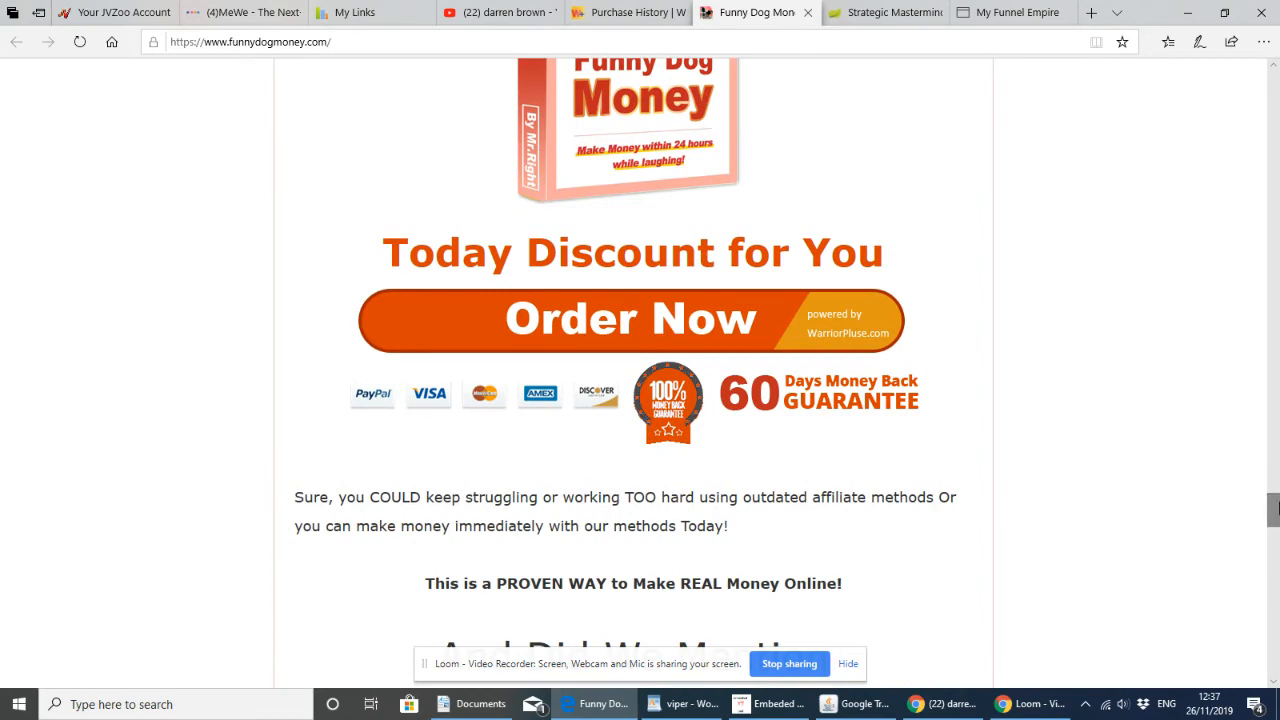
mouse_move(1271, 507)
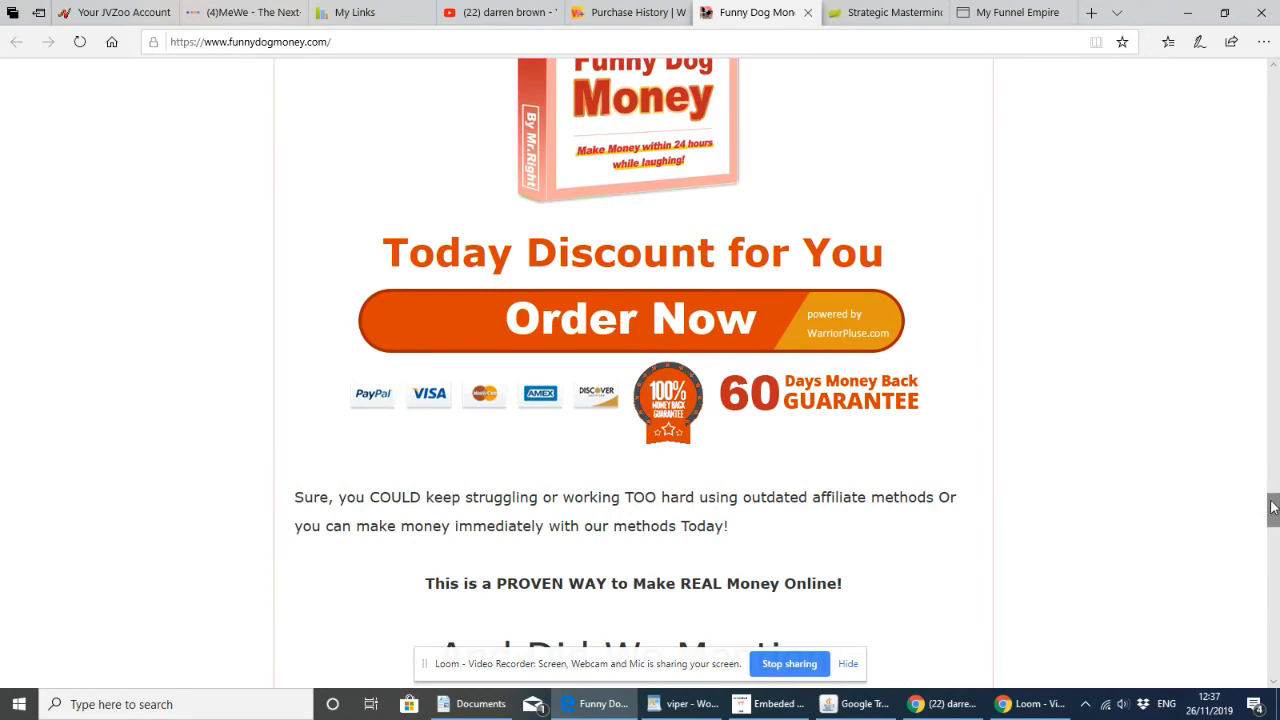
scroll(down, 3)
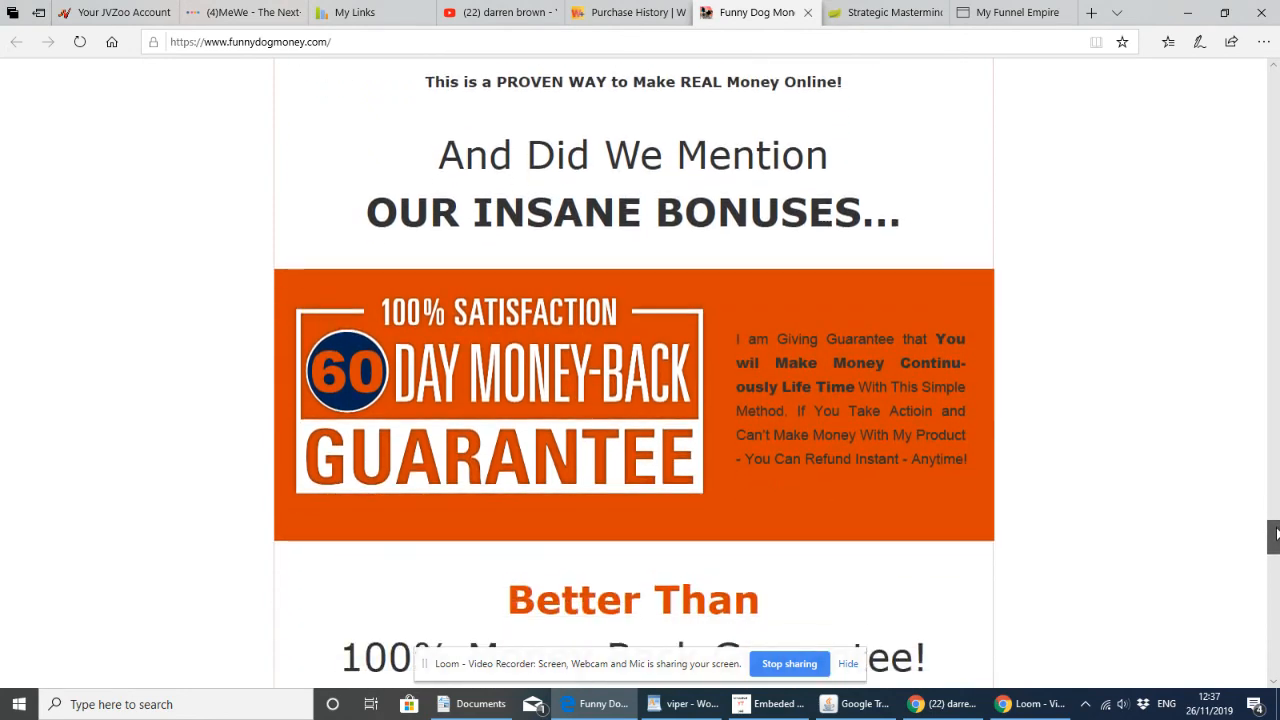
scroll(down, 3)
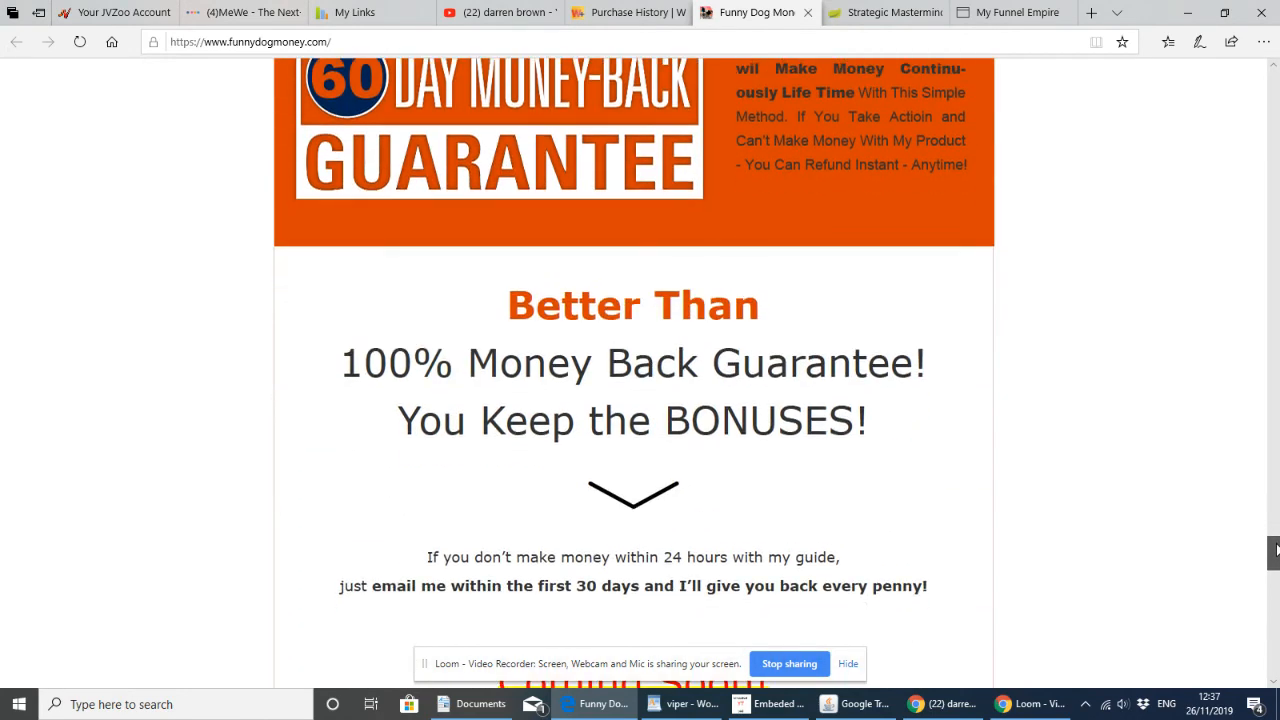
scroll(down, 3)
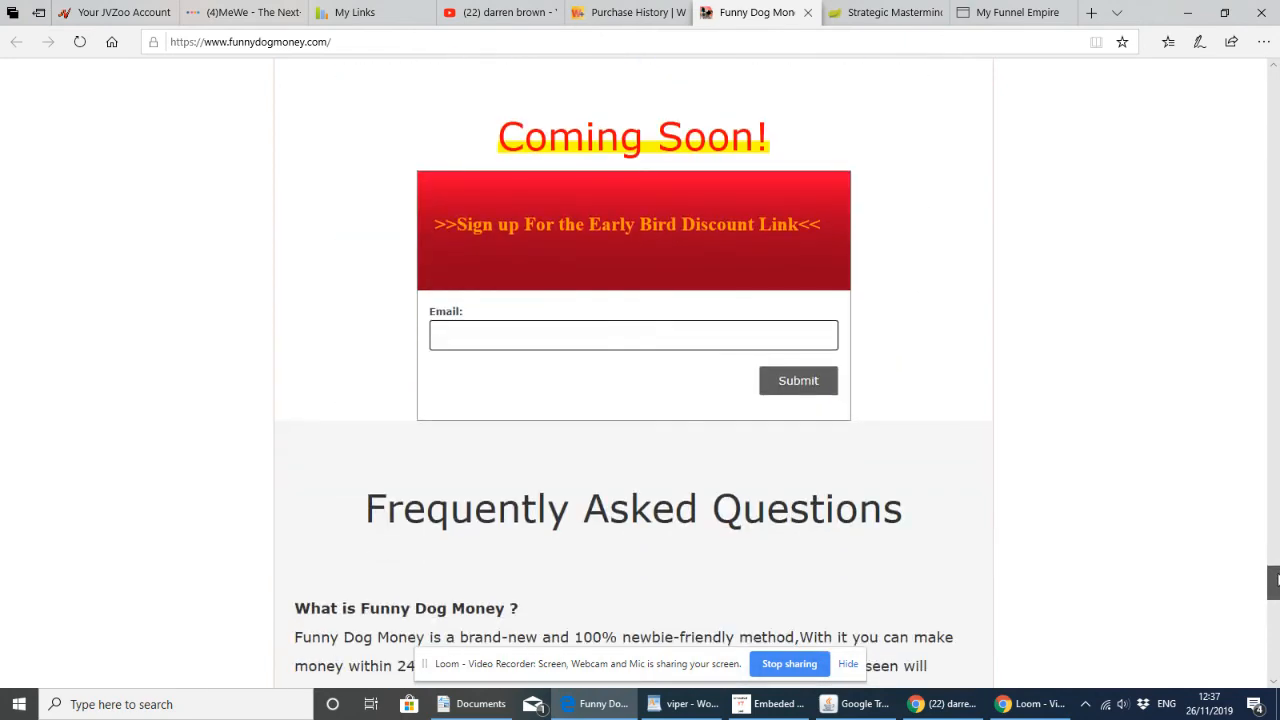
Scroll the FAQ past what's included, who it suits, passive income and newbies to earnings
scroll(down, 3)
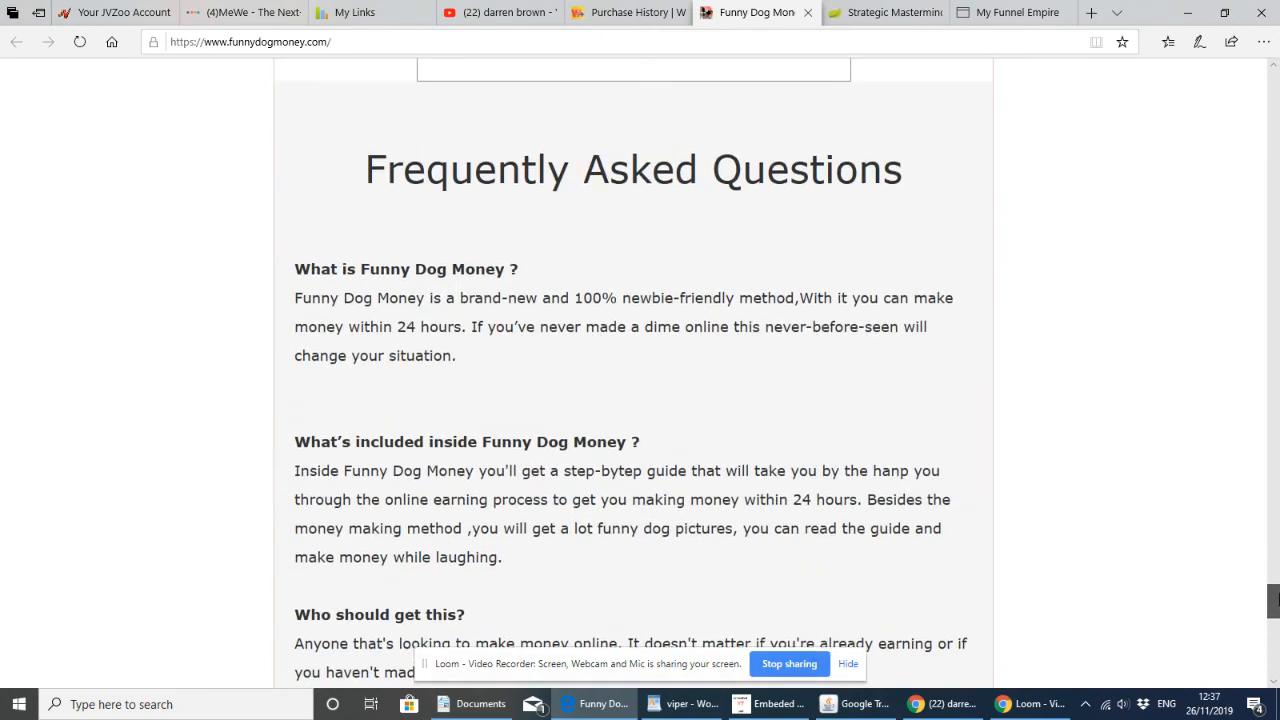
scroll(down, 3)
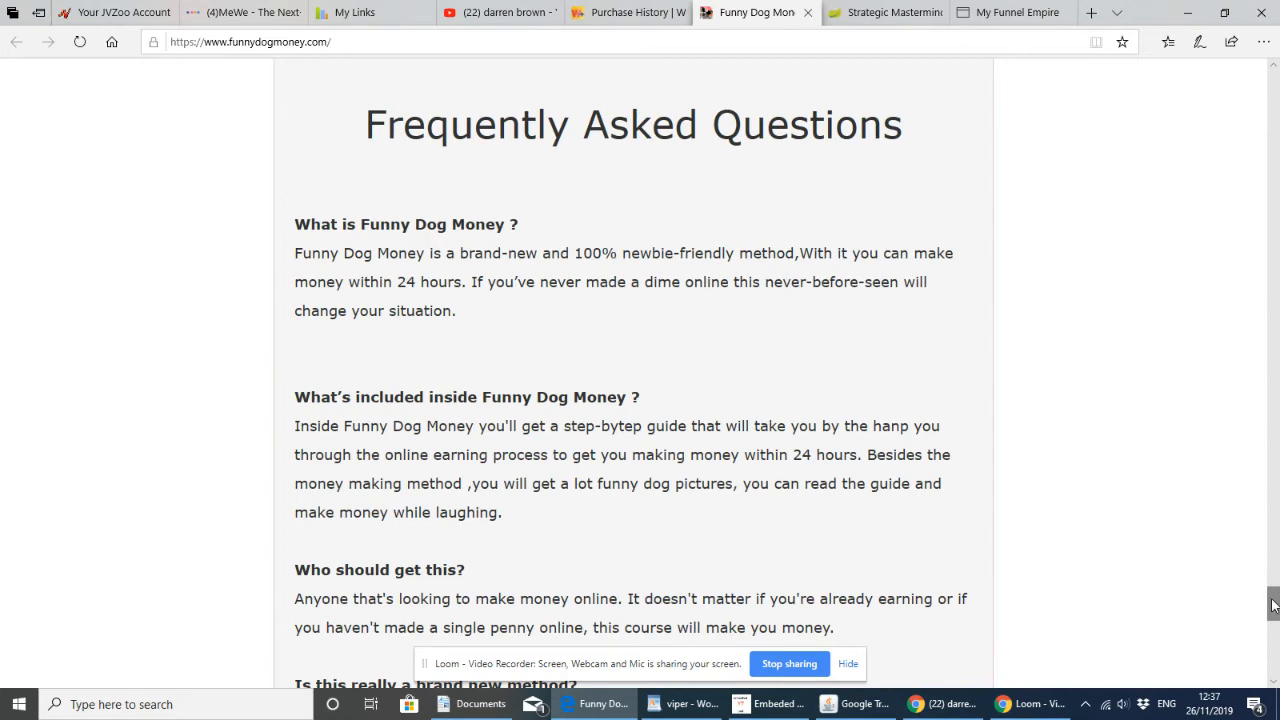
scroll(down, 3)
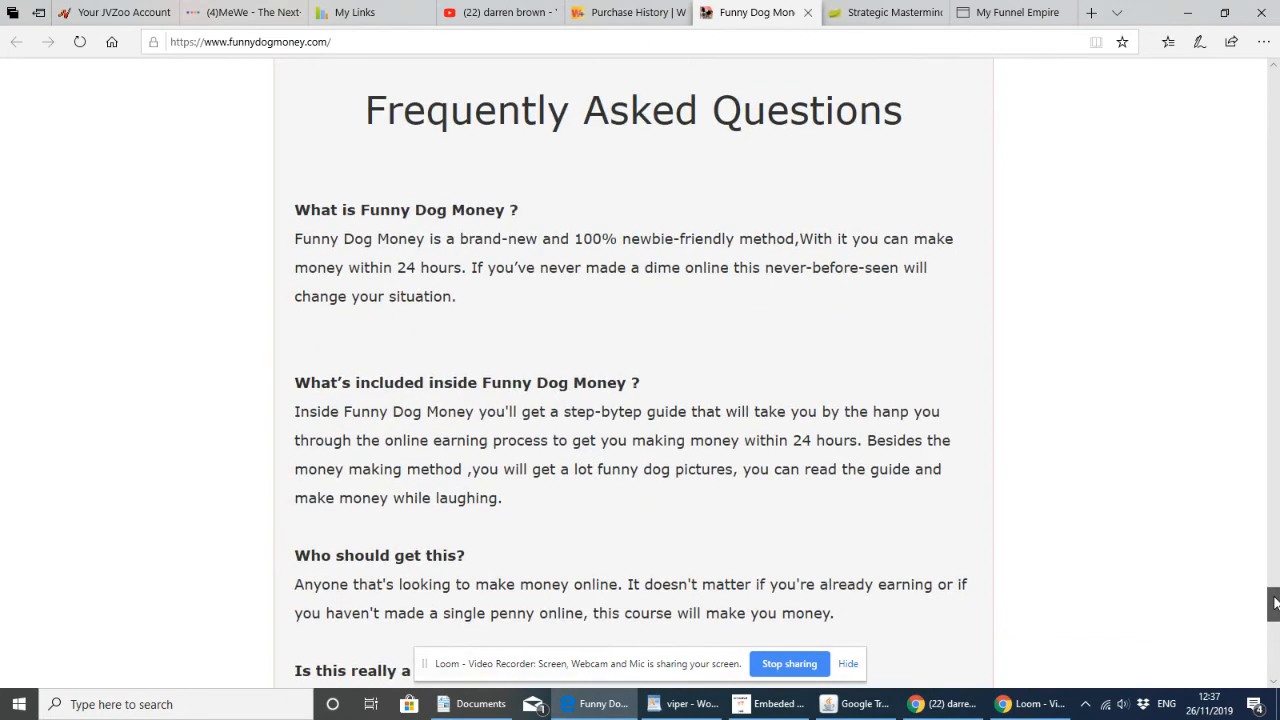
scroll(down, 3)
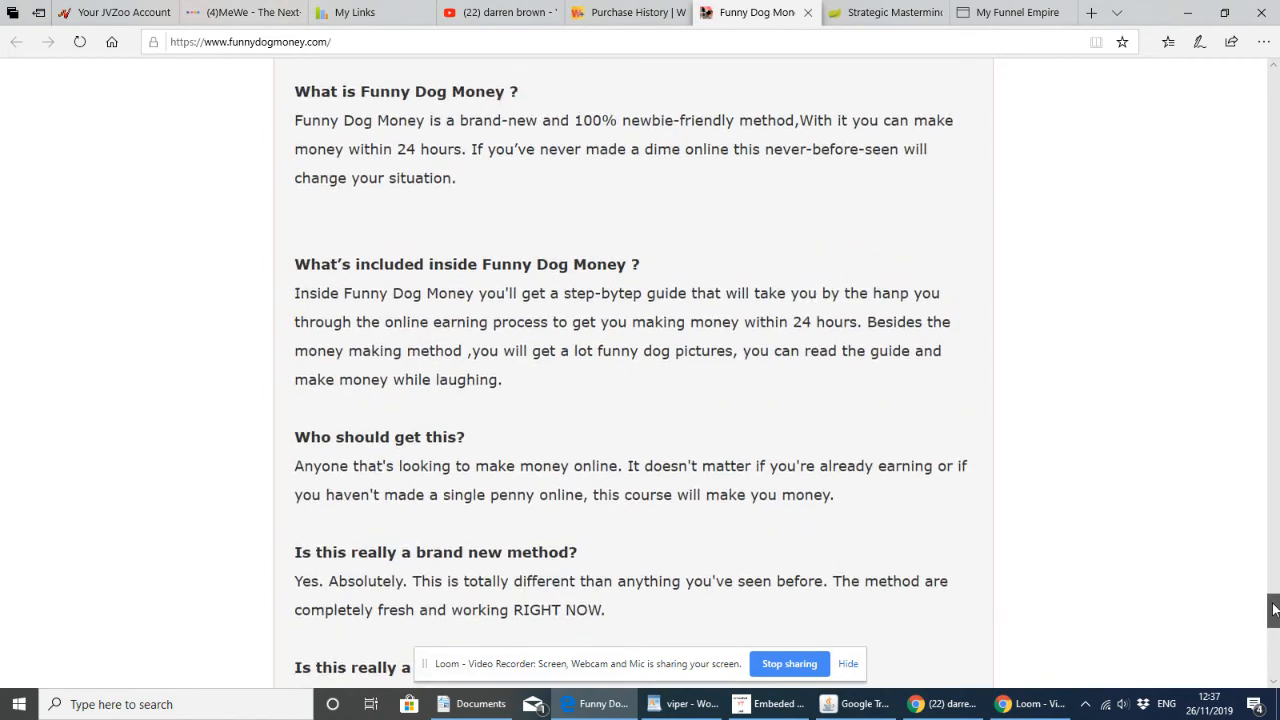
scroll(down, 3)
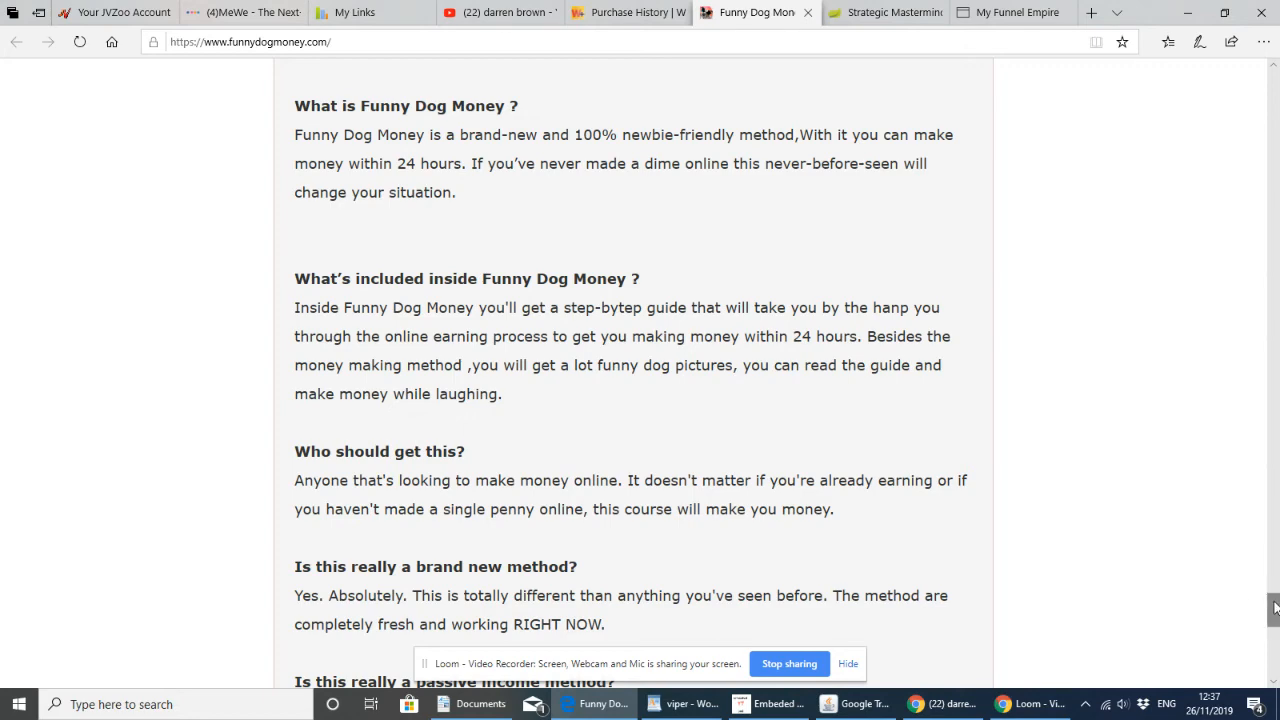
scroll(down, 3)
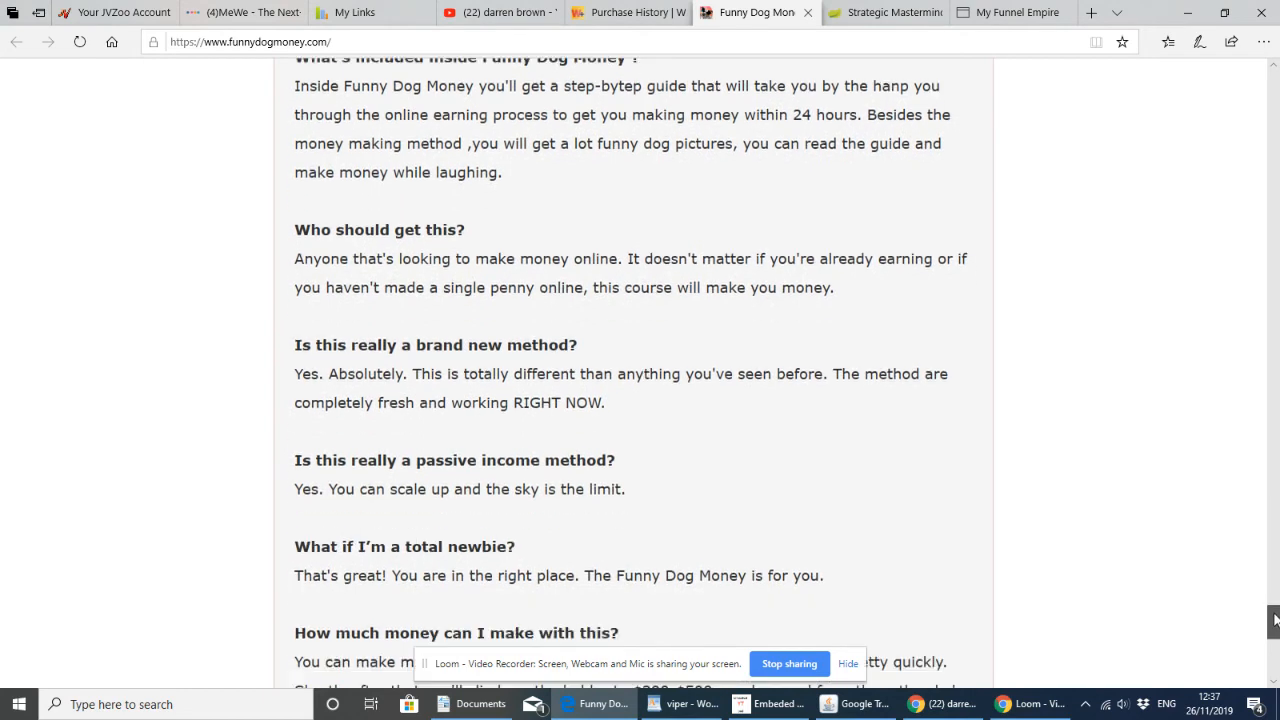
mouse_move(1165, 493)
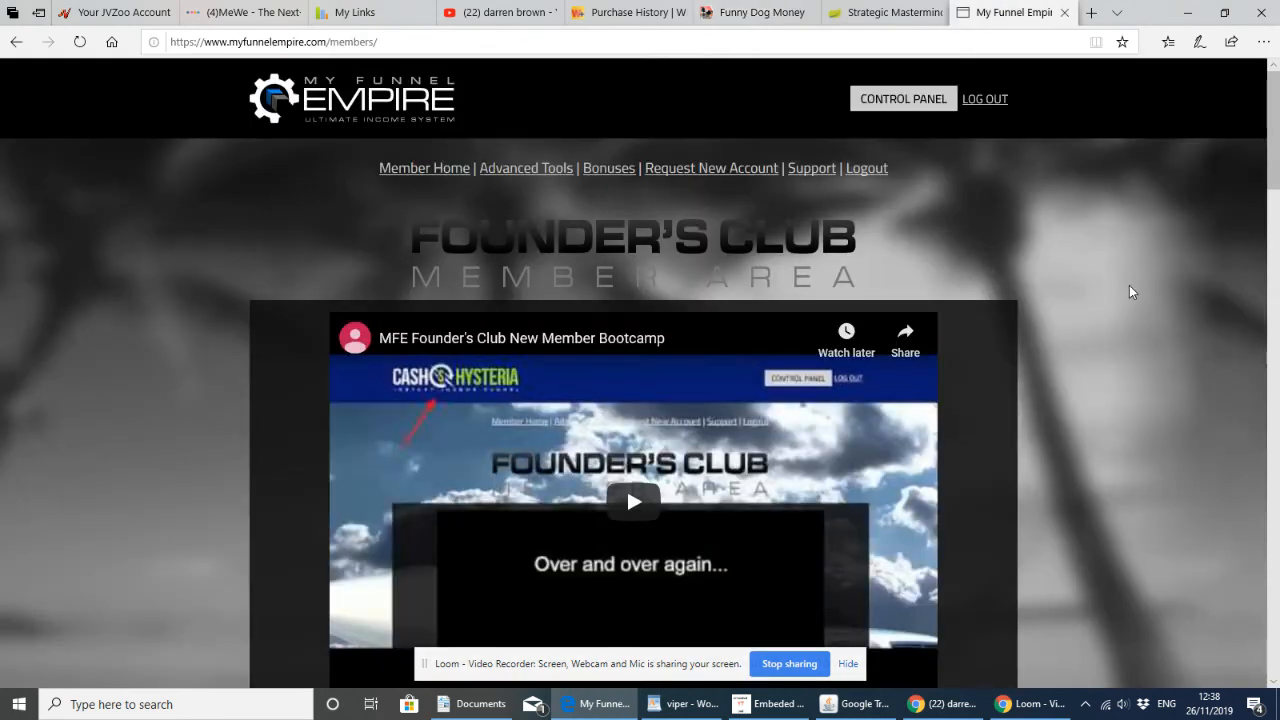
mouse_move(1176, 236)
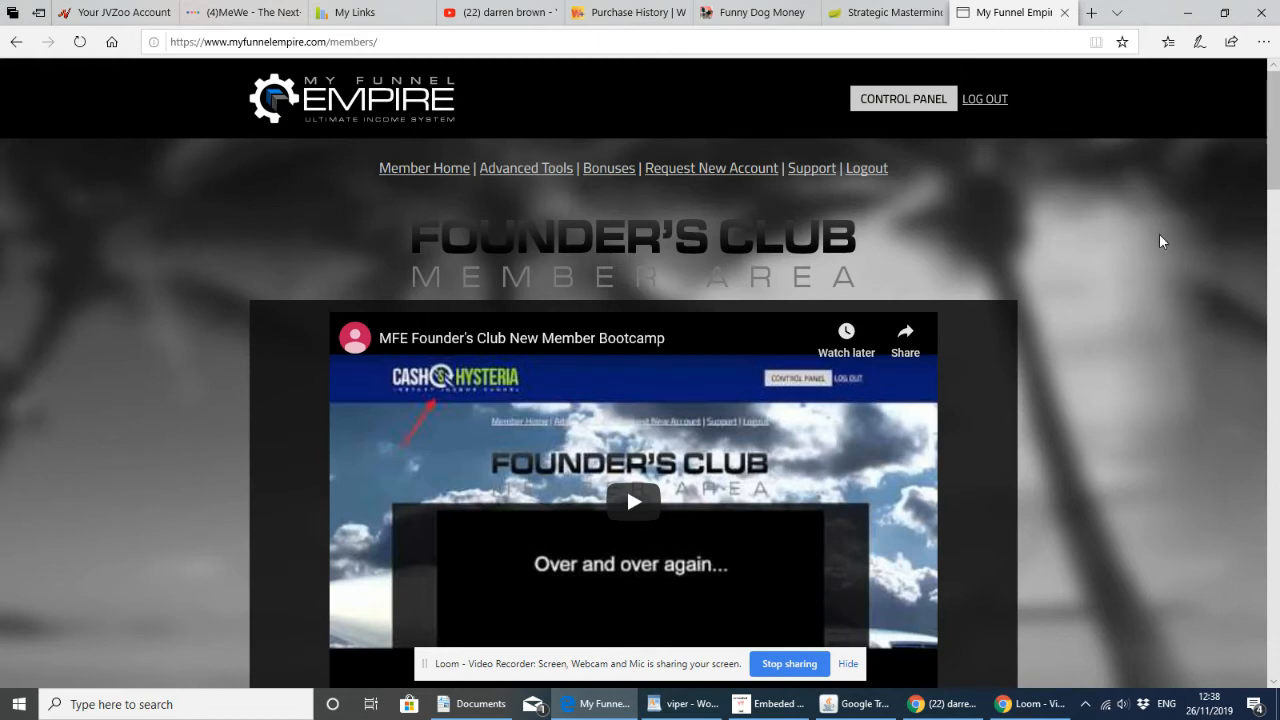
mouse_move(1145, 250)
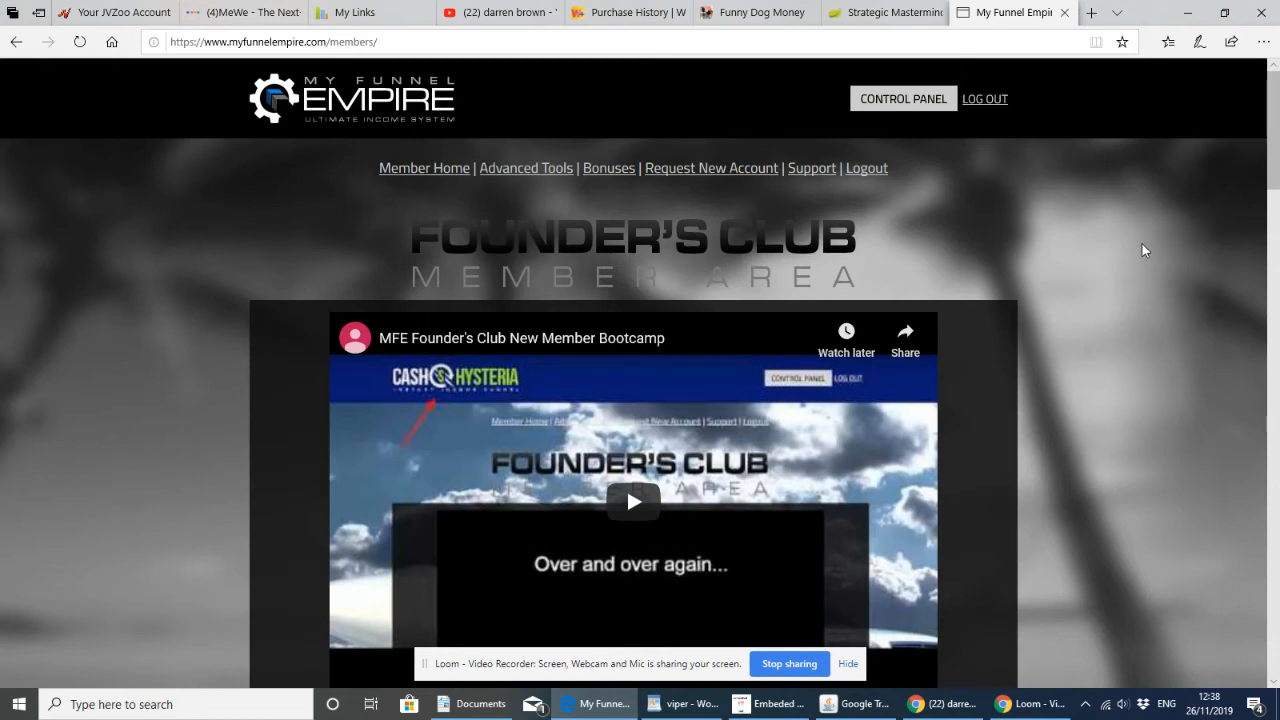
mouse_move(1198, 206)
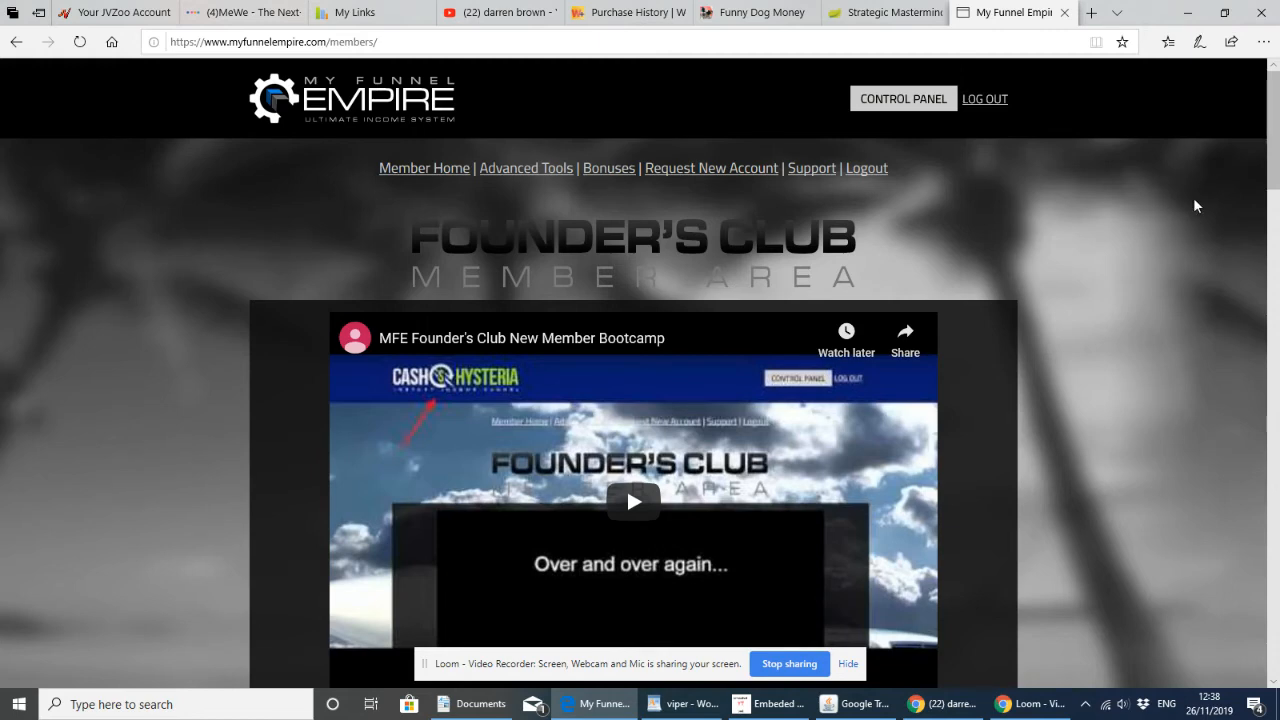
mouse_move(1144, 253)
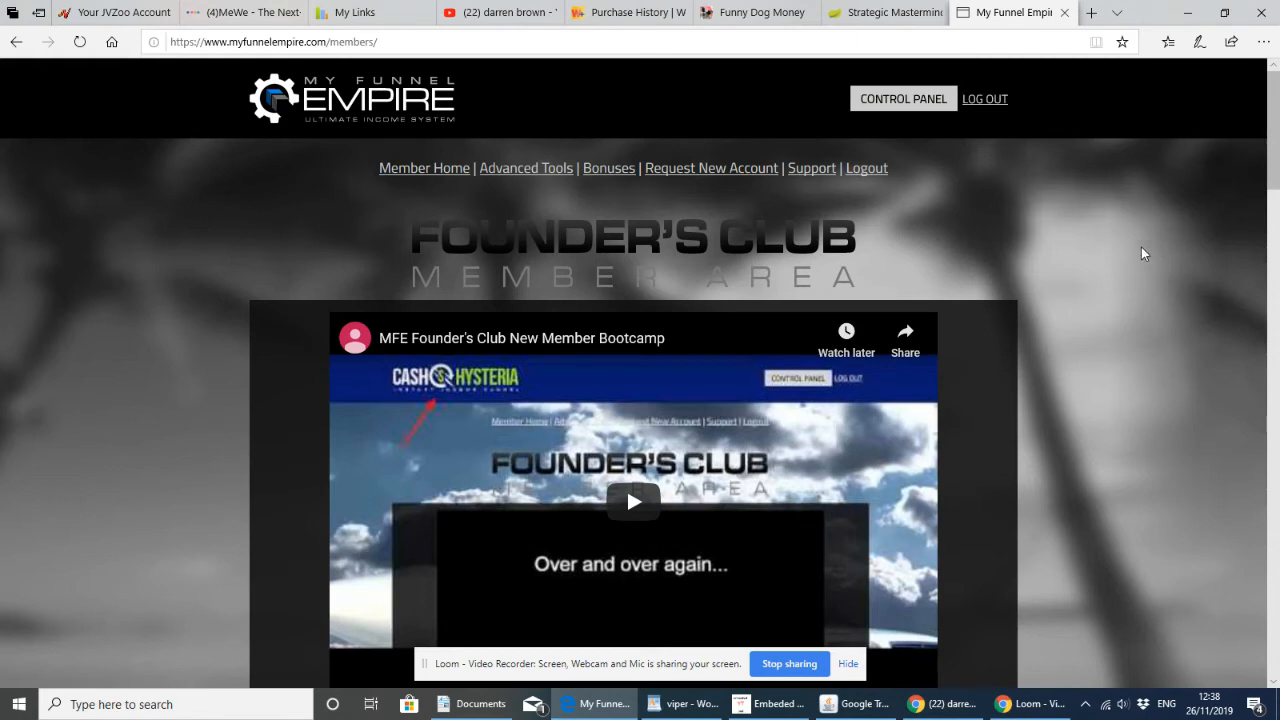
mouse_move(1018, 624)
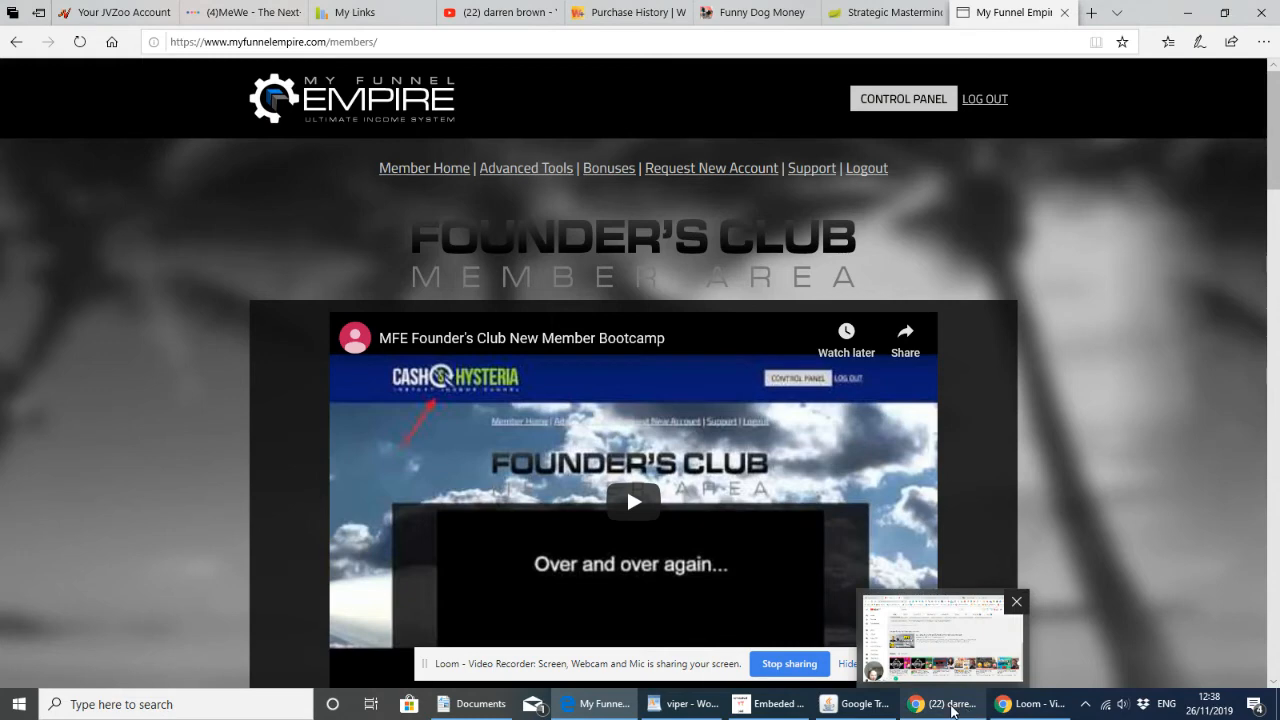
mouse_move(943, 703)
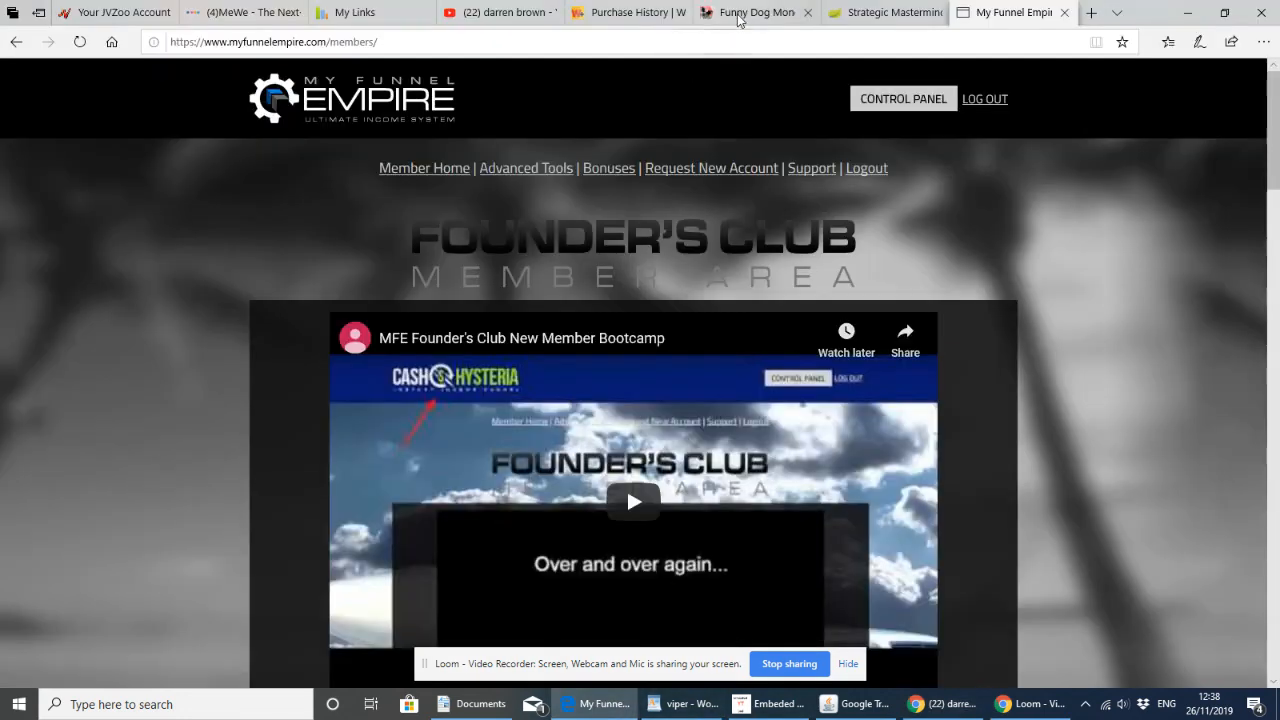
Switch back to the Funny Dog Money tab showing the FAQ answers
click(755, 12)
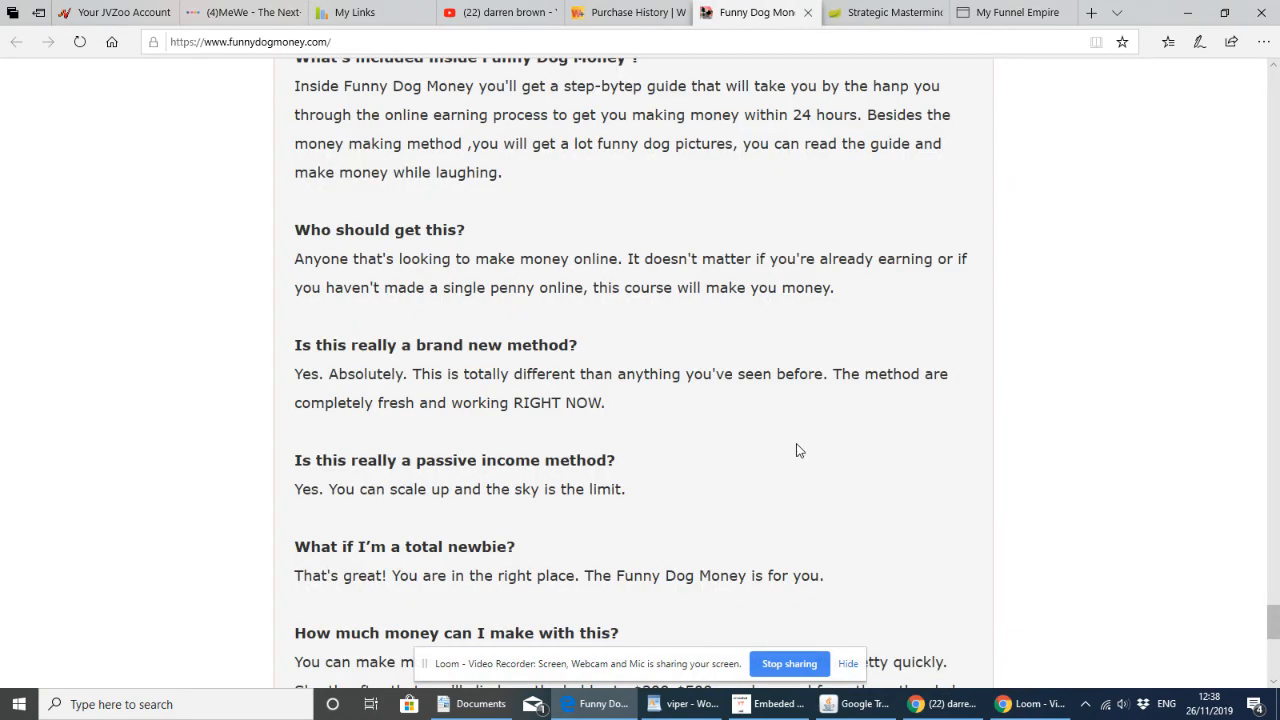
mouse_move(685, 478)
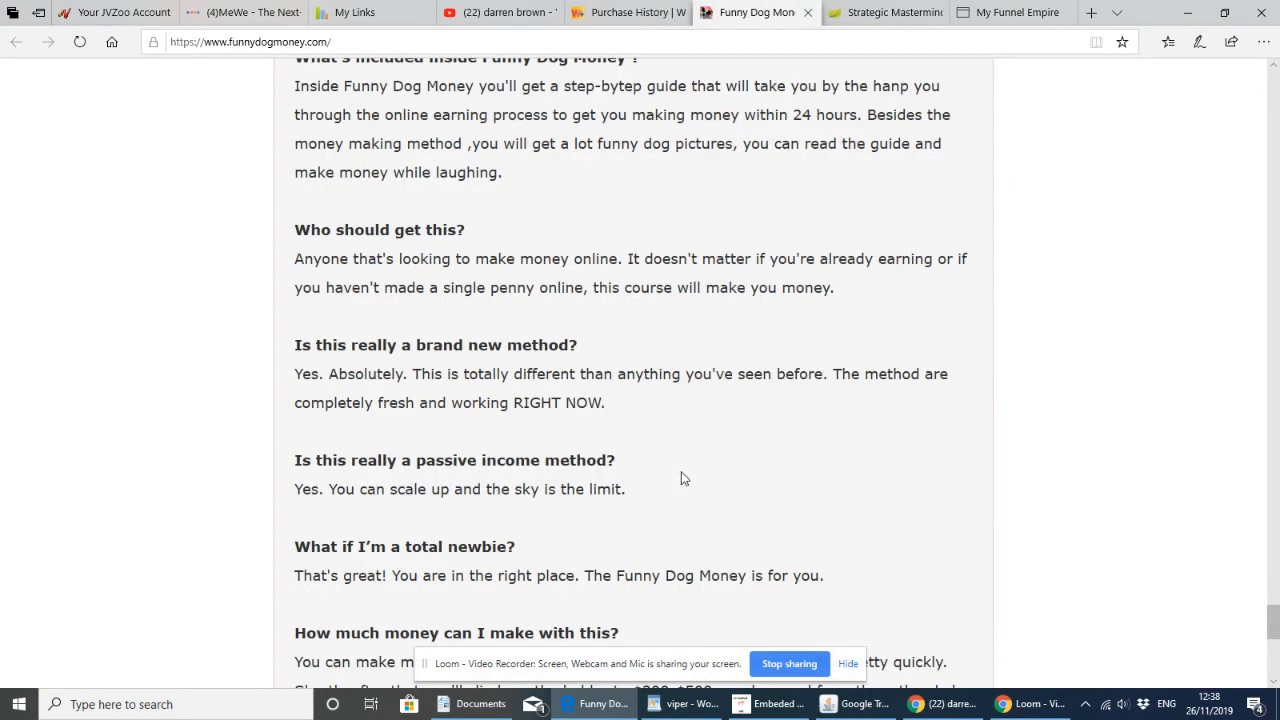
mouse_move(725, 466)
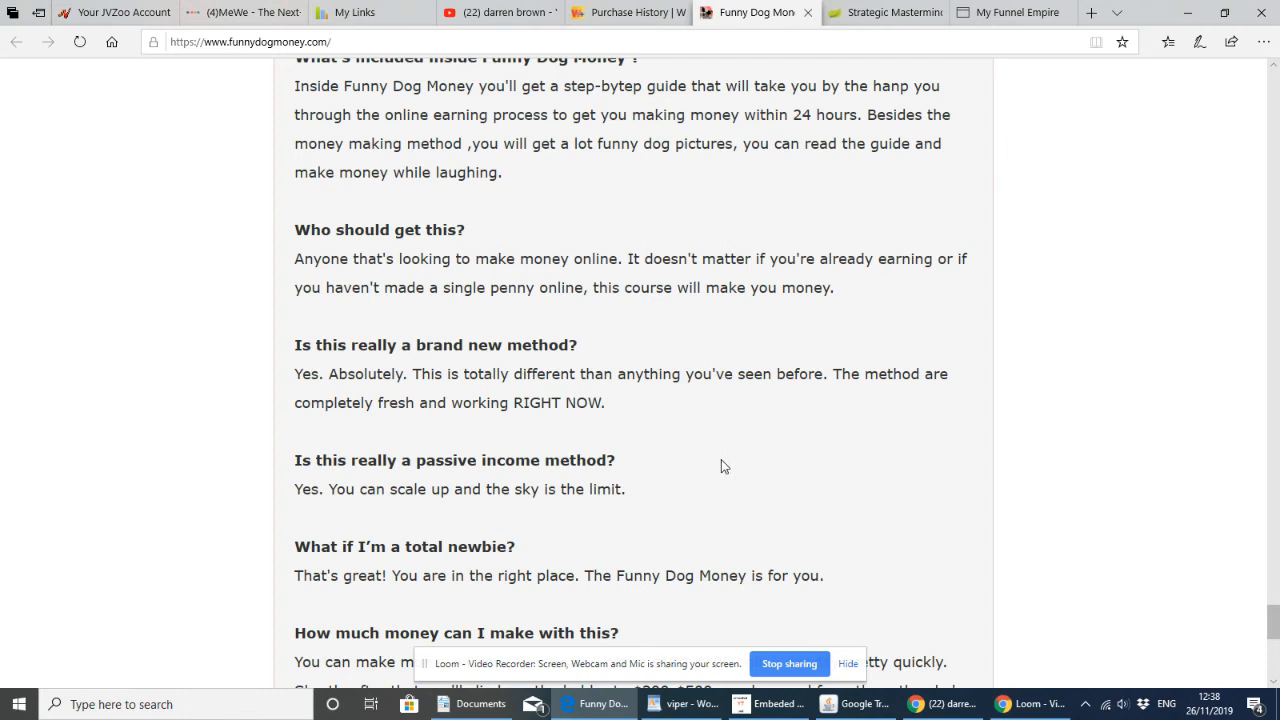
mouse_move(742, 467)
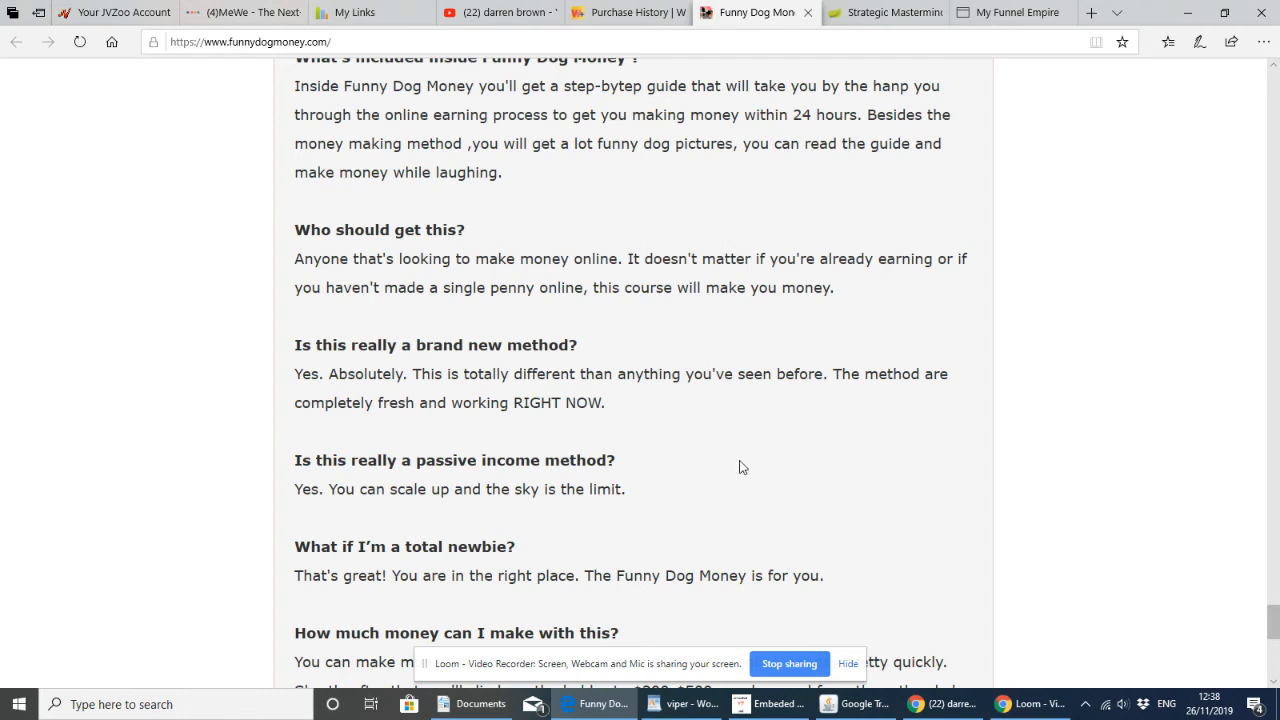
mouse_move(727, 454)
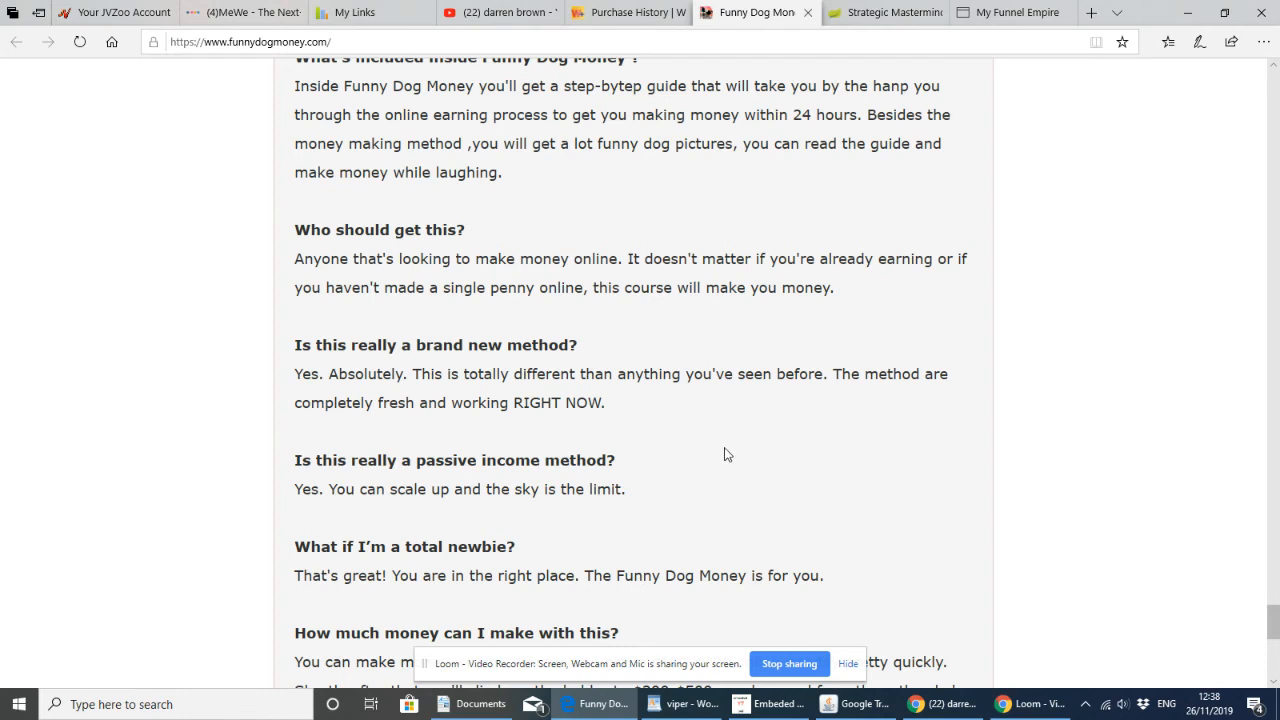
mouse_move(750, 468)
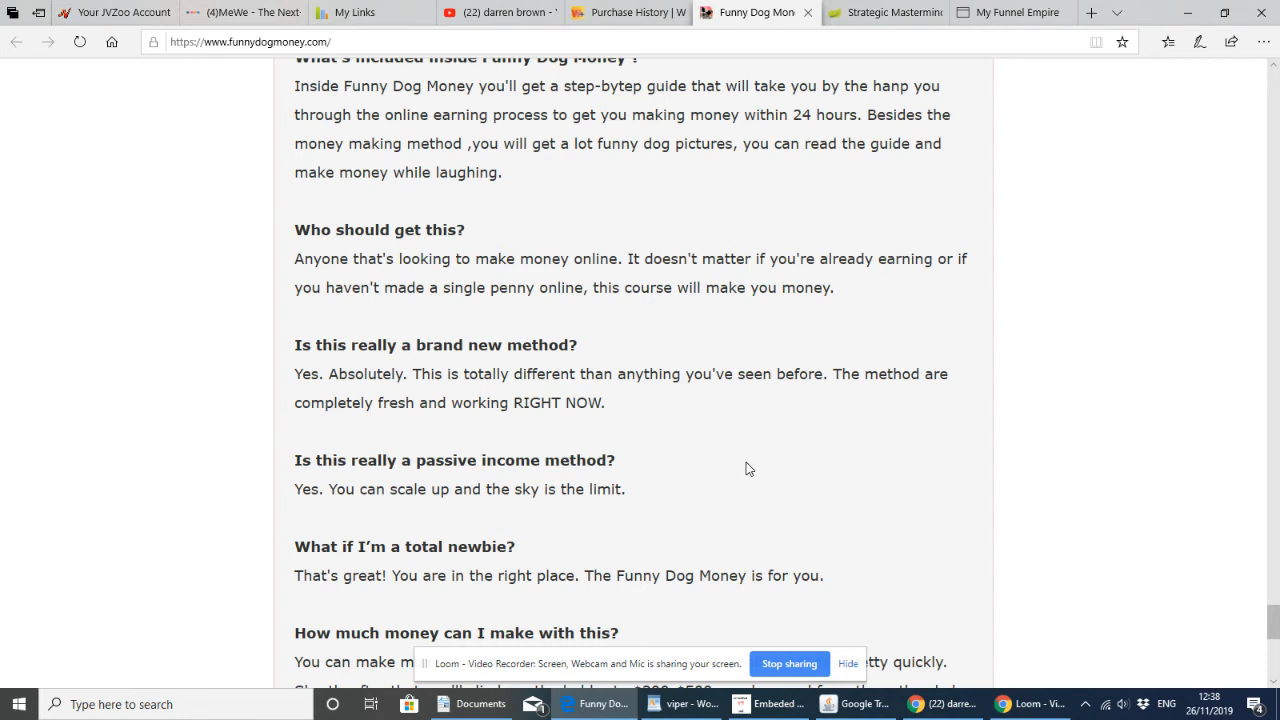
mouse_move(738, 435)
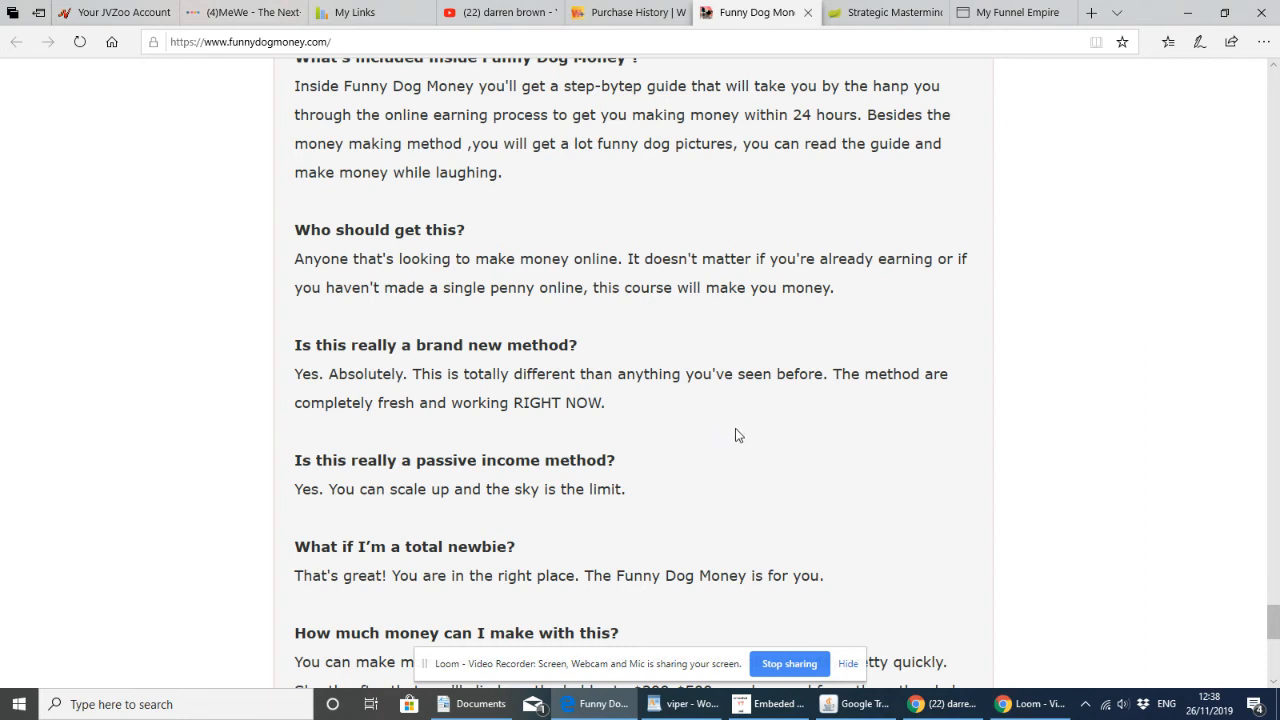
mouse_move(726, 434)
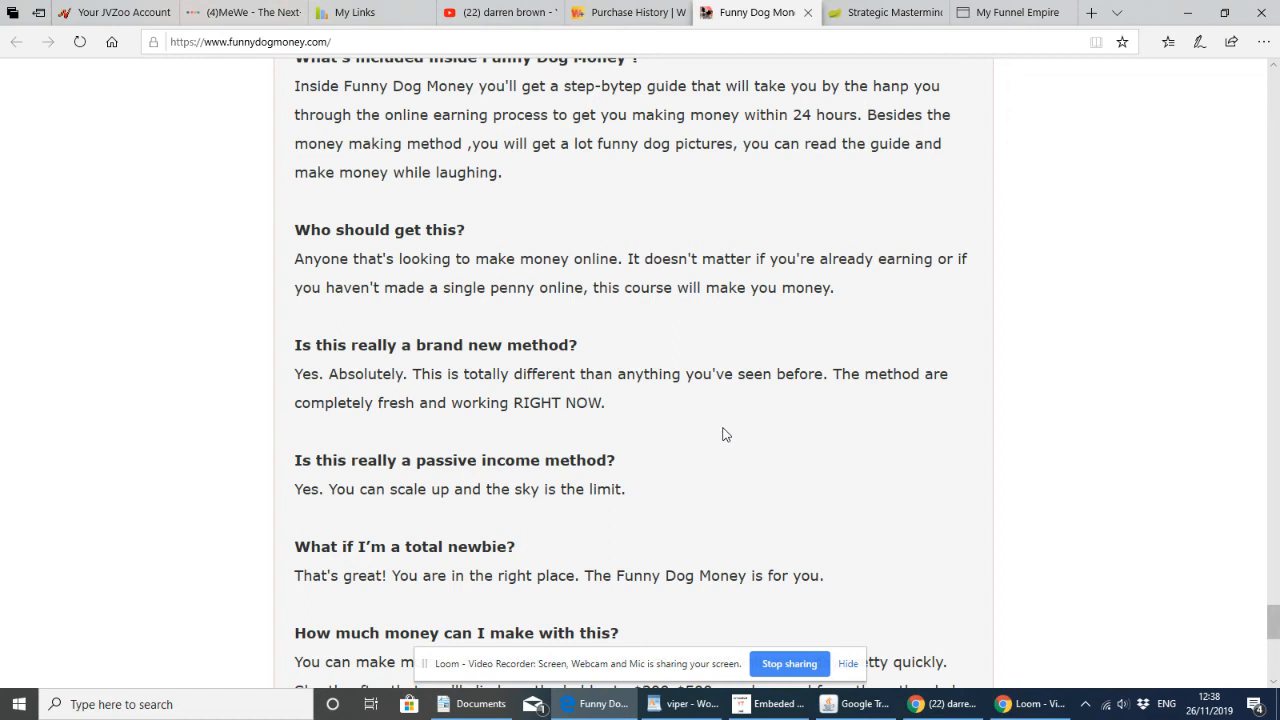
mouse_move(695, 412)
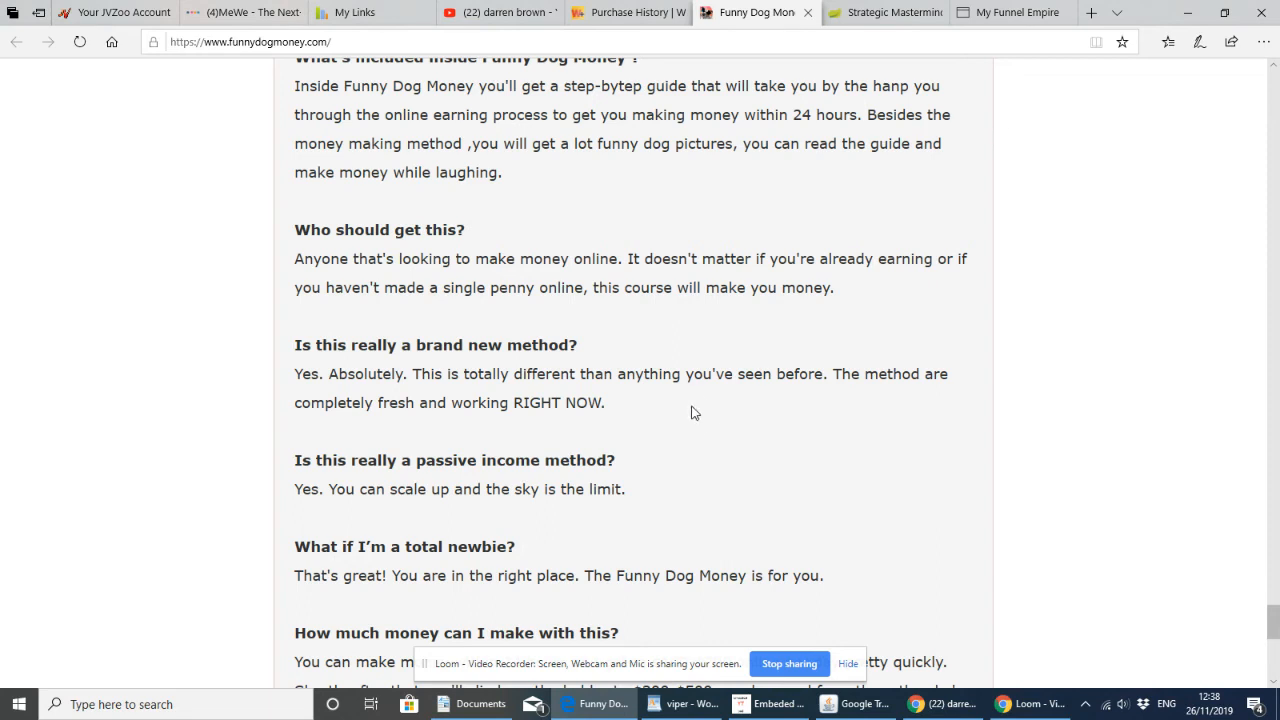
mouse_move(675, 450)
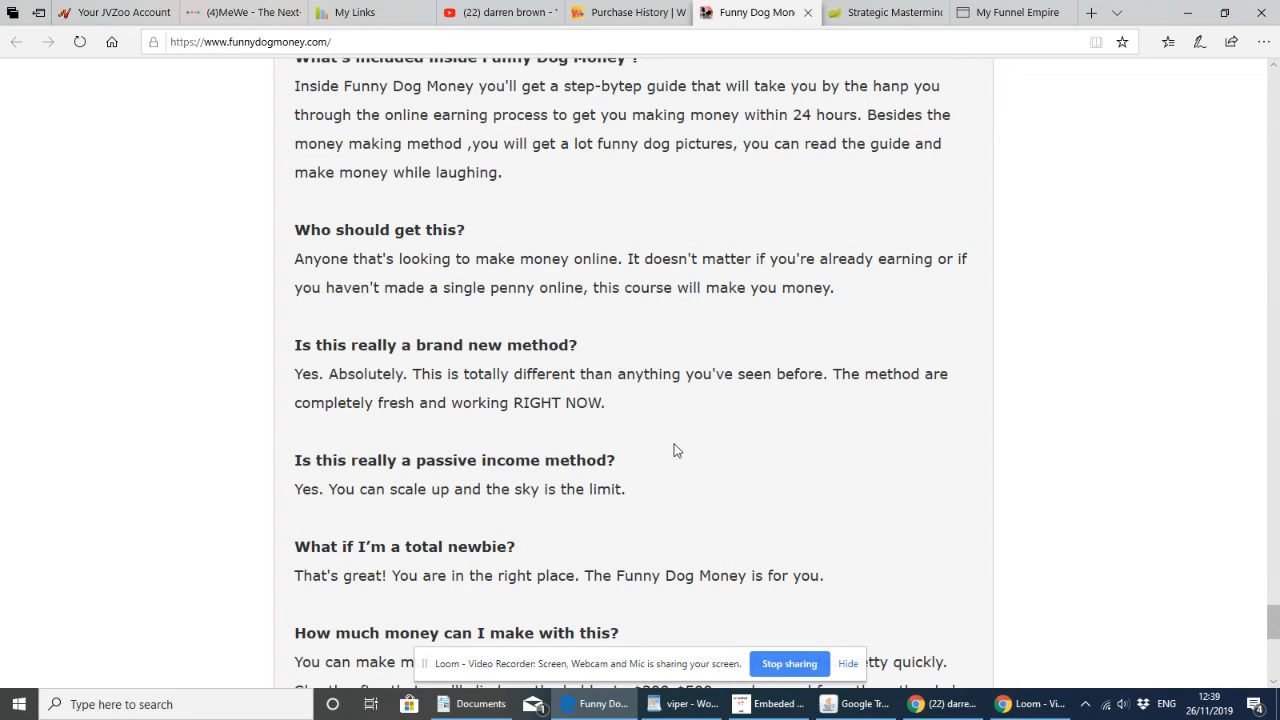
mouse_move(672, 455)
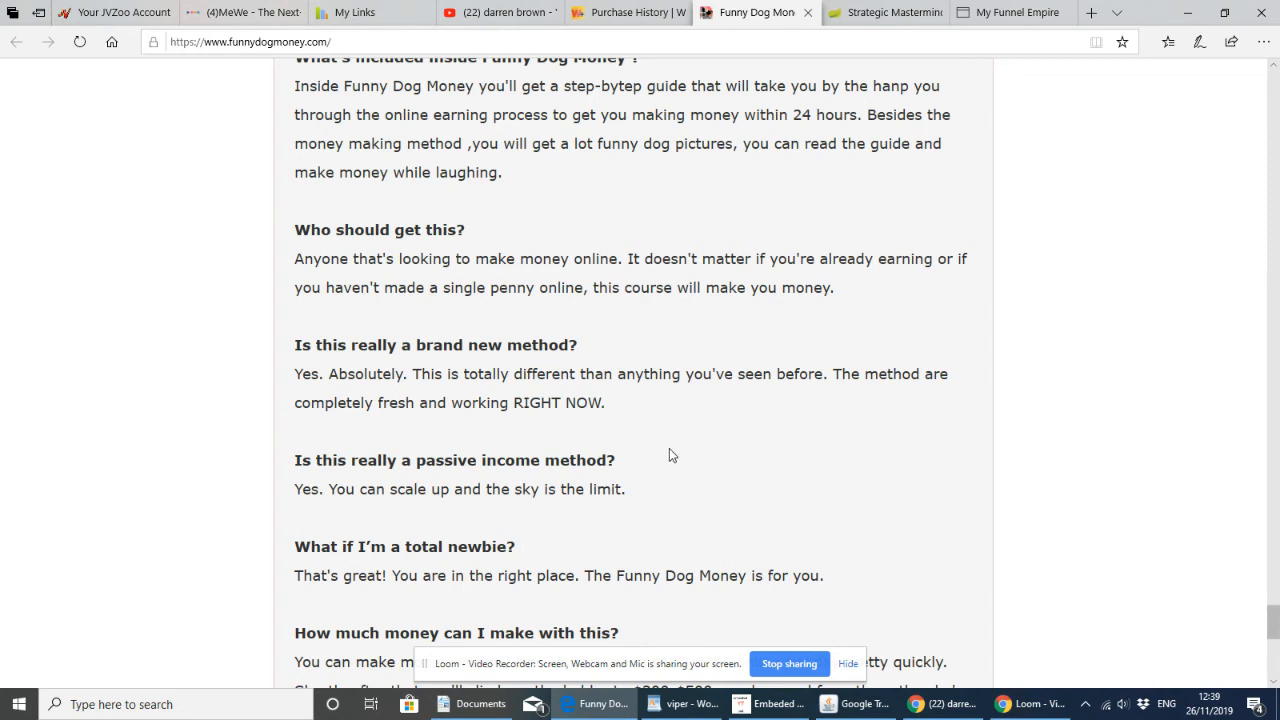
mouse_move(658, 488)
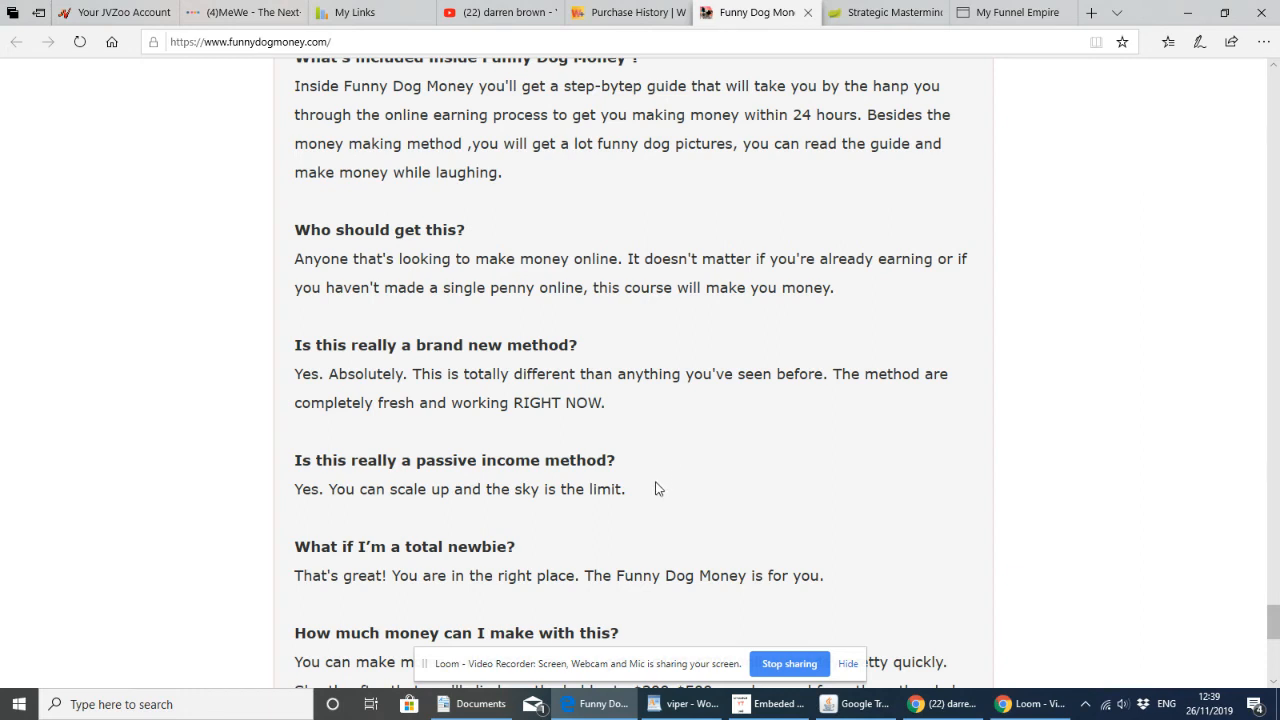
mouse_move(1242, 597)
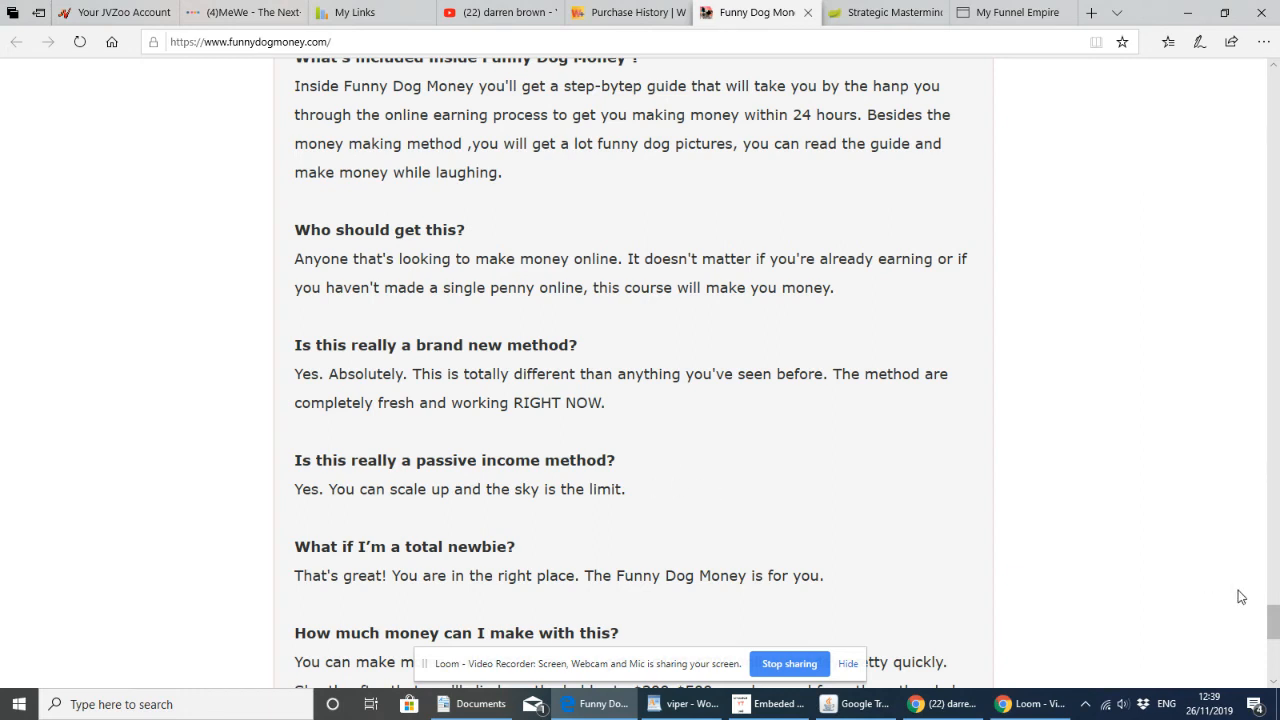
Scroll down to the guarantee and 'How do I get started' FAQ entries
scroll(down, 3)
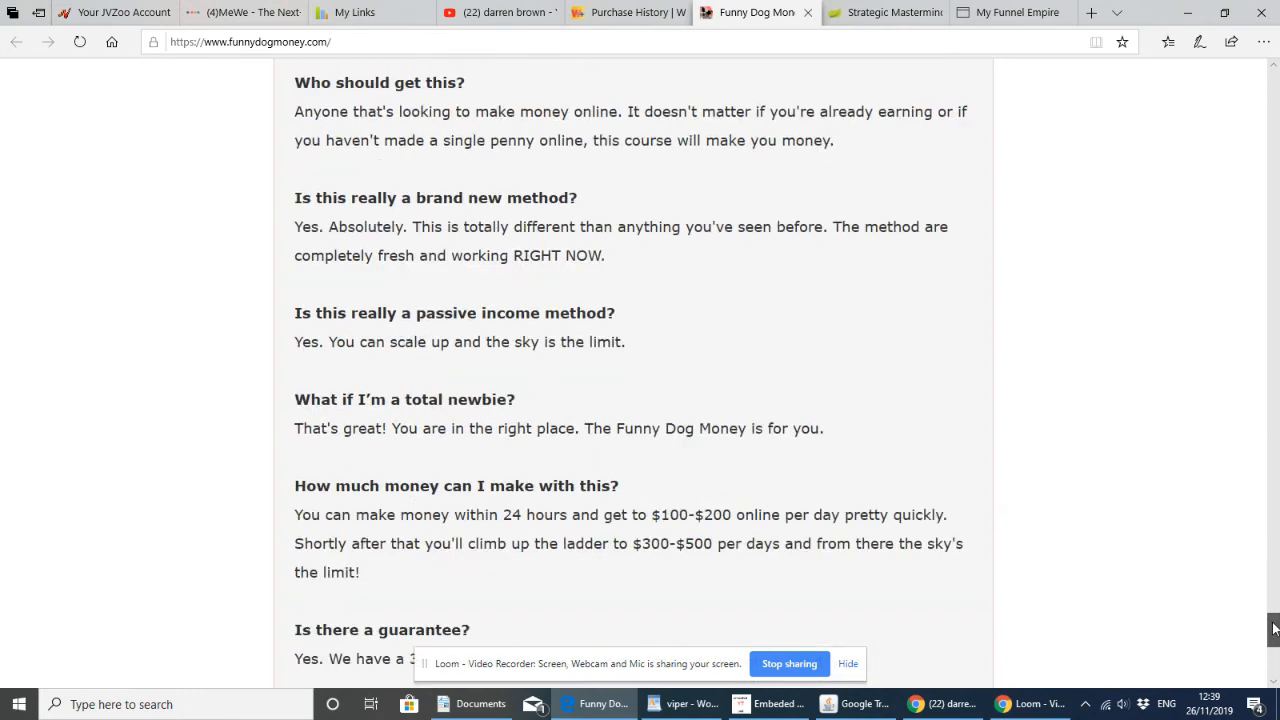
scroll(down, 3)
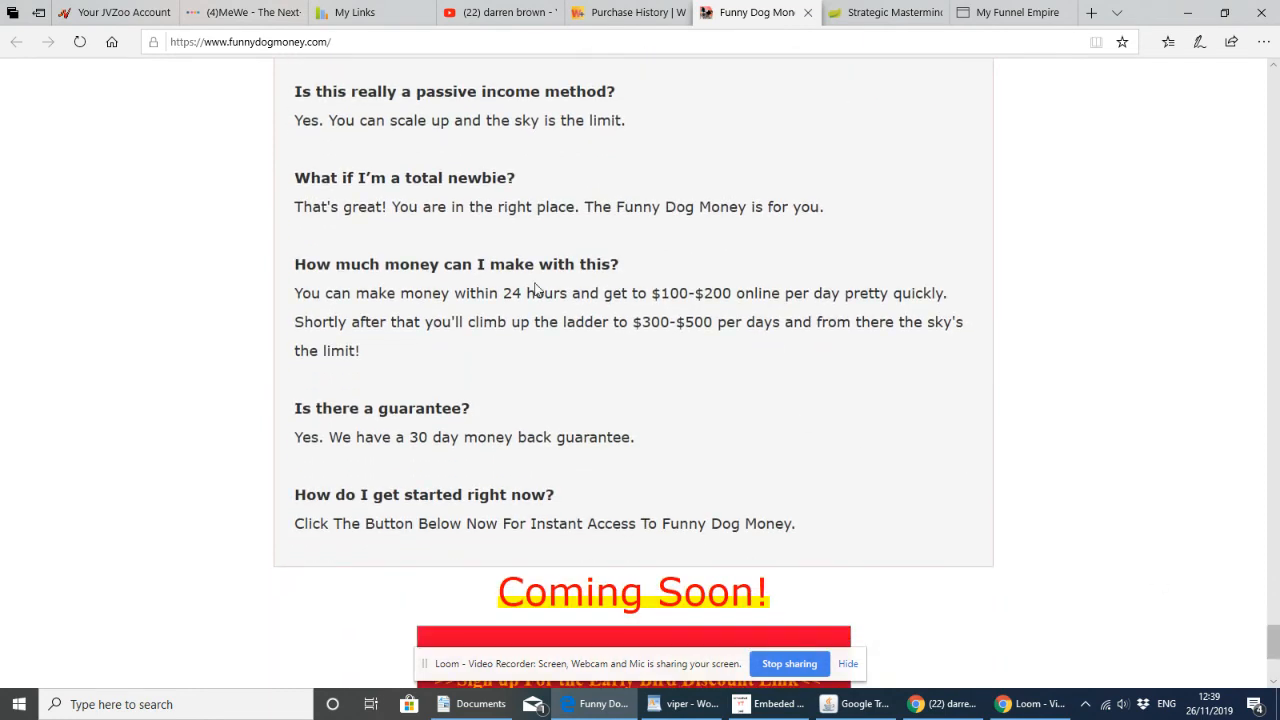
mouse_move(377, 200)
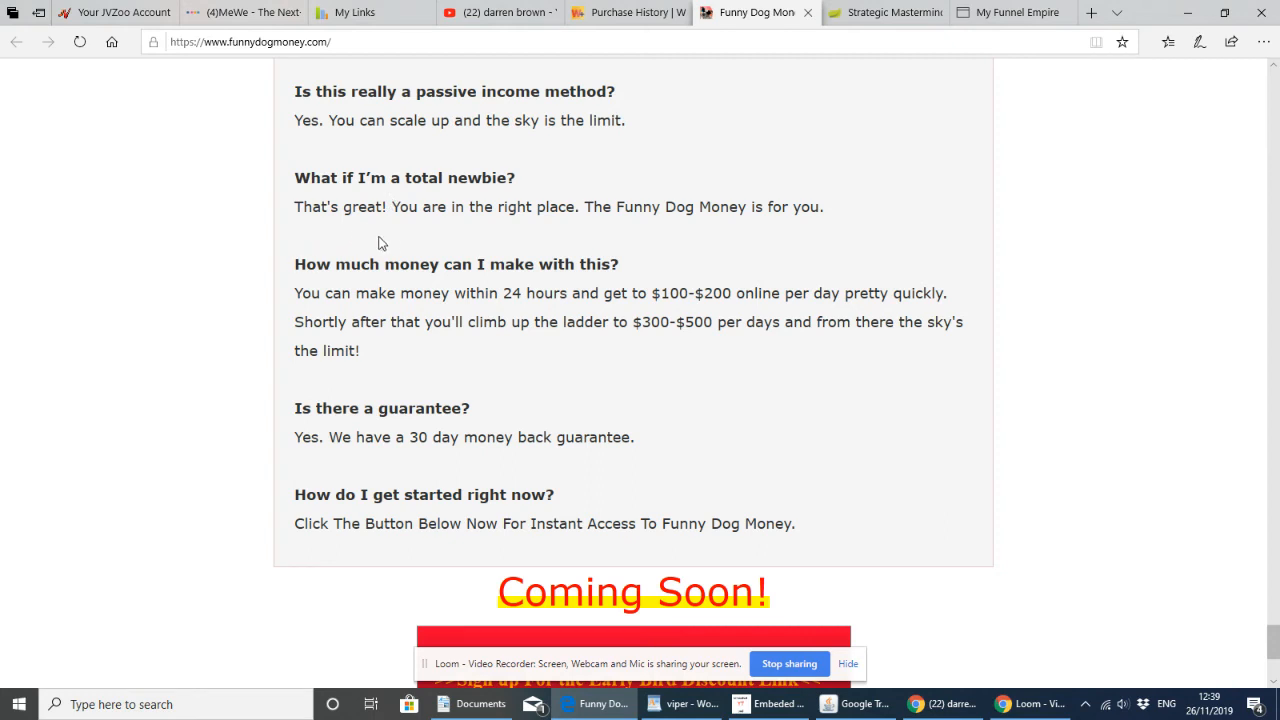
mouse_move(361, 240)
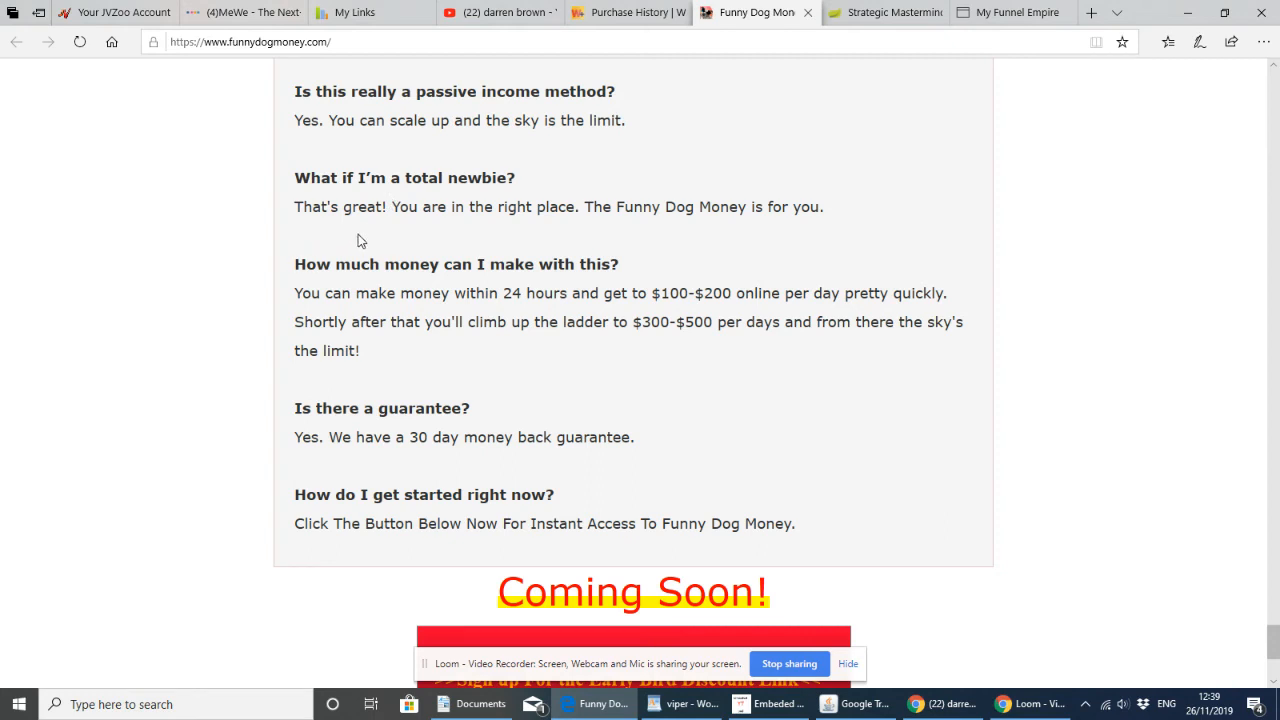
mouse_move(406, 245)
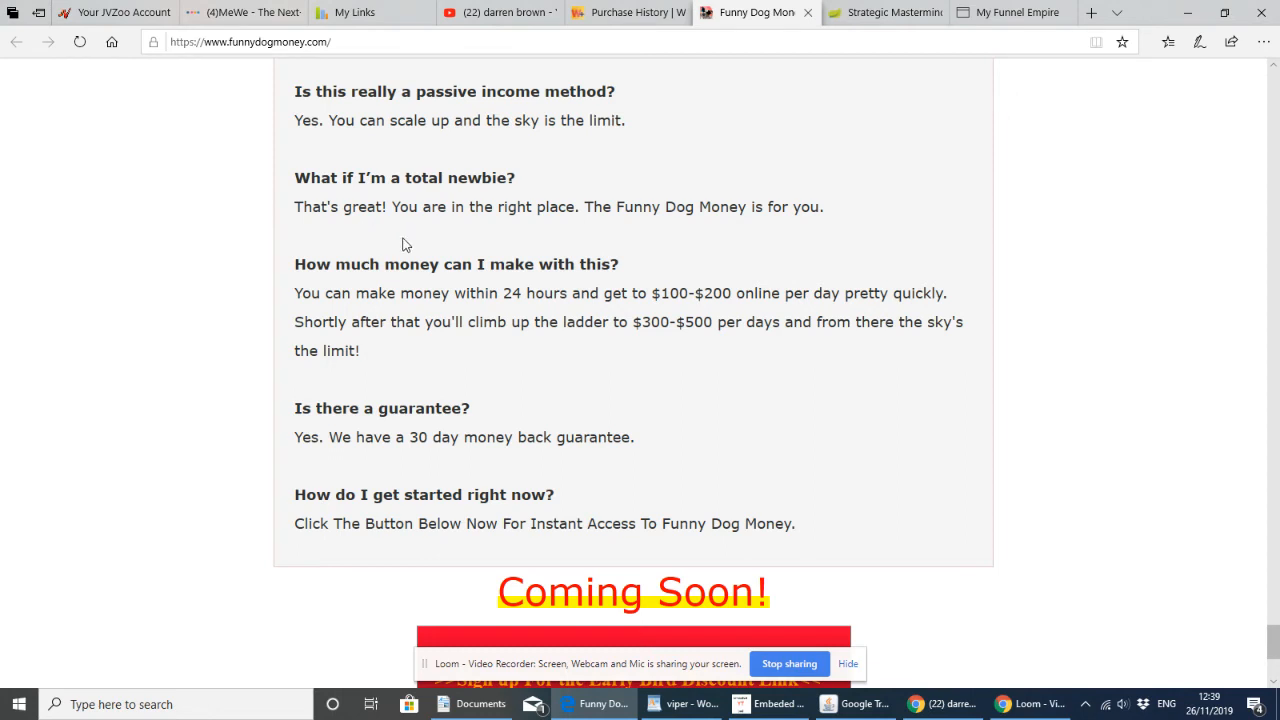
mouse_move(390, 240)
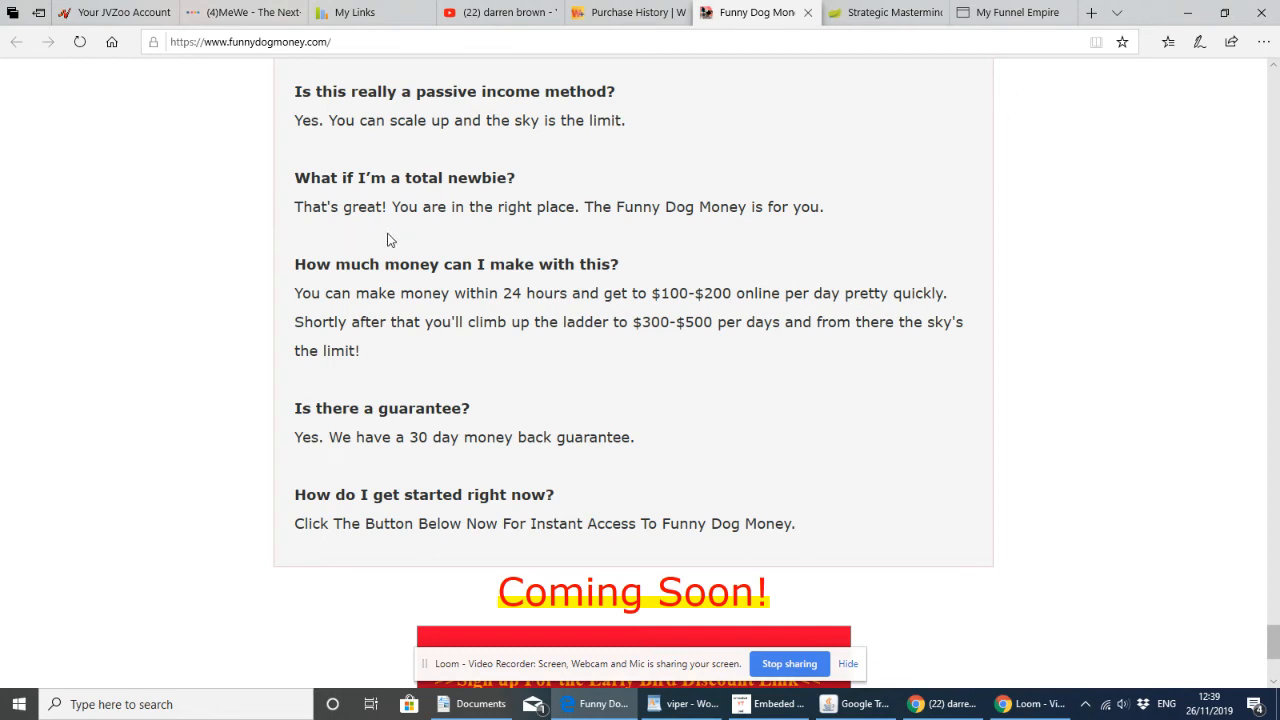
mouse_move(345, 240)
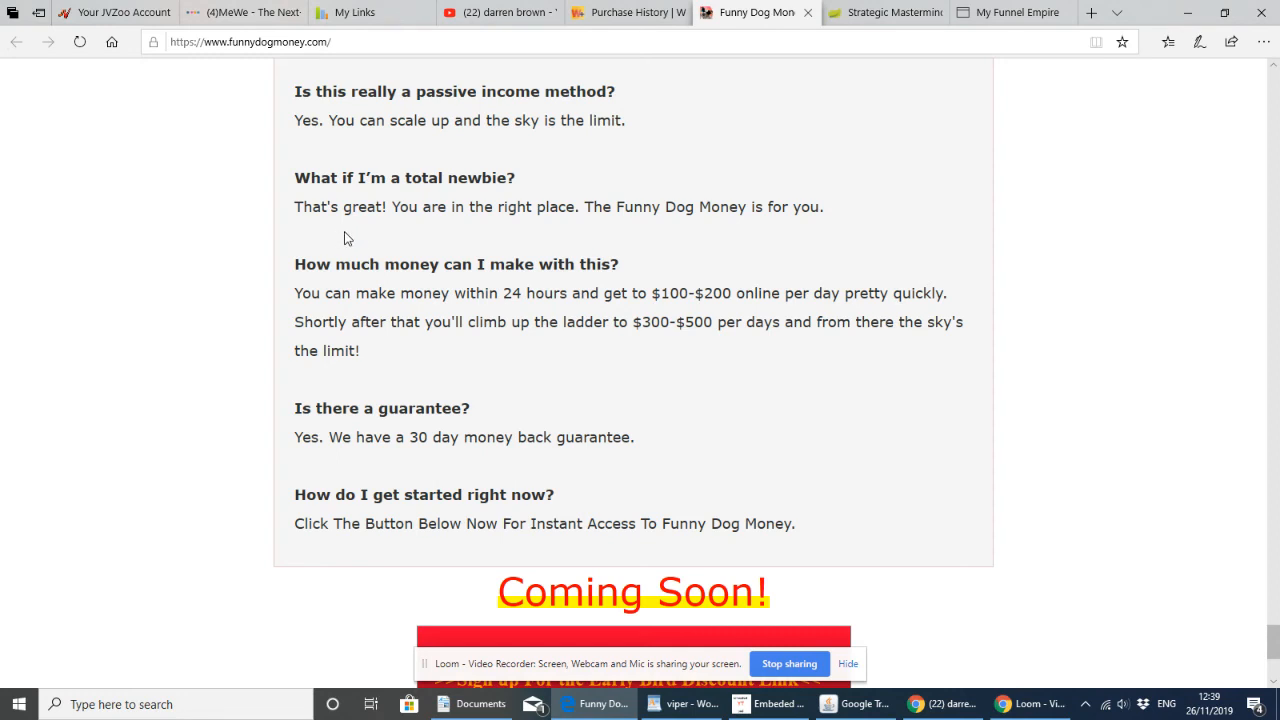
mouse_move(545, 232)
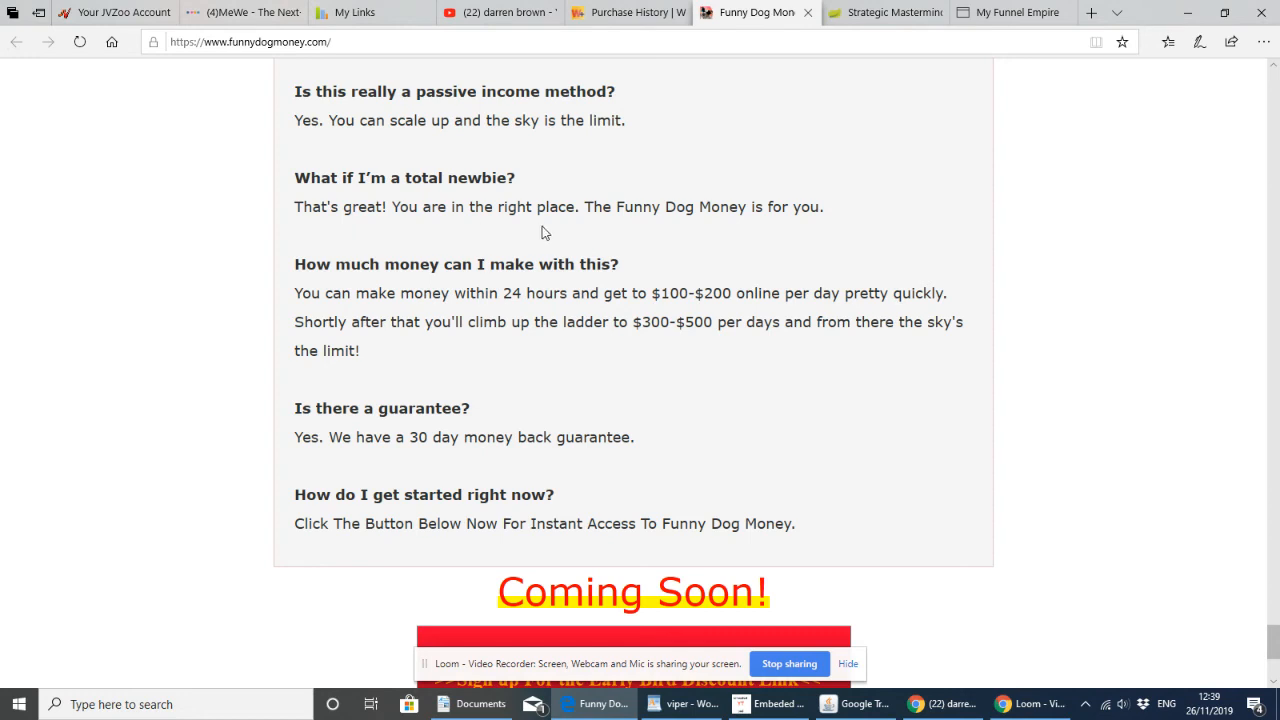
mouse_move(733, 258)
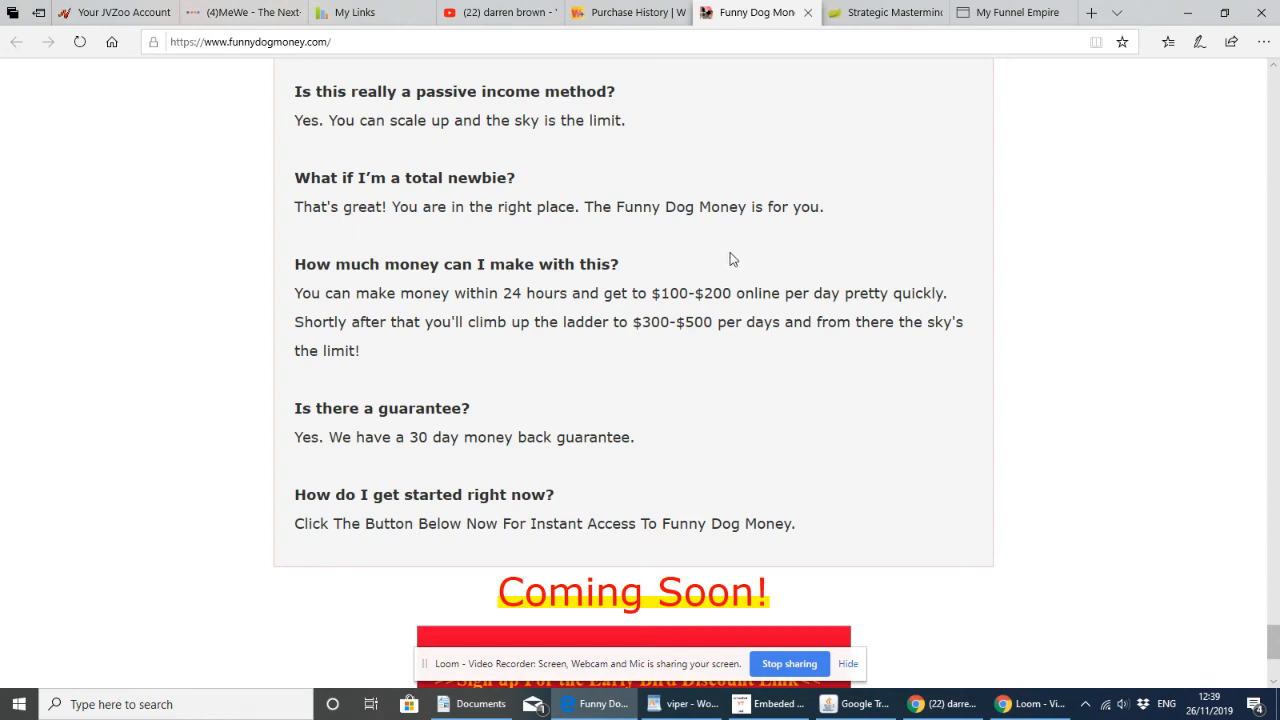
mouse_move(717, 285)
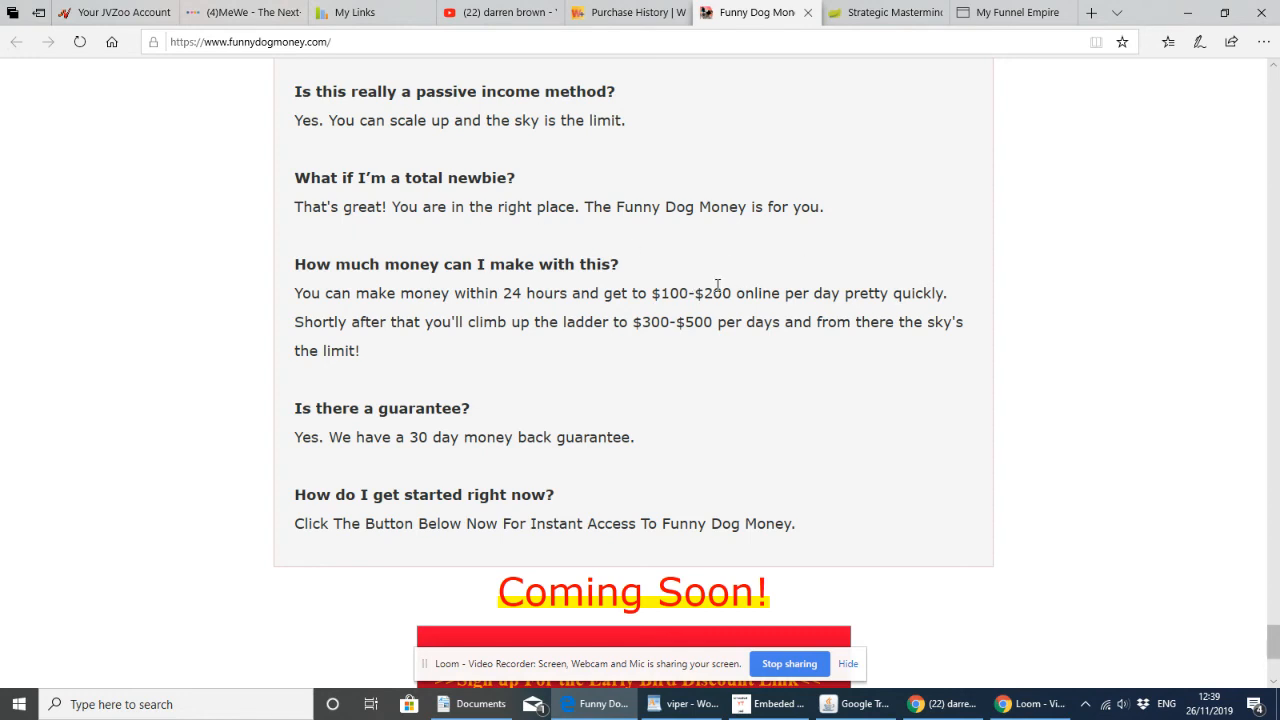
mouse_move(918, 277)
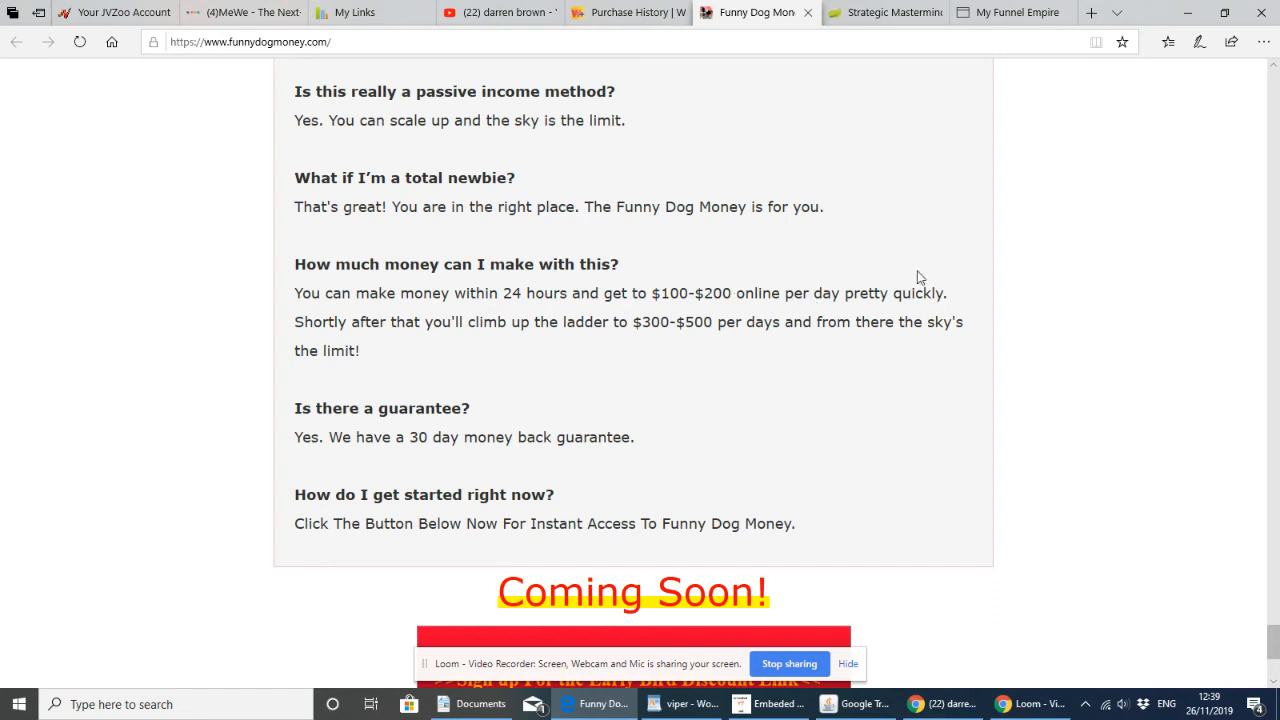
mouse_move(757, 380)
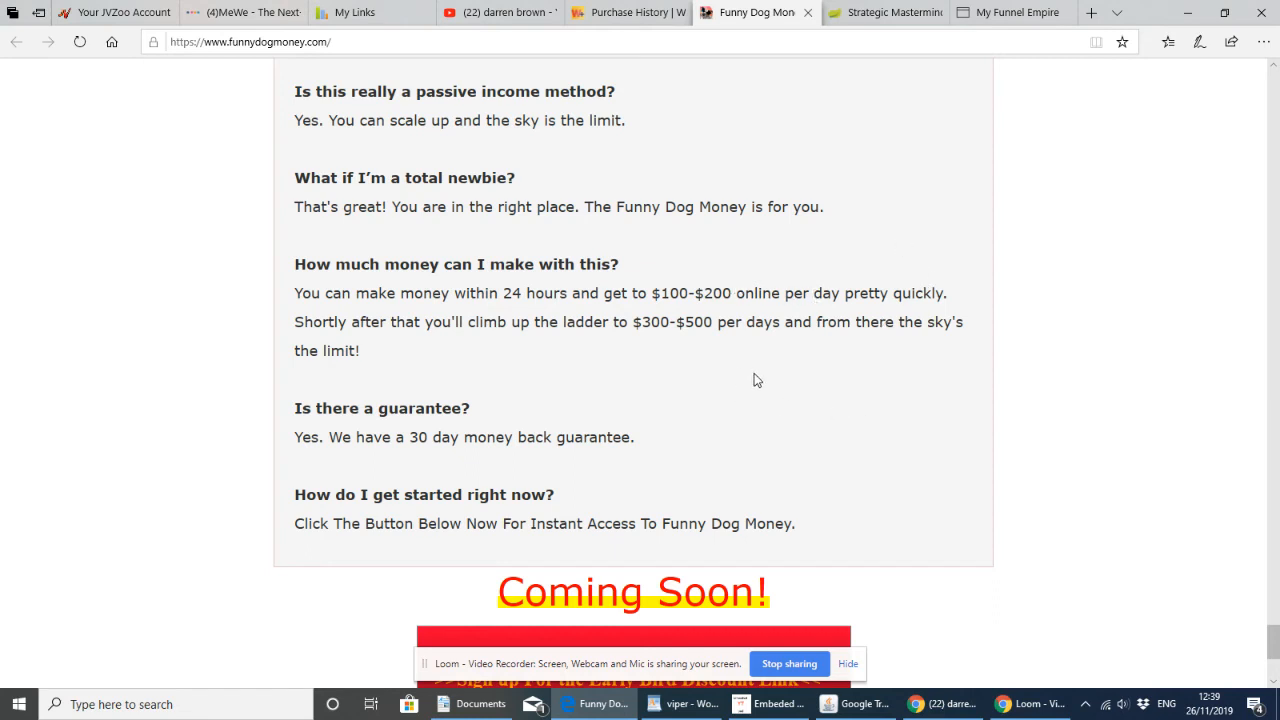
mouse_move(565, 364)
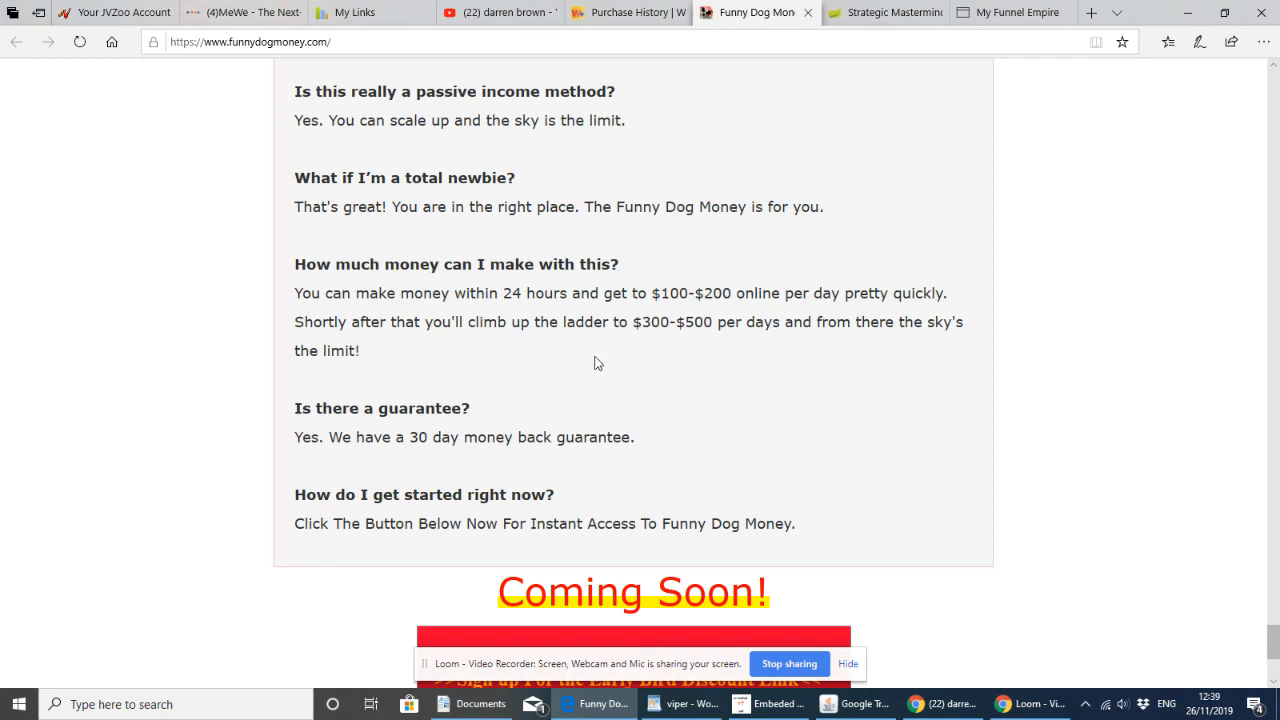
mouse_move(687, 386)
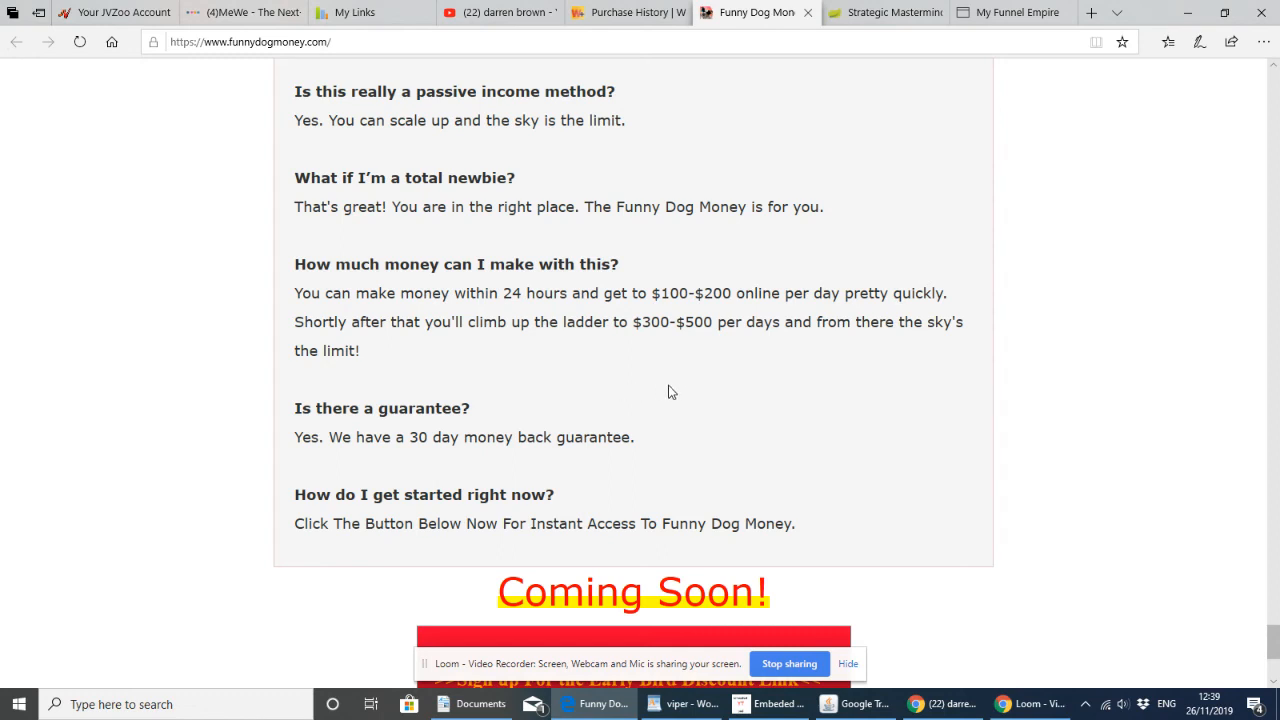
mouse_move(590, 390)
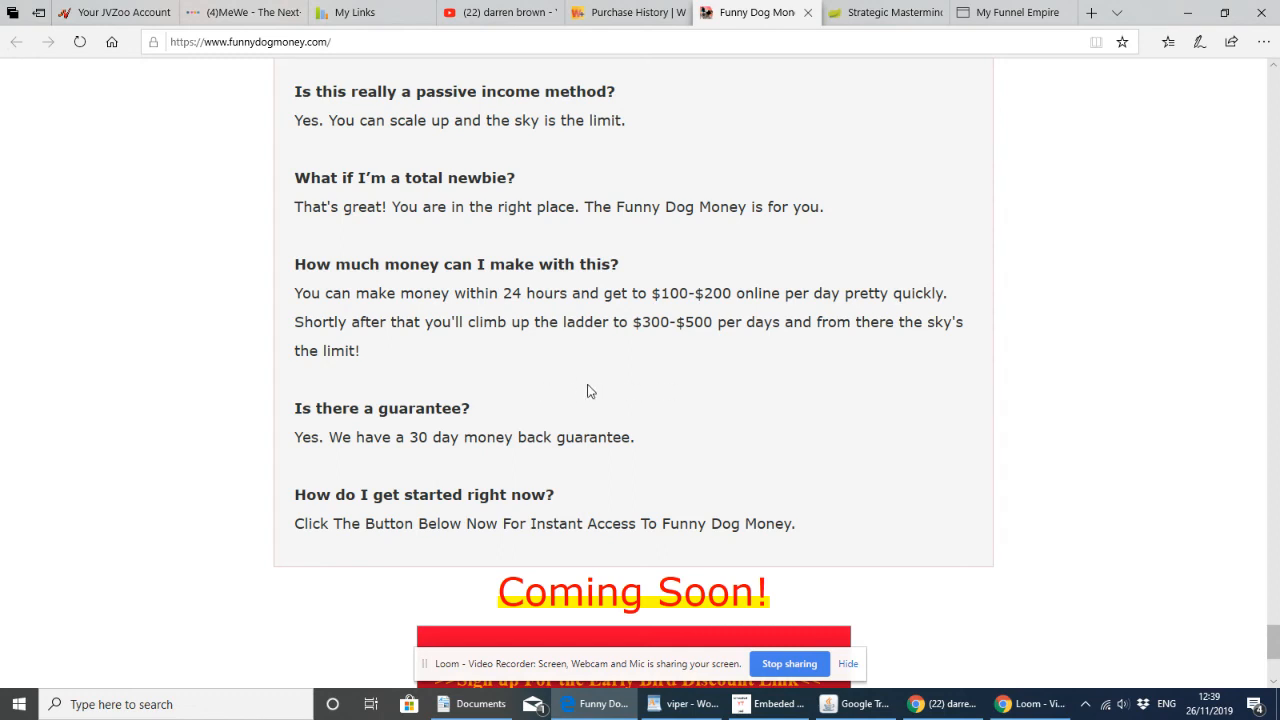
mouse_move(624, 403)
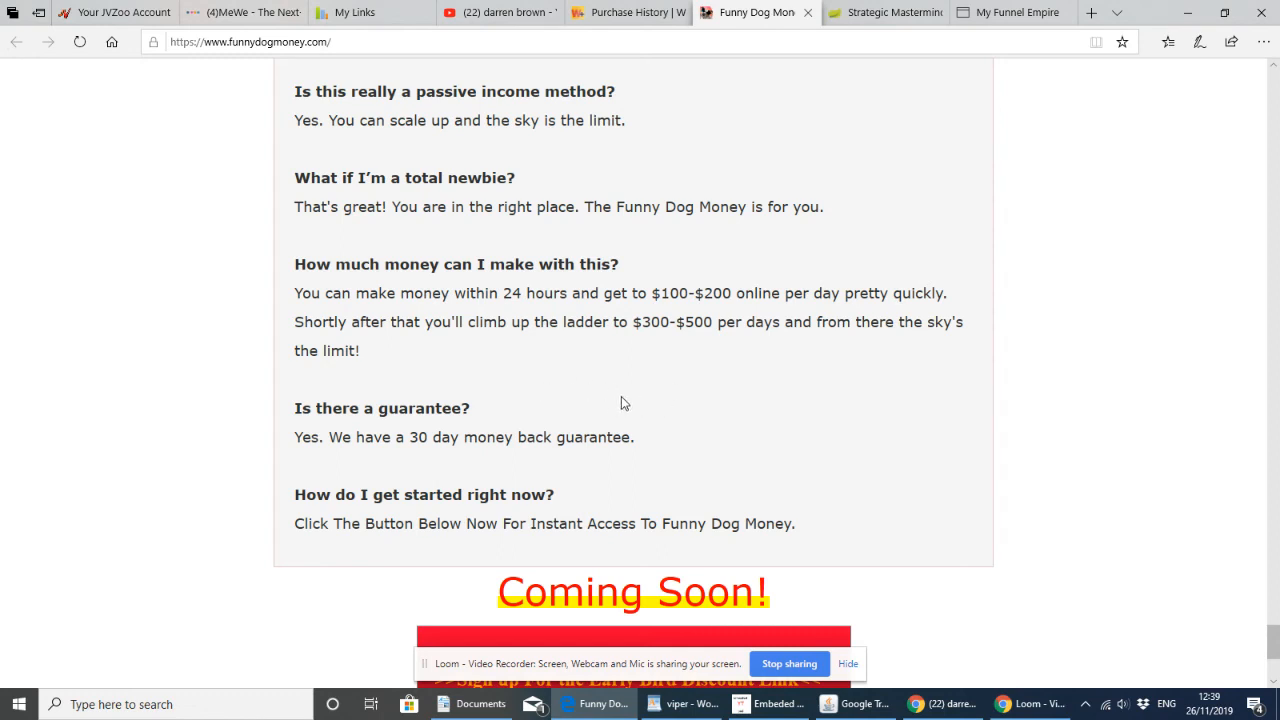
mouse_move(623, 375)
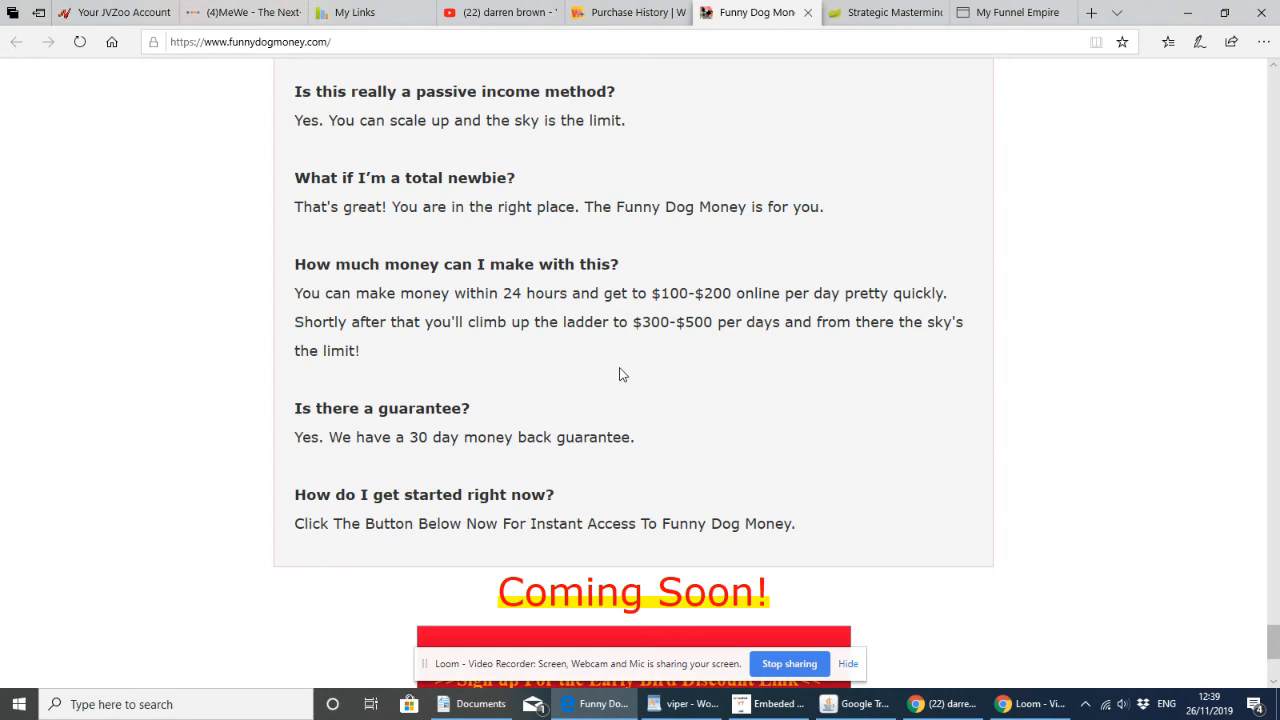
mouse_move(666, 378)
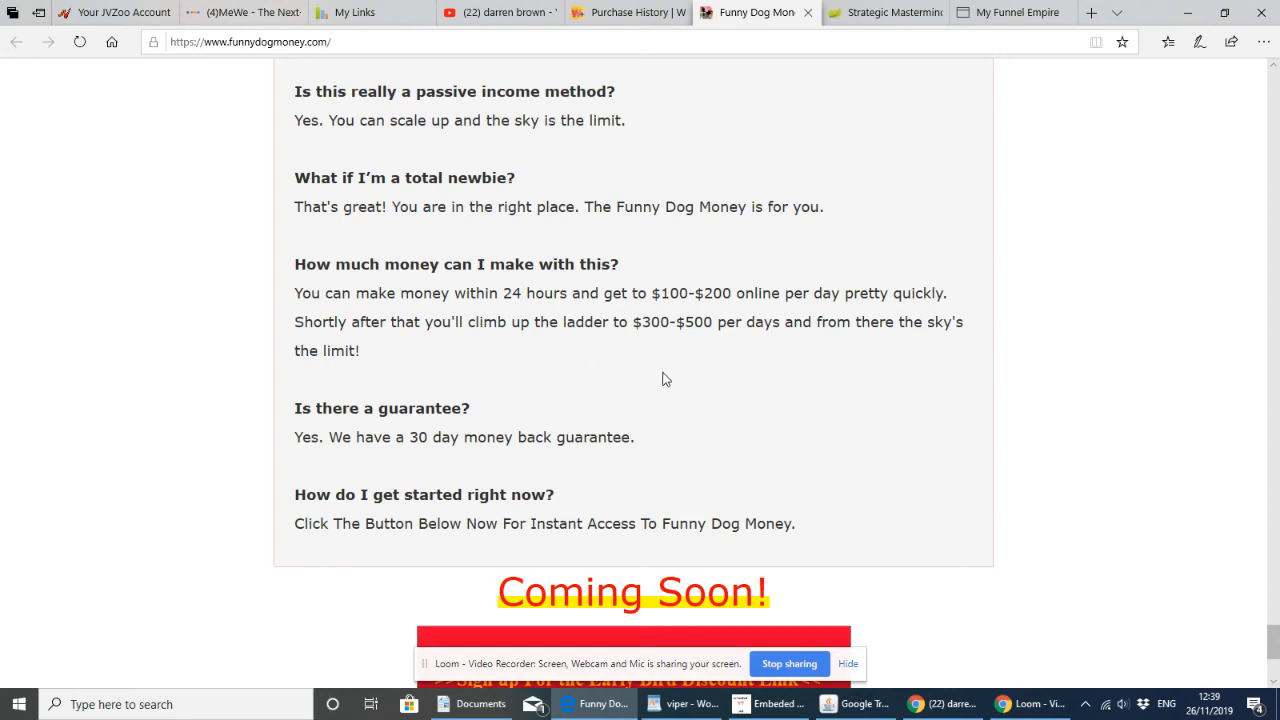
mouse_move(619, 382)
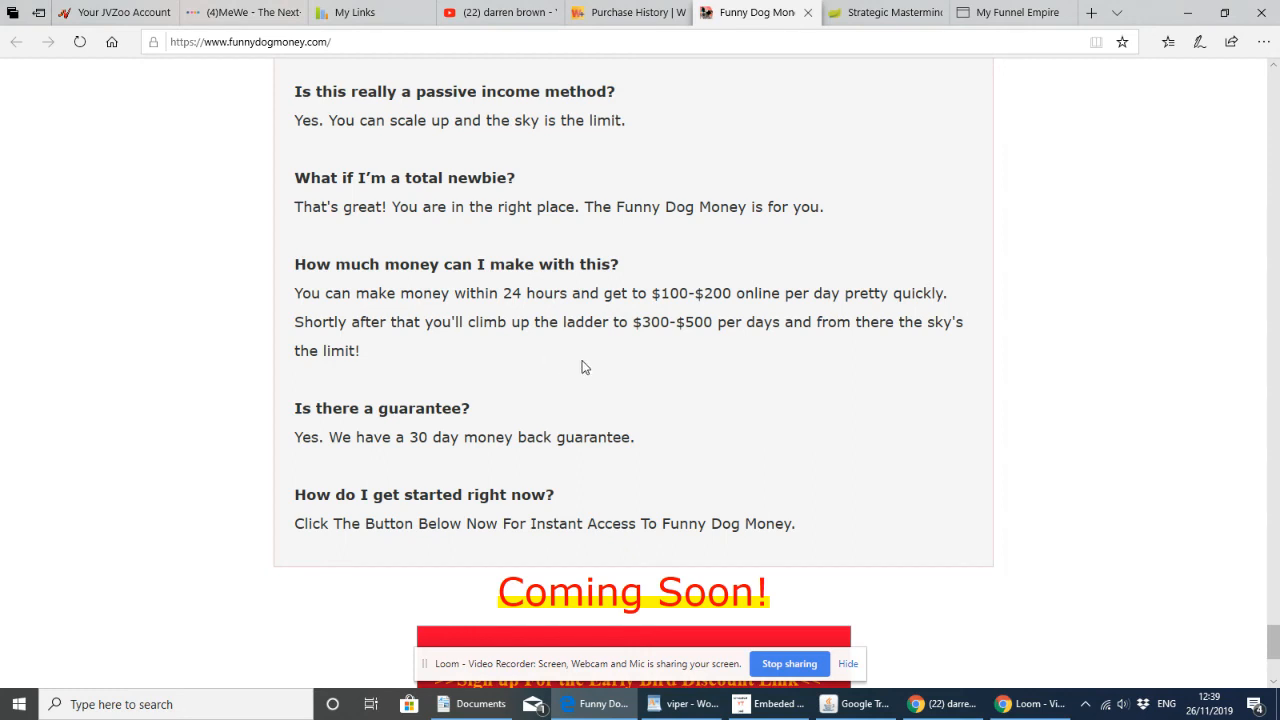
mouse_move(700, 354)
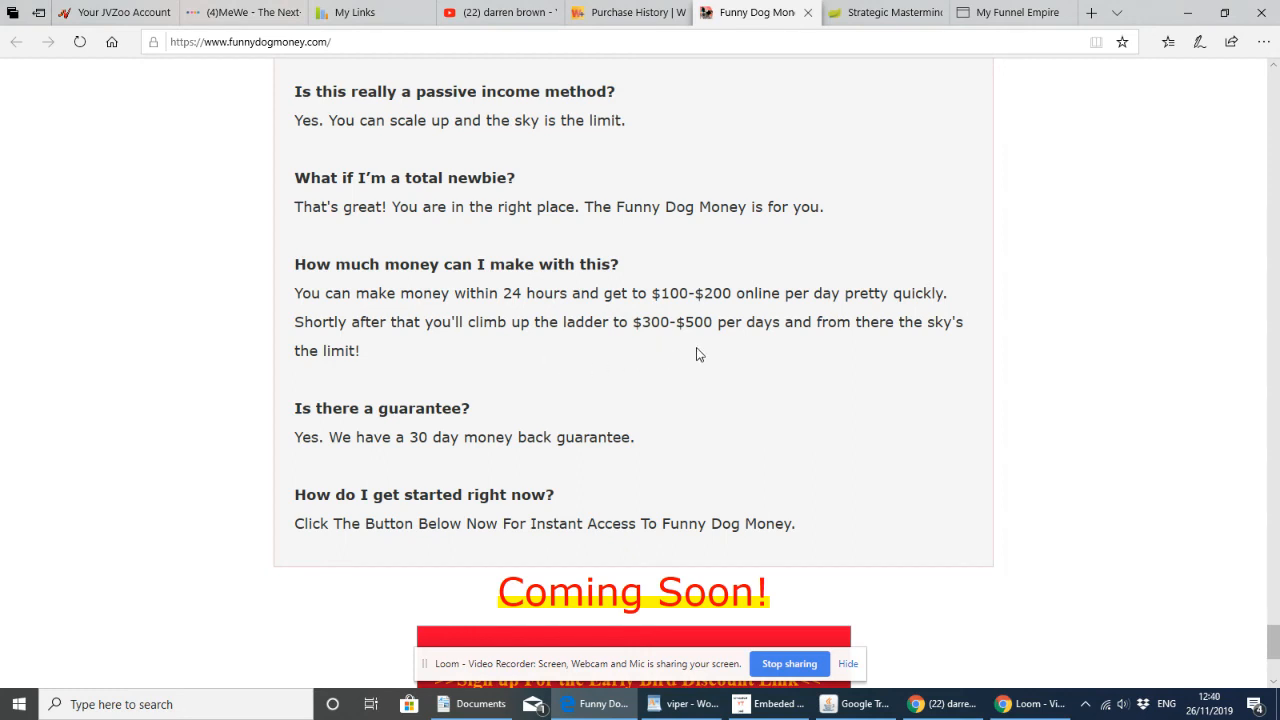
mouse_move(790, 379)
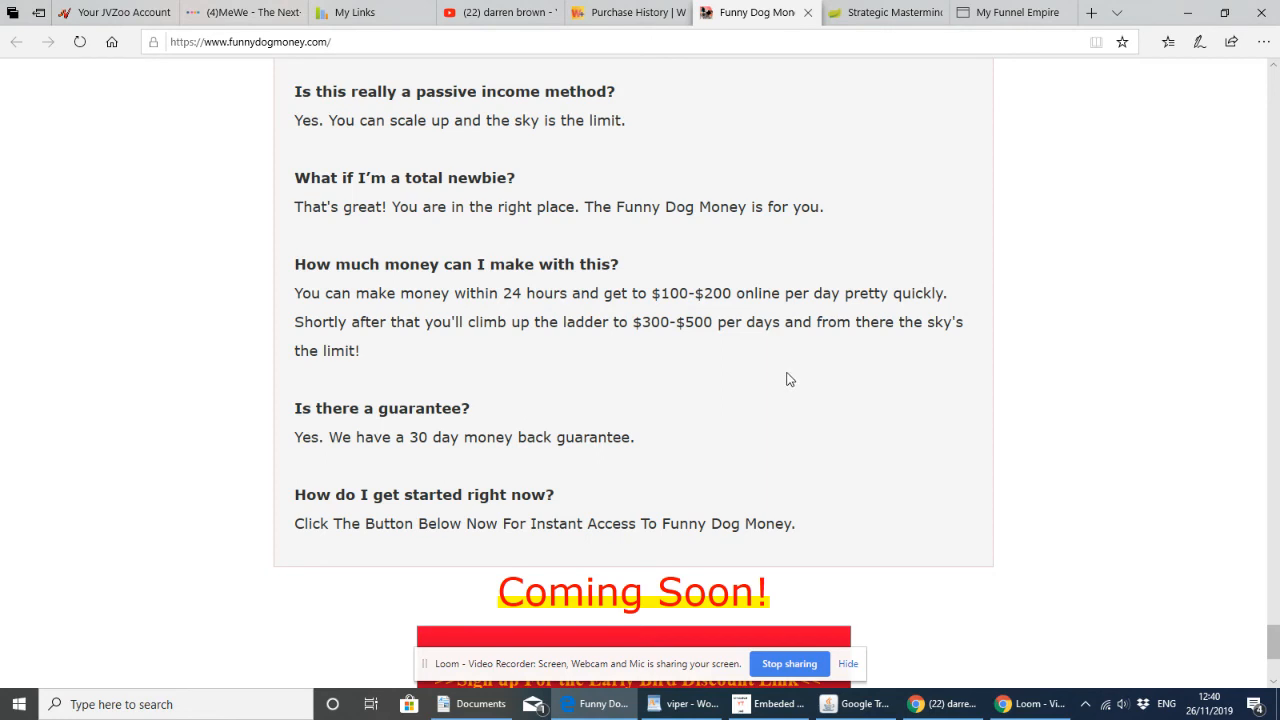
mouse_move(927, 411)
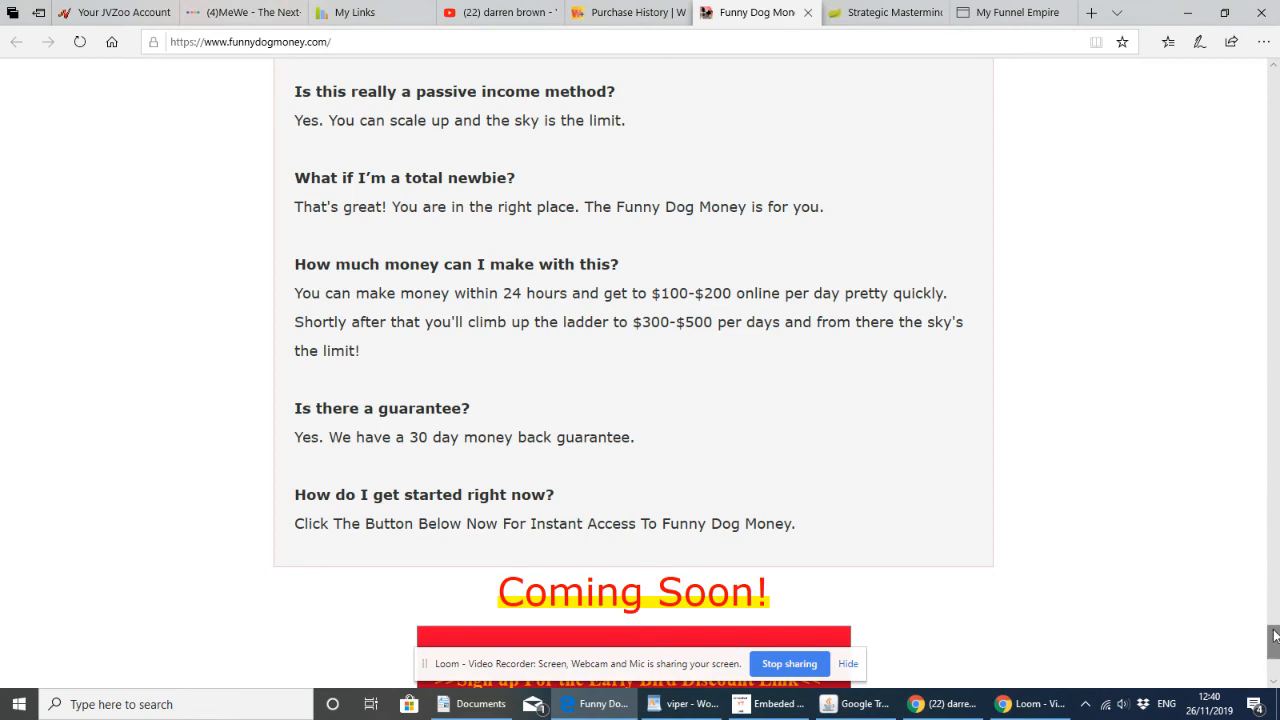
View darren brown's YouTube channel page with its Channelytics live stats and subscriber chart
scroll(up, 3)
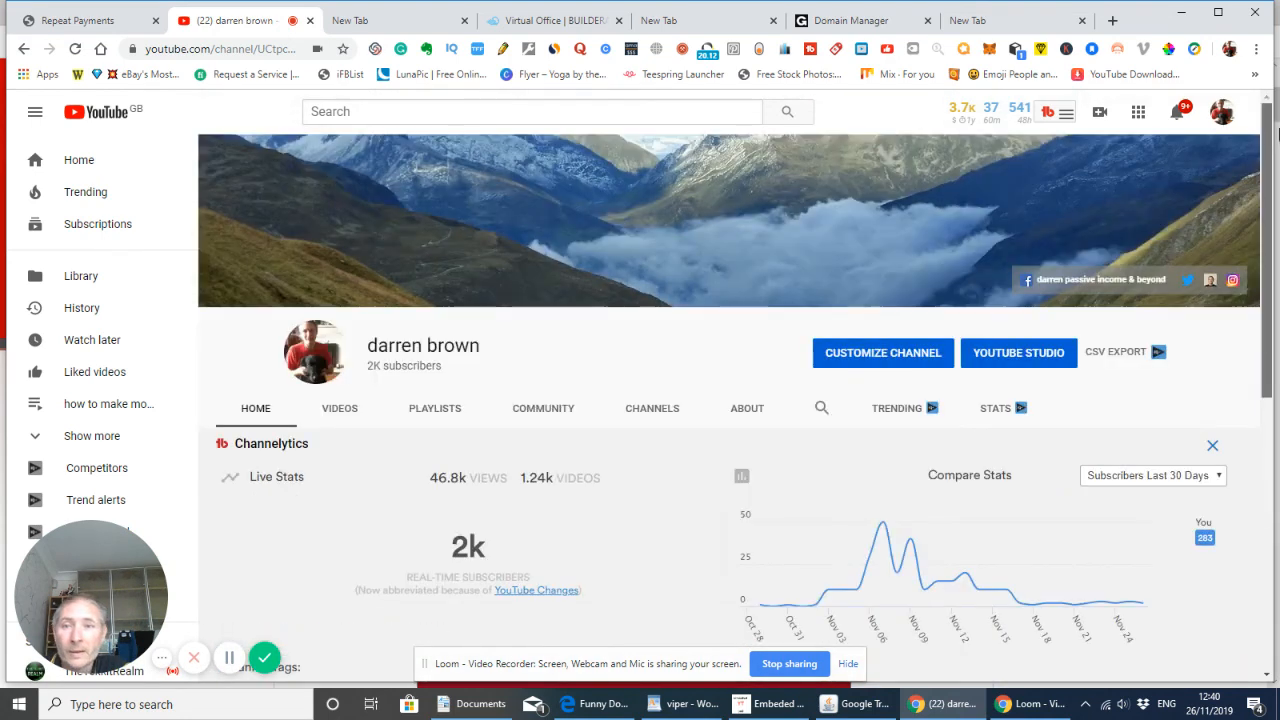
scroll(down, 3)
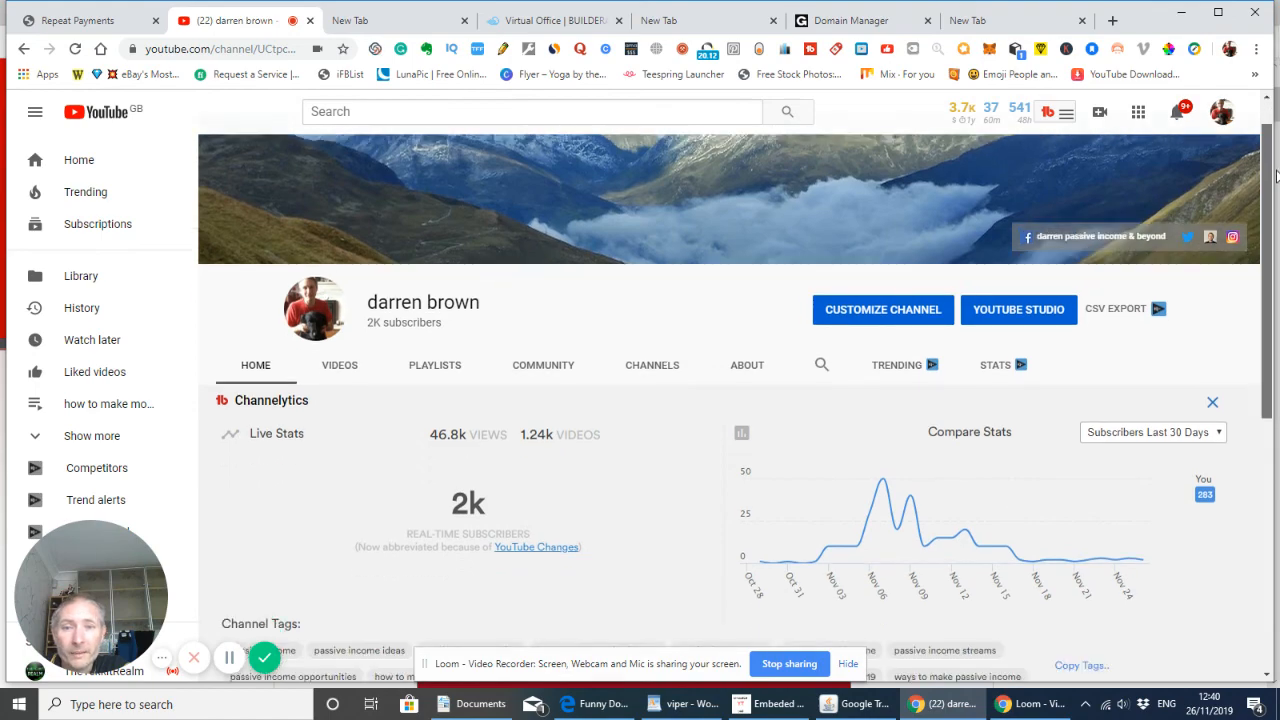
Scroll past the channel tags to the featured passive income video and Uploads row
scroll(down, 3)
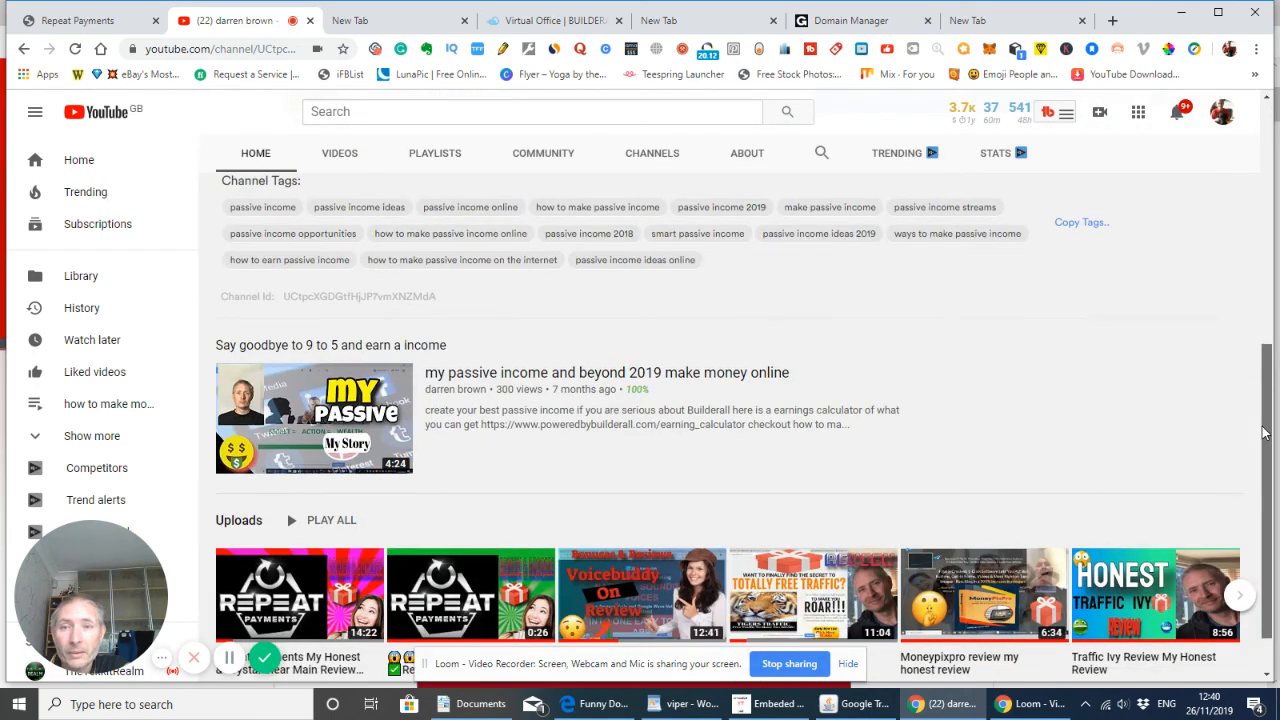
scroll(down, 3)
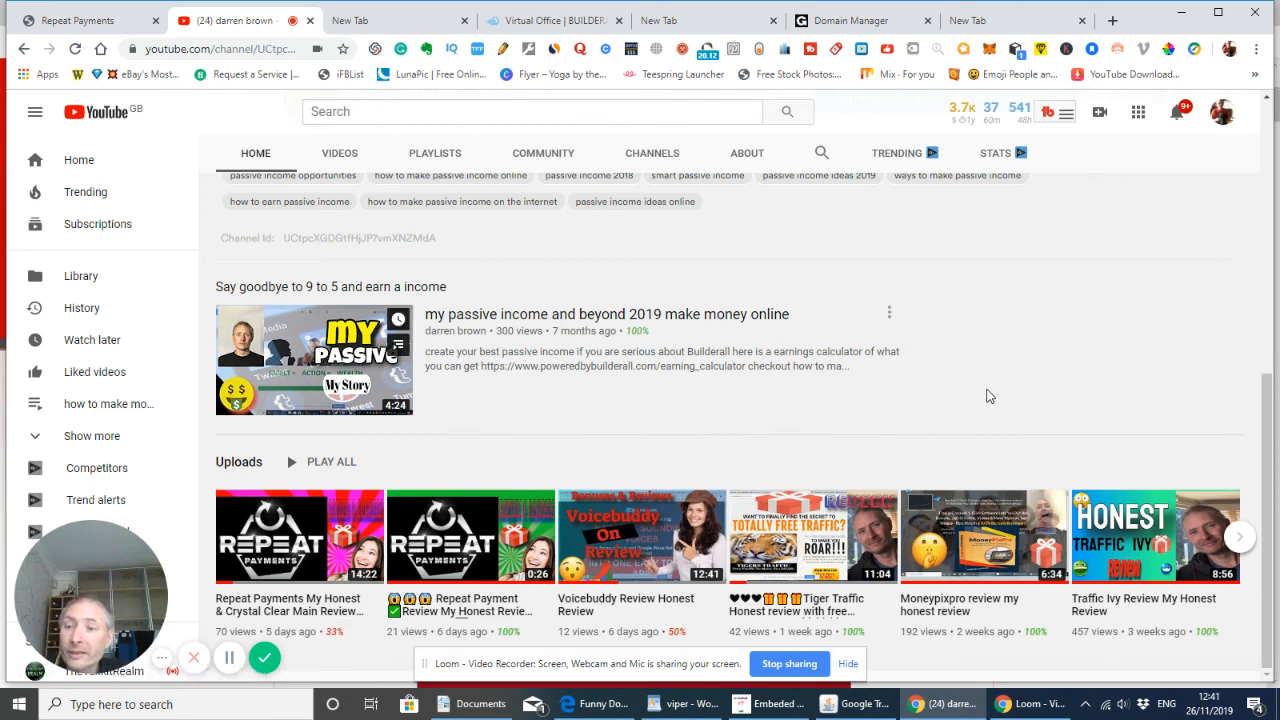
mouse_move(1002, 365)
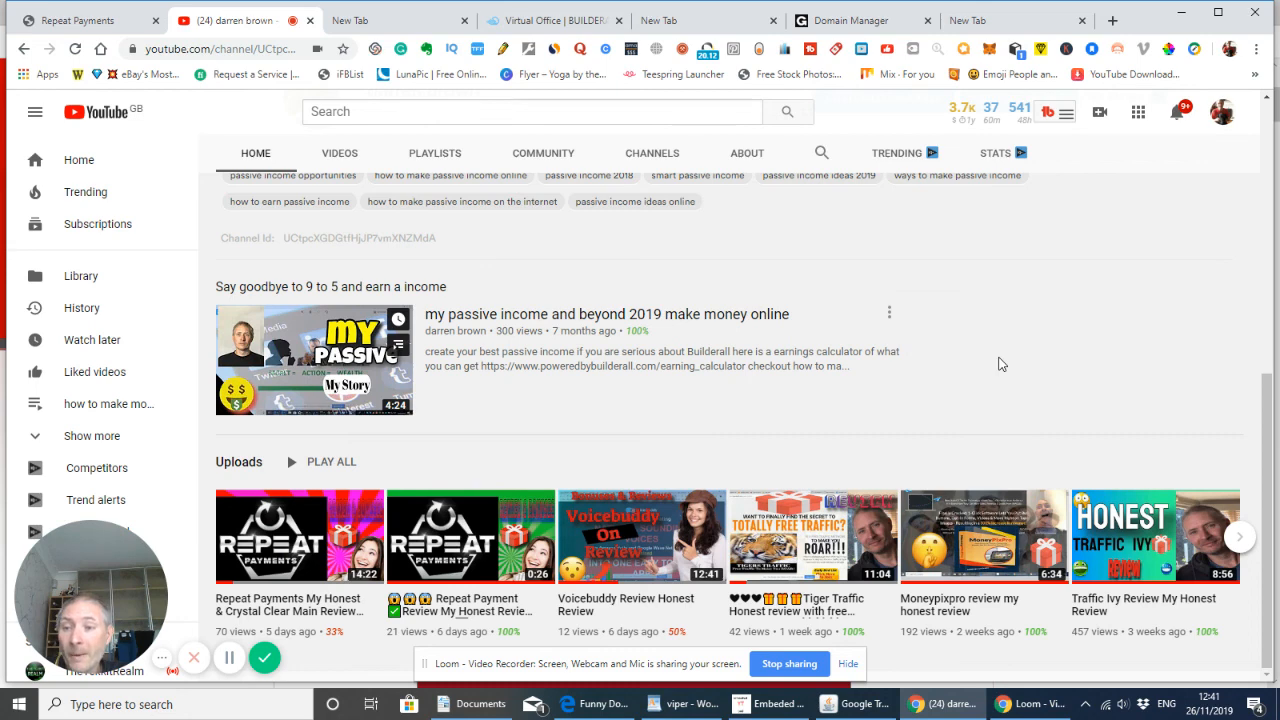
mouse_move(1011, 341)
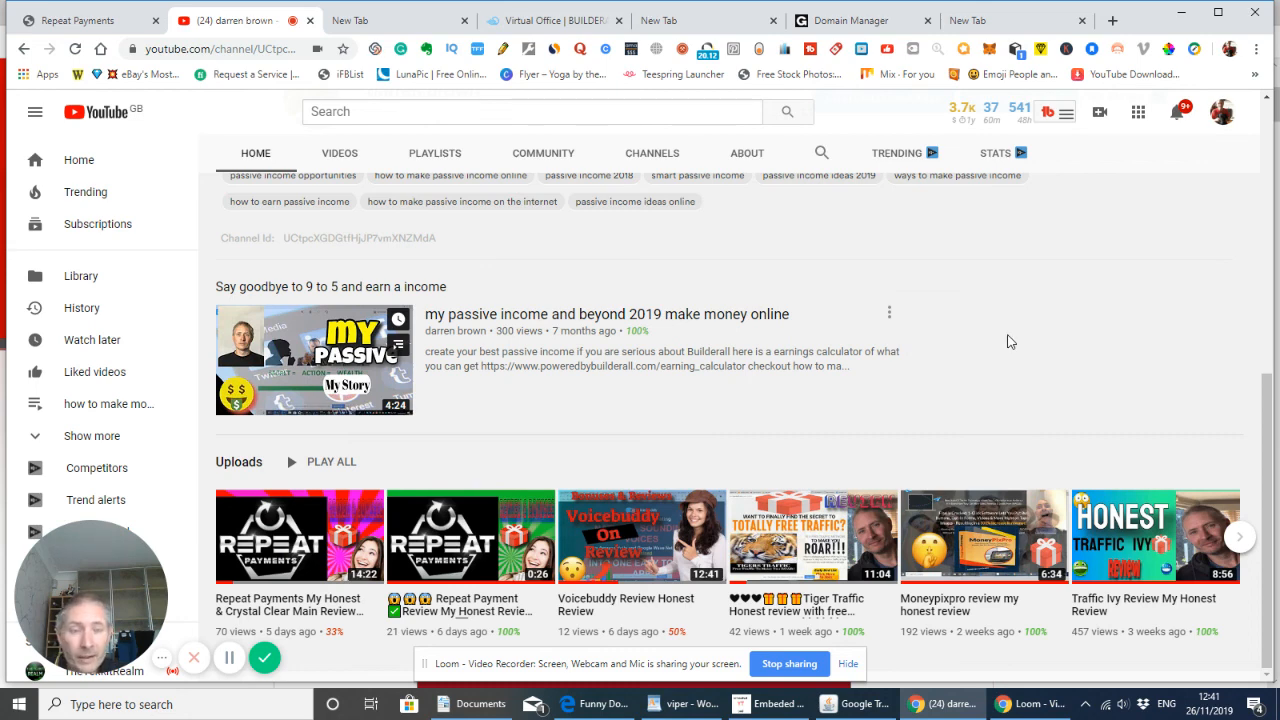
mouse_move(1031, 336)
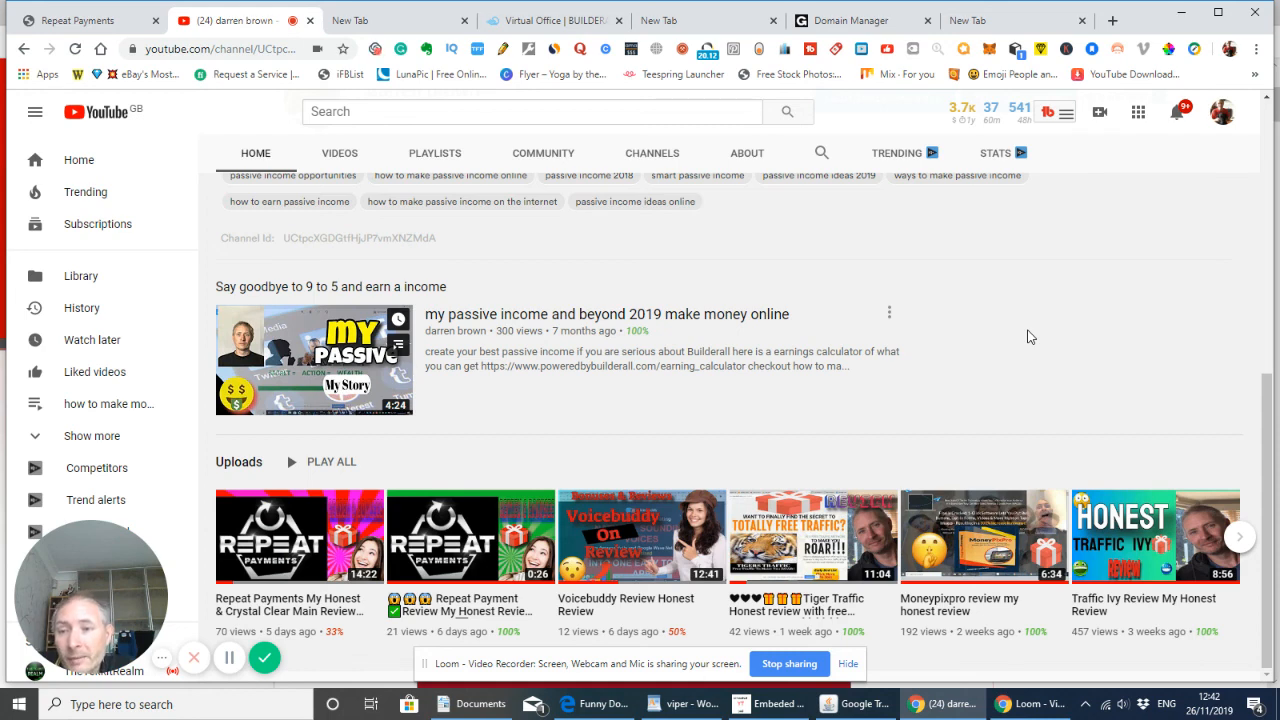
mouse_move(718, 463)
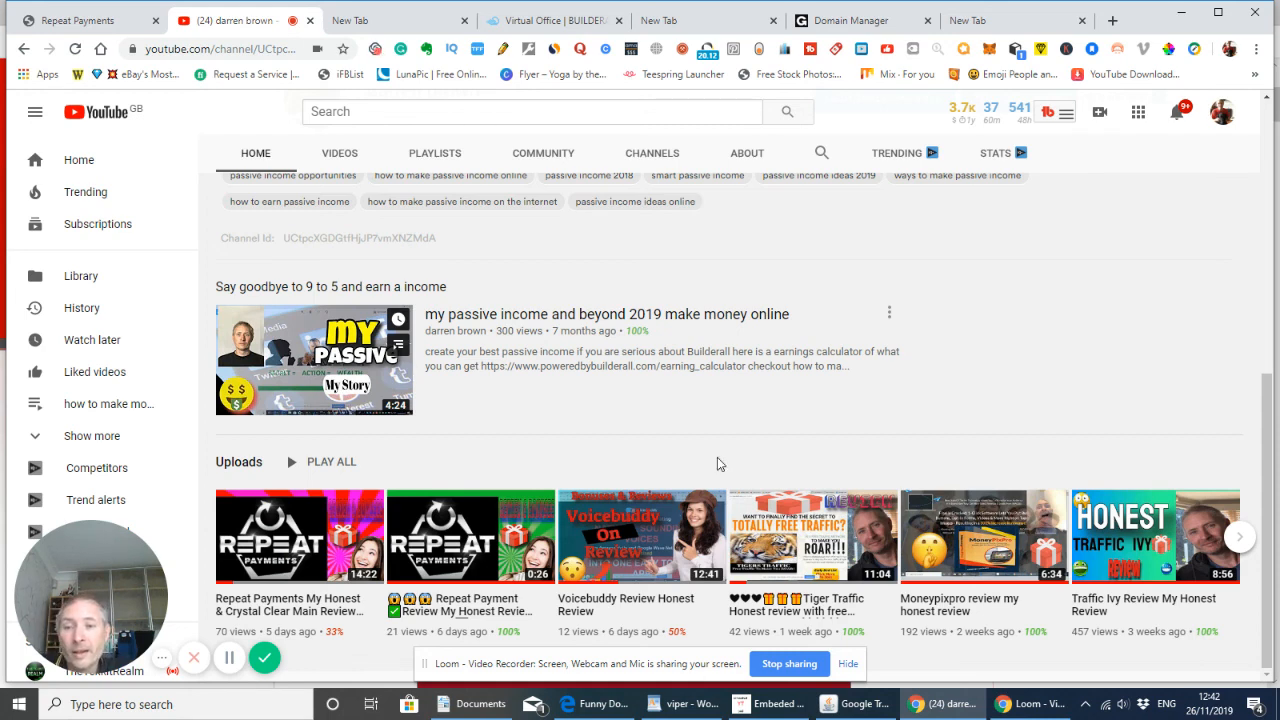